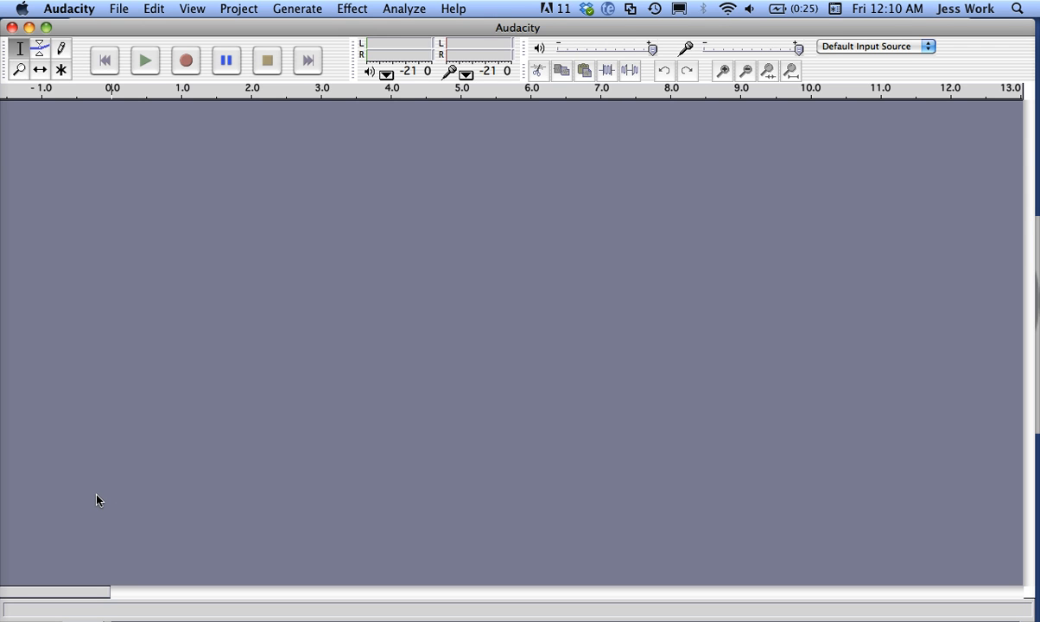
- Open 007903623-middle-eastern-drums-loop-1.wav from the Desktop as a stereo track
left_click(124, 408)
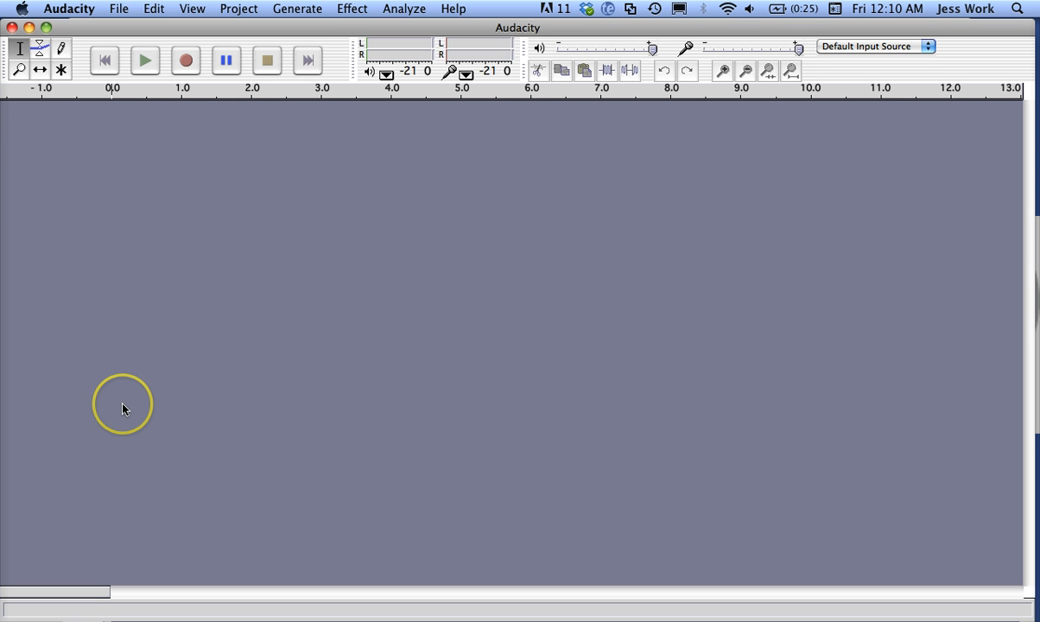
left_click(118, 9)
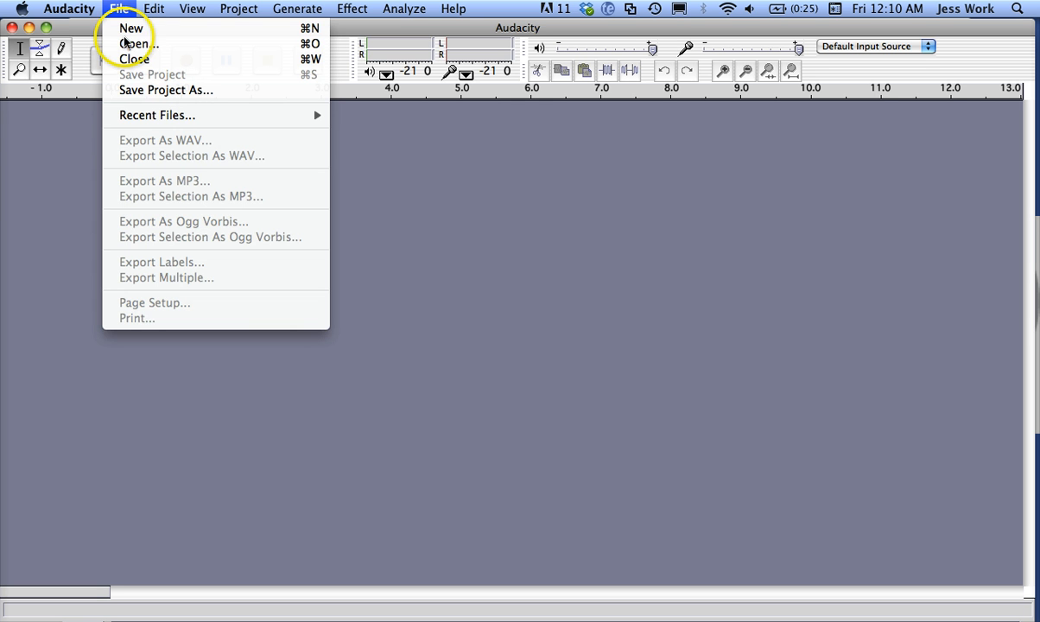
mouse_move(138, 44)
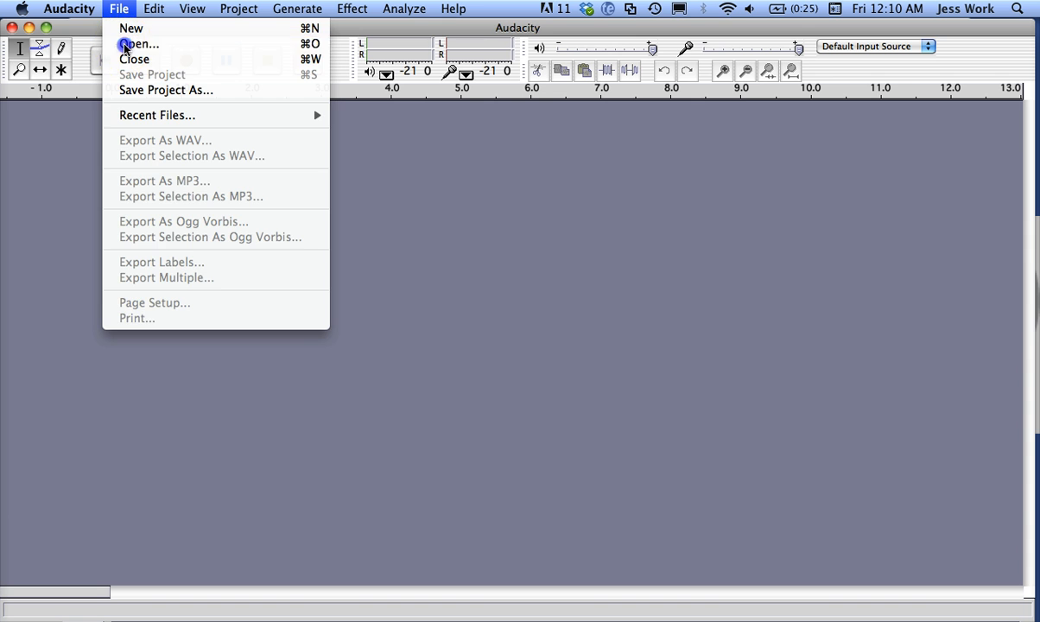
left_click(139, 44)
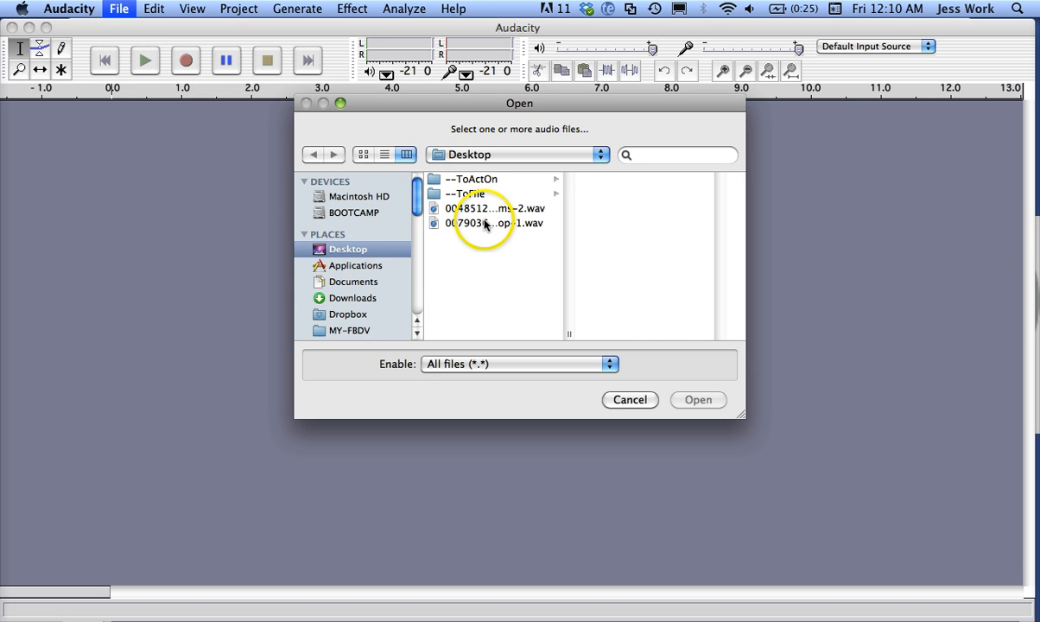
left_click(495, 223)
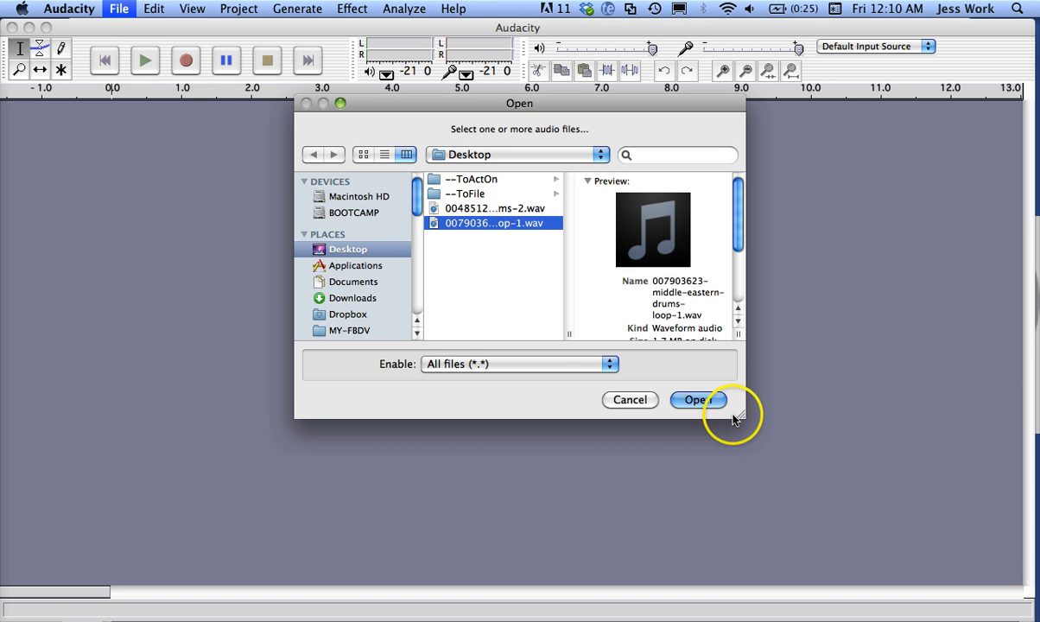
left_click(697, 399)
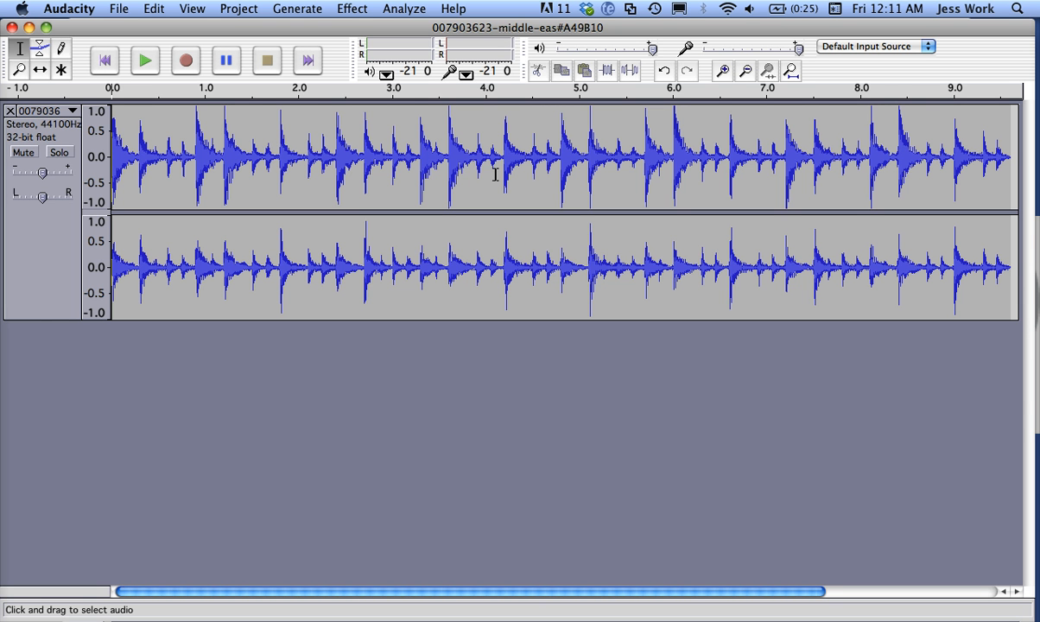
mouse_move(501, 174)
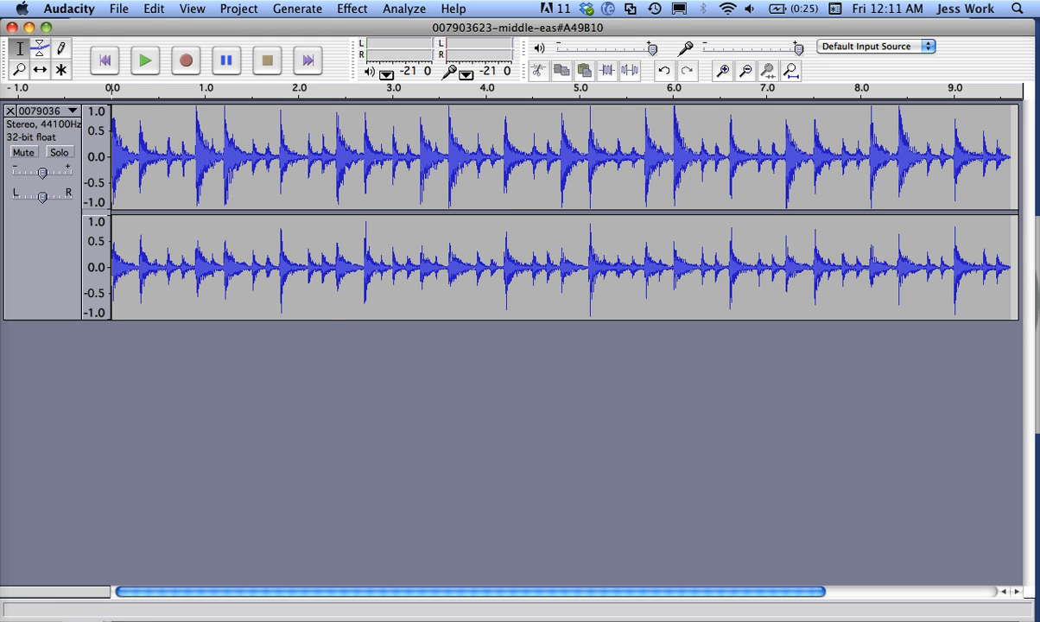
- Save the project to the Desktop as ShortDrumLoop.aup, dismissing the project warning
left_click(119, 9)
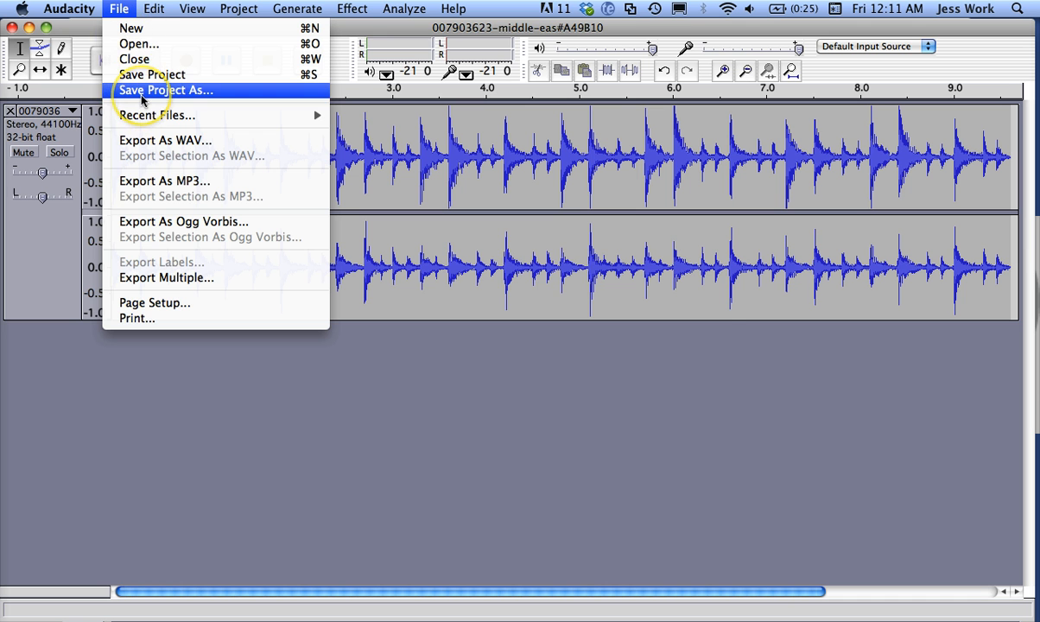
left_click(166, 90)
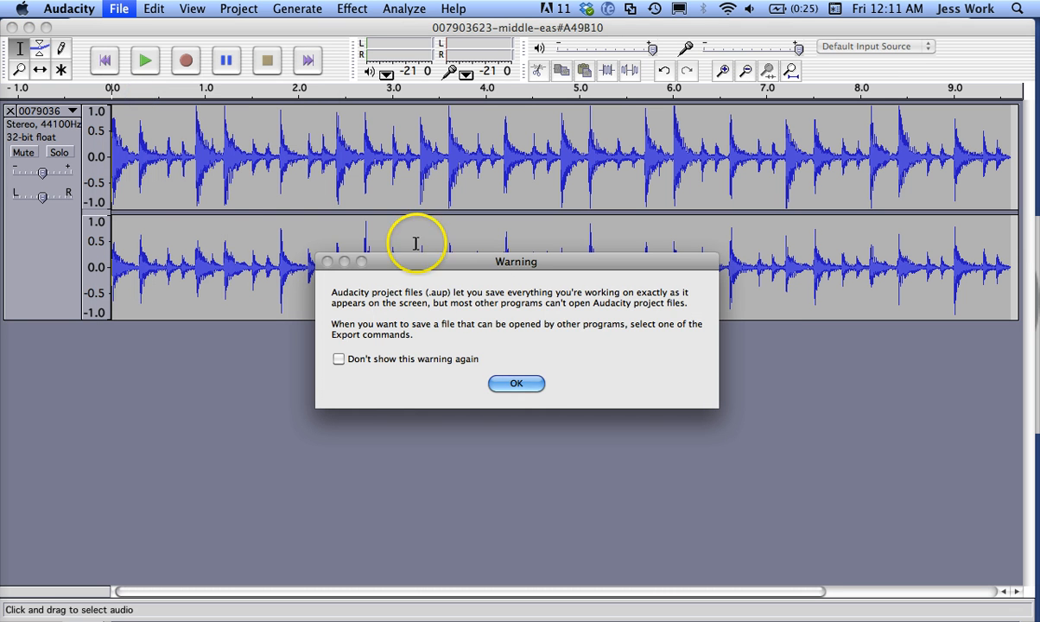
left_click(516, 383)
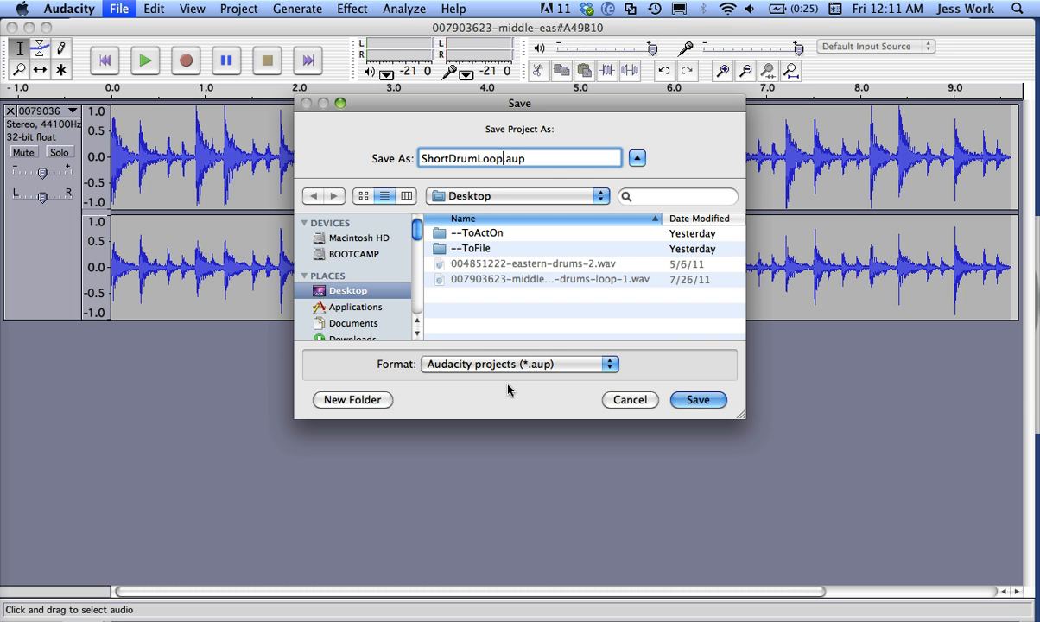
left_click(697, 399)
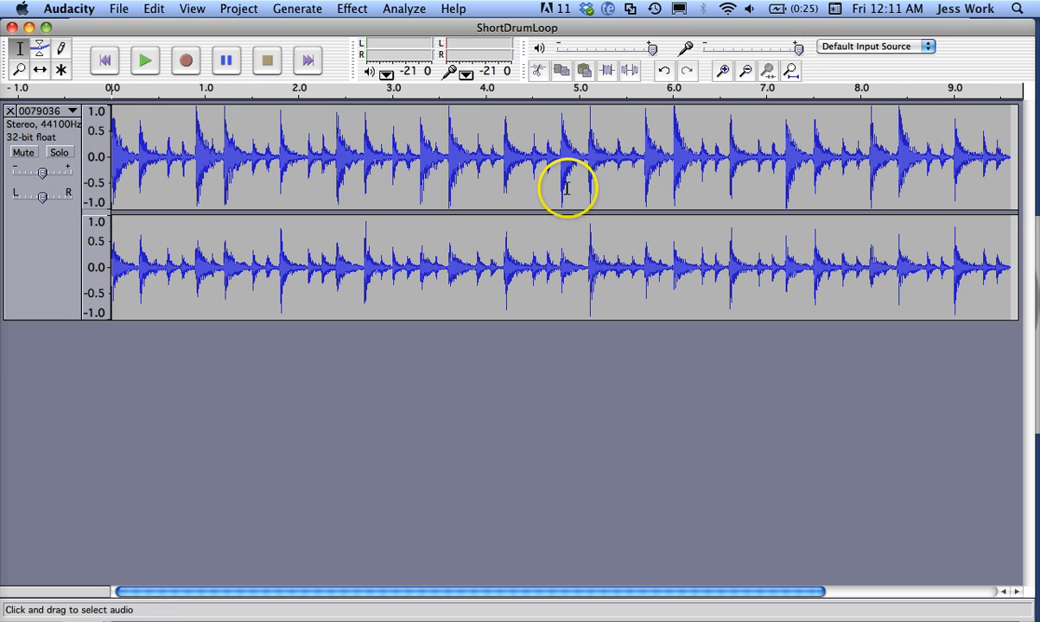
mouse_move(290, 143)
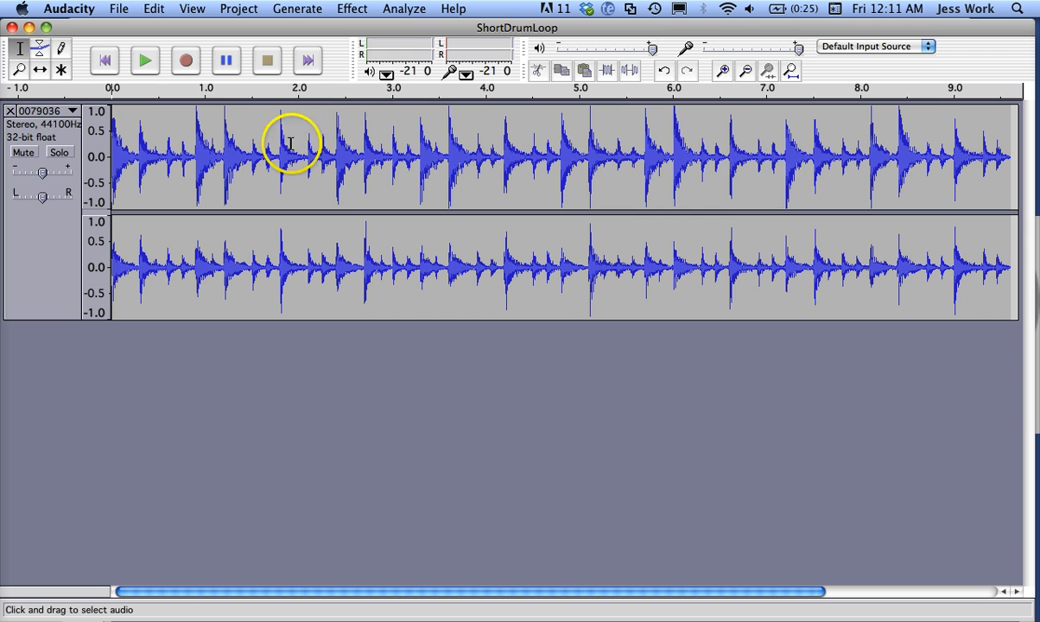
mouse_move(247, 189)
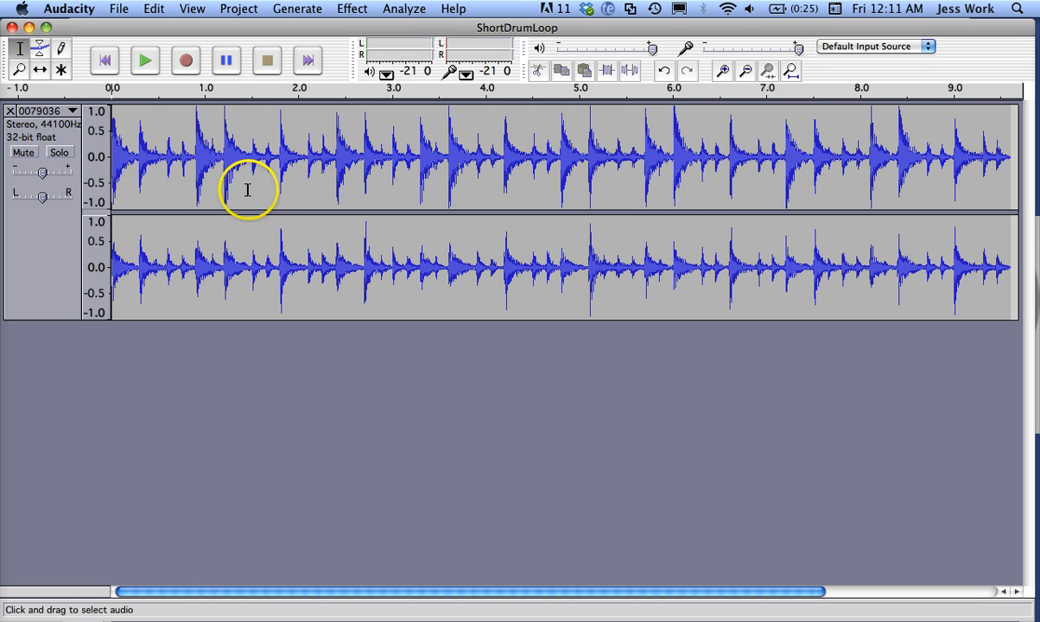
mouse_move(259, 181)
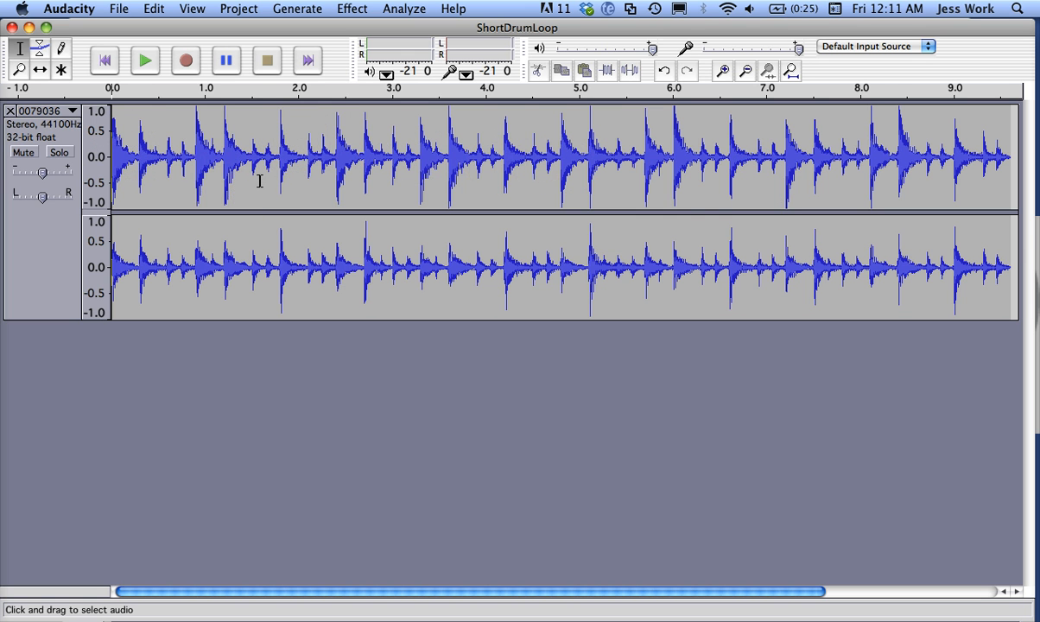
mouse_move(247, 191)
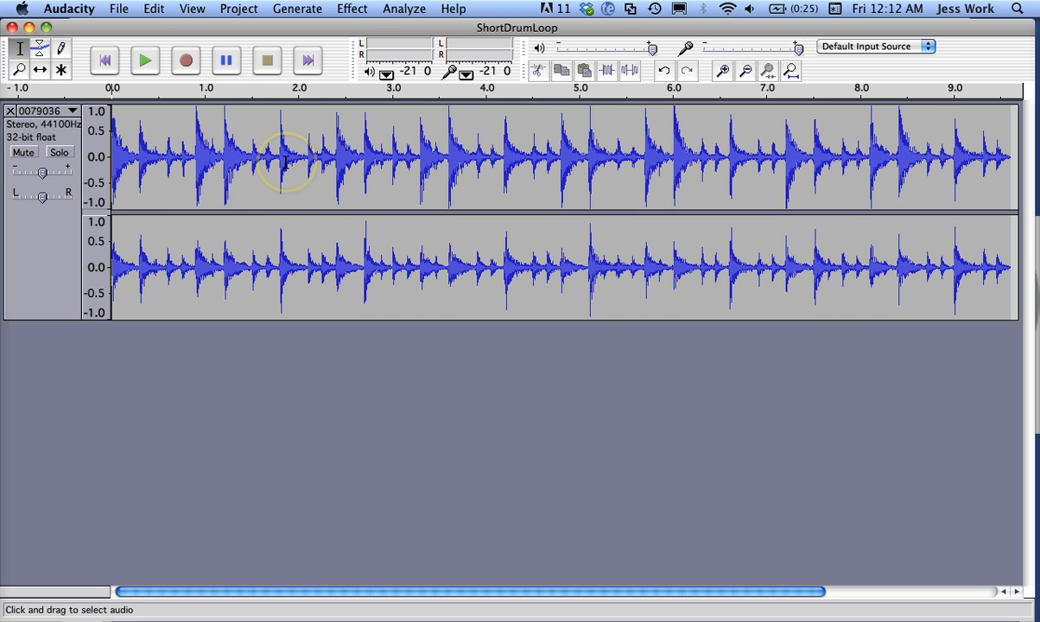
mouse_move(131, 184)
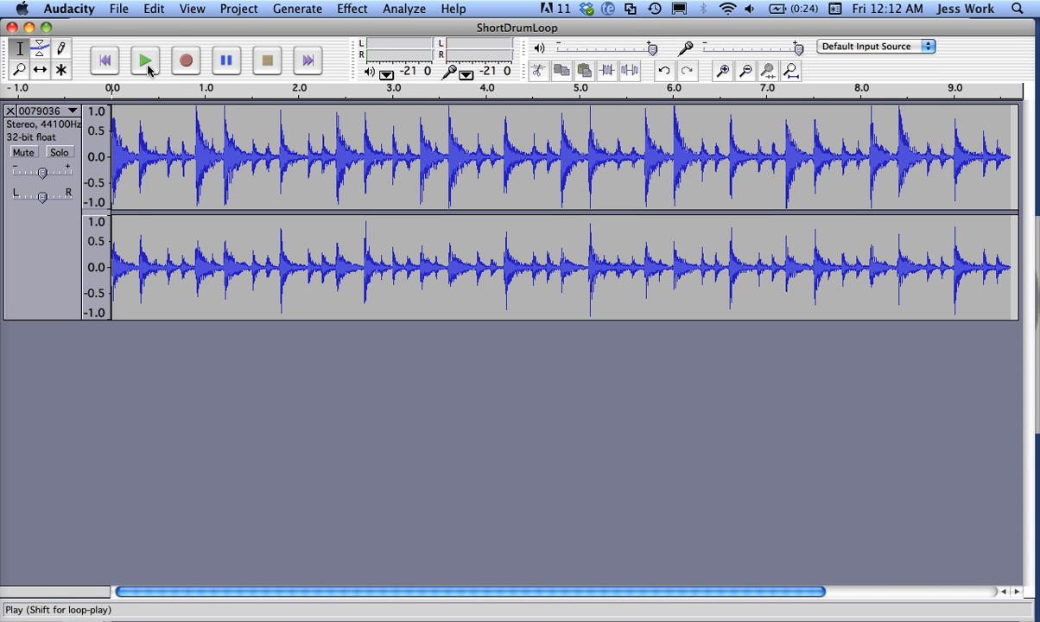
left_click(145, 60)
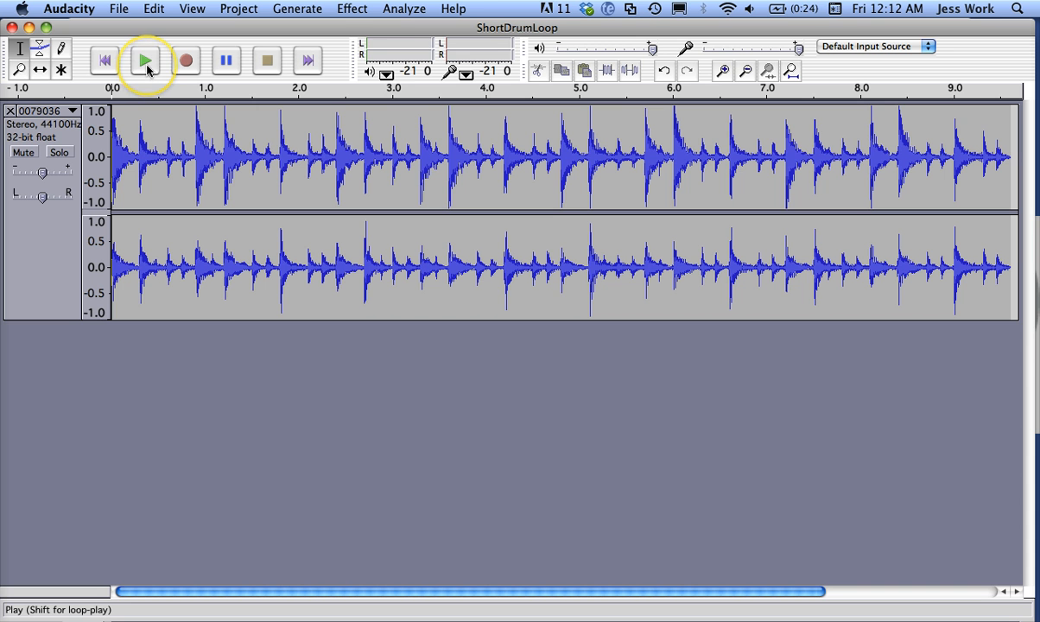
left_click(146, 61)
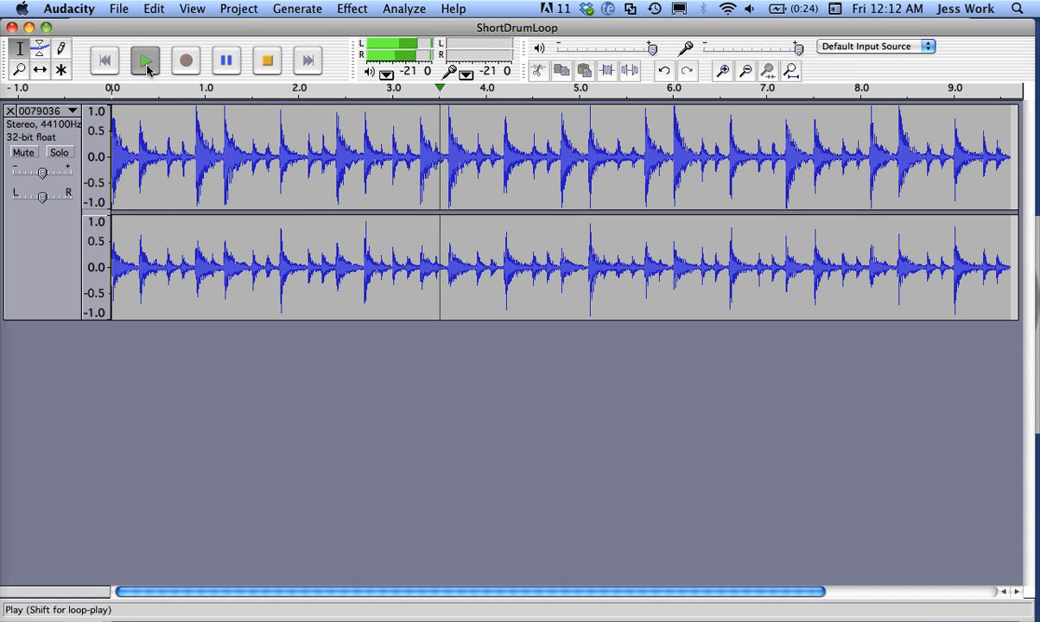
left_click(266, 61)
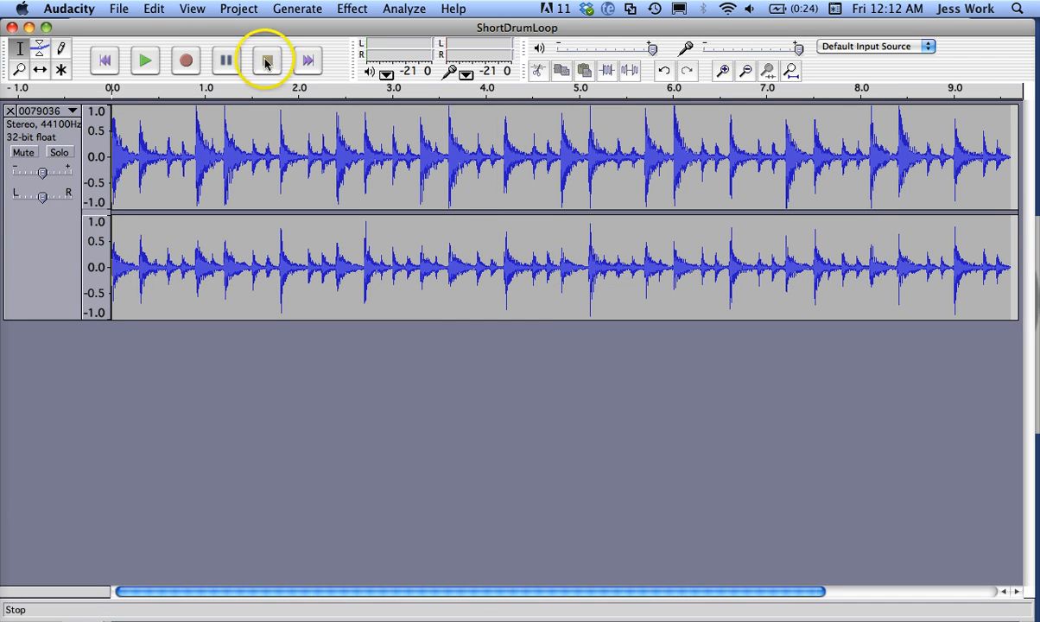
left_click(267, 59)
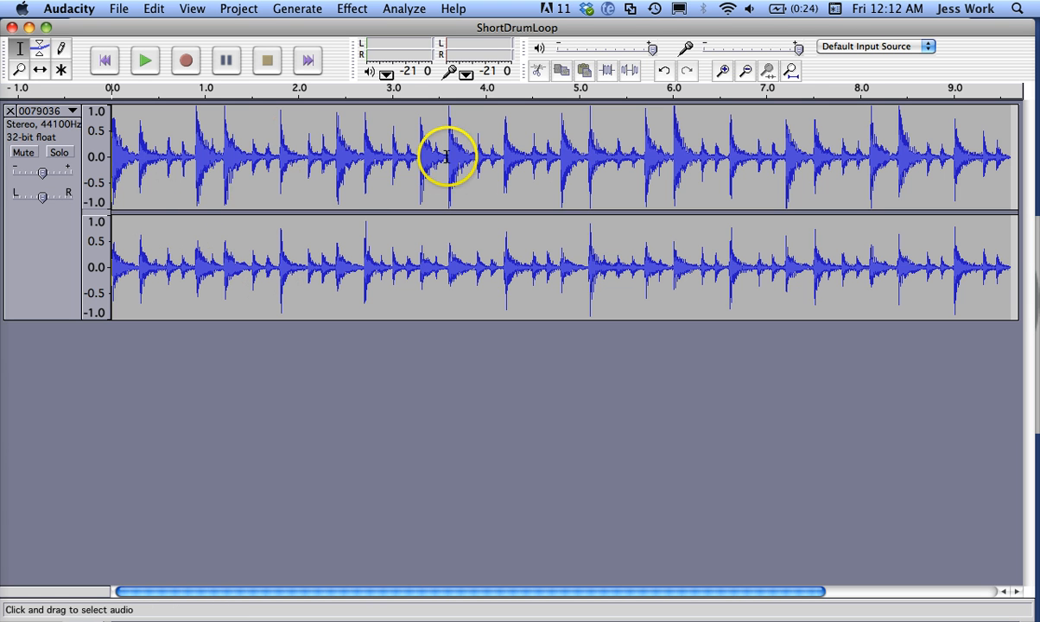
left_click(145, 60)
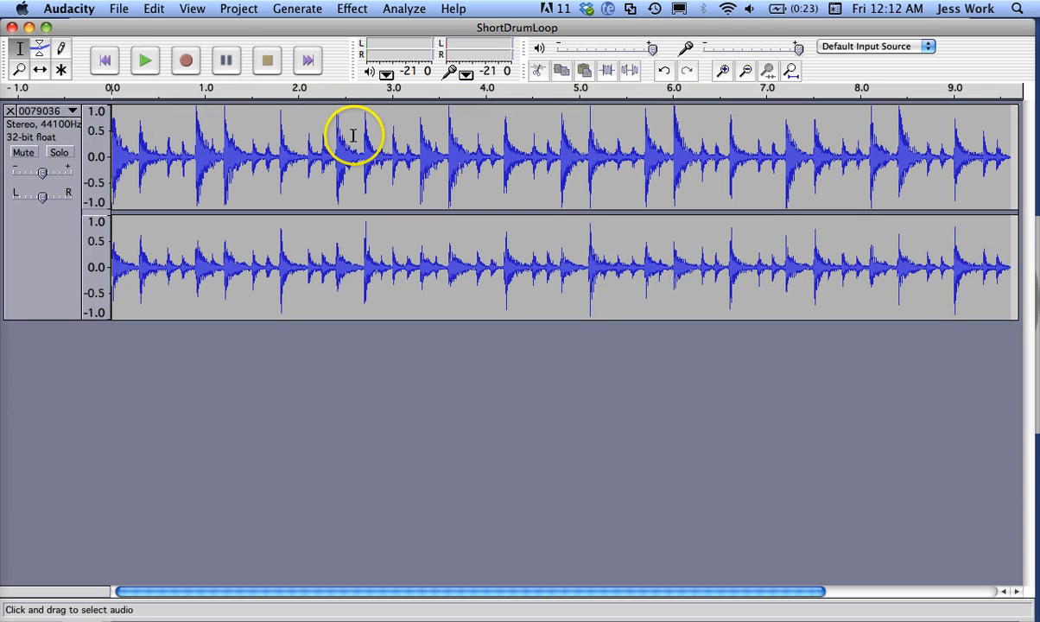
left_click(144, 61)
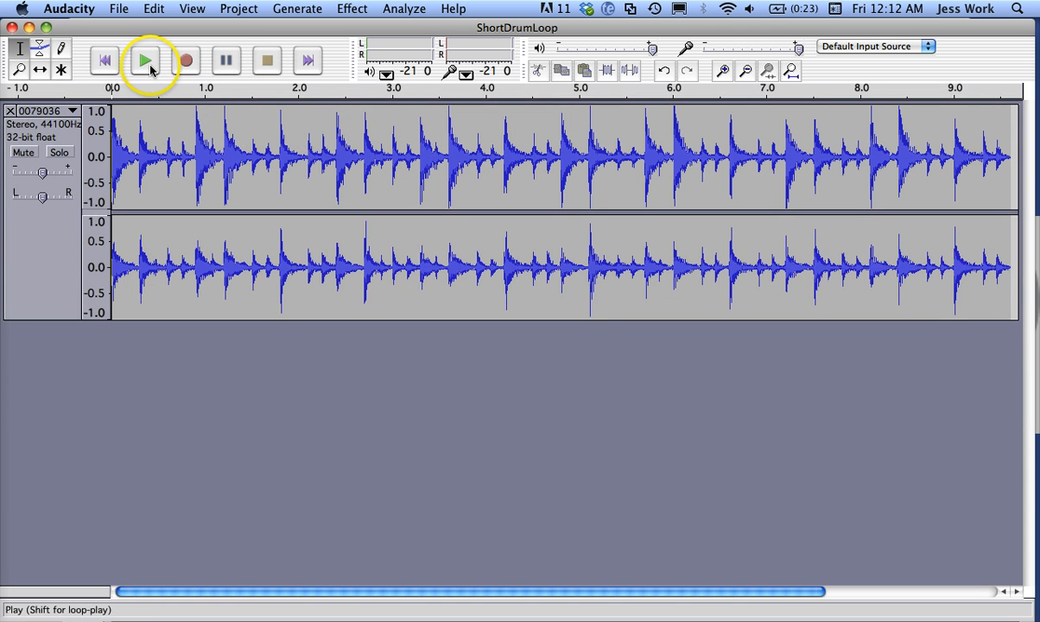
left_click(144, 61)
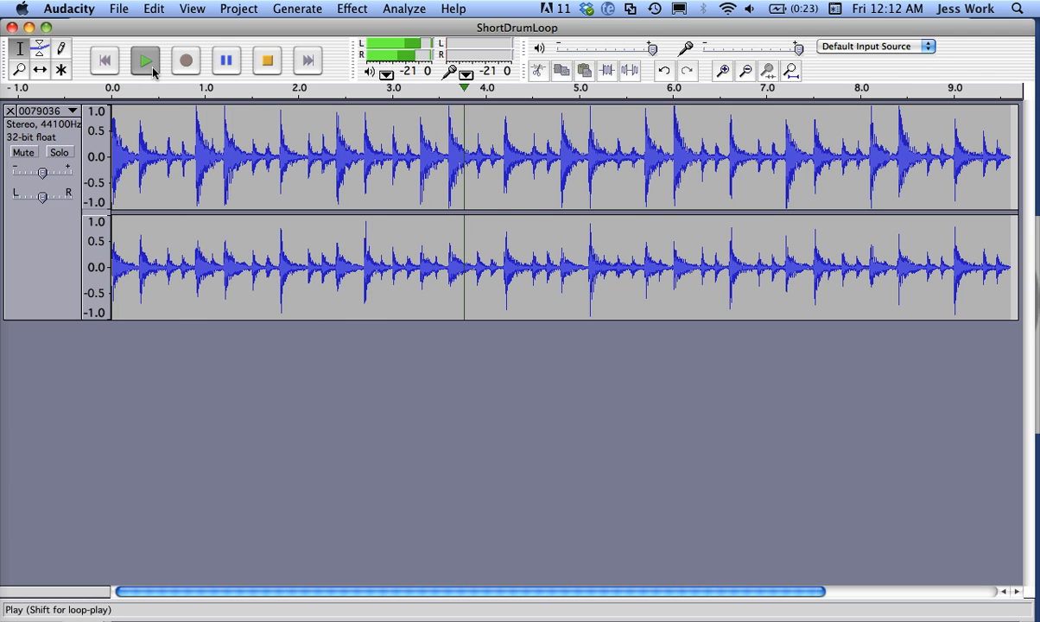
left_click(267, 60)
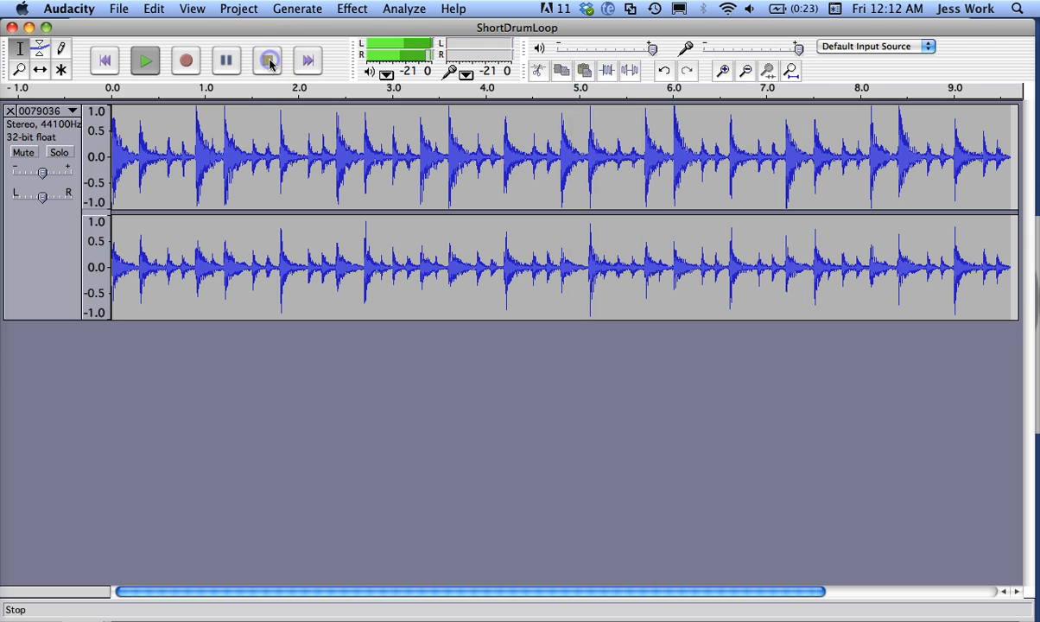
left_click(267, 61)
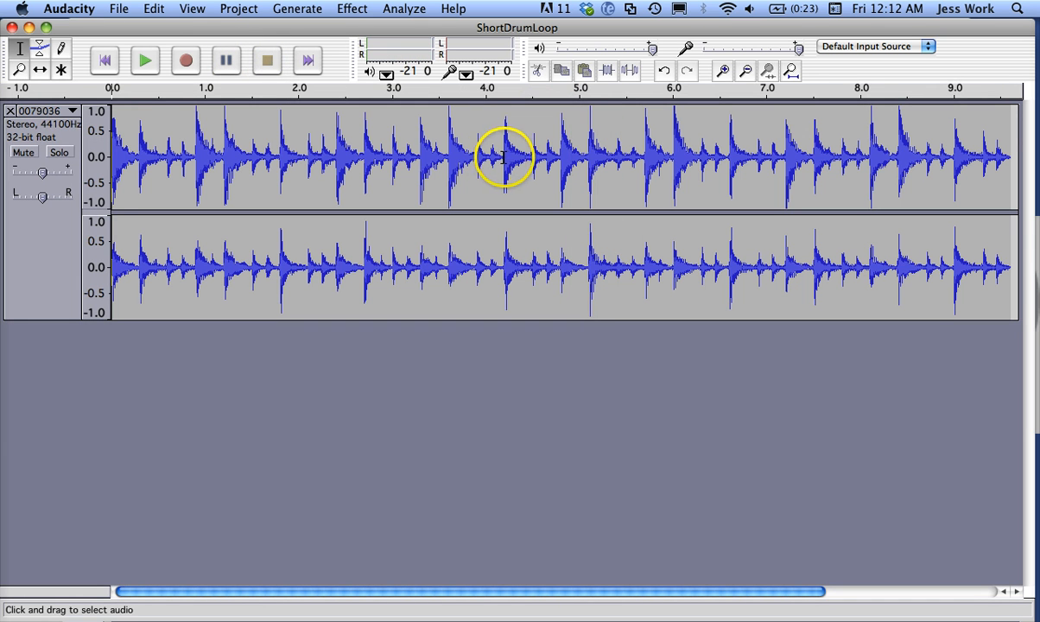
mouse_move(435, 159)
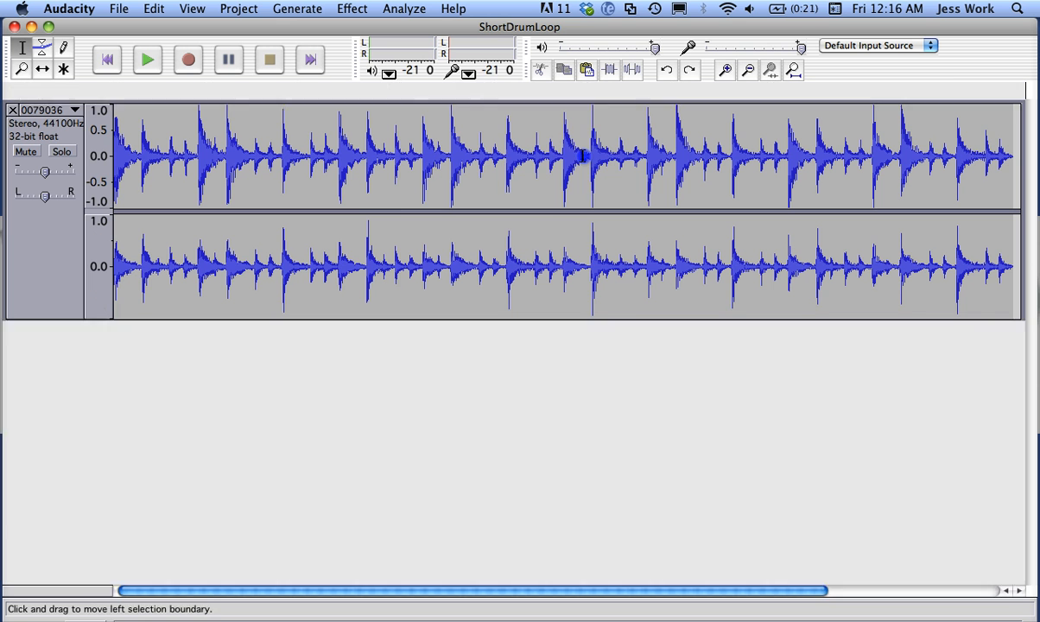
- Select from the drum hit near 5 seconds to the track end and cut it
left_click(586, 156)
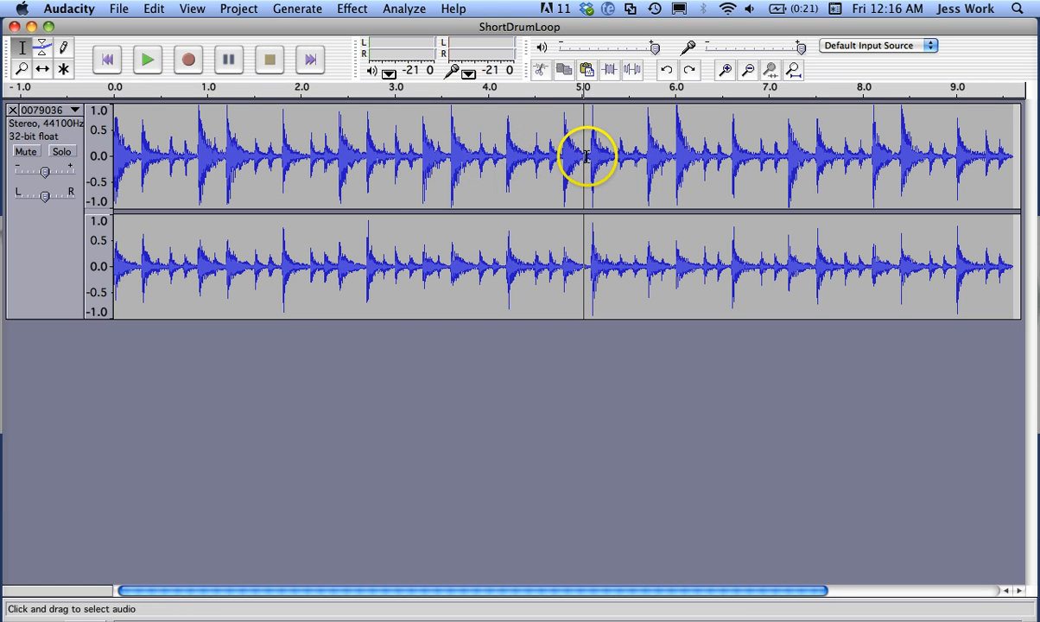
left_click_drag(586, 156, 1012, 156)
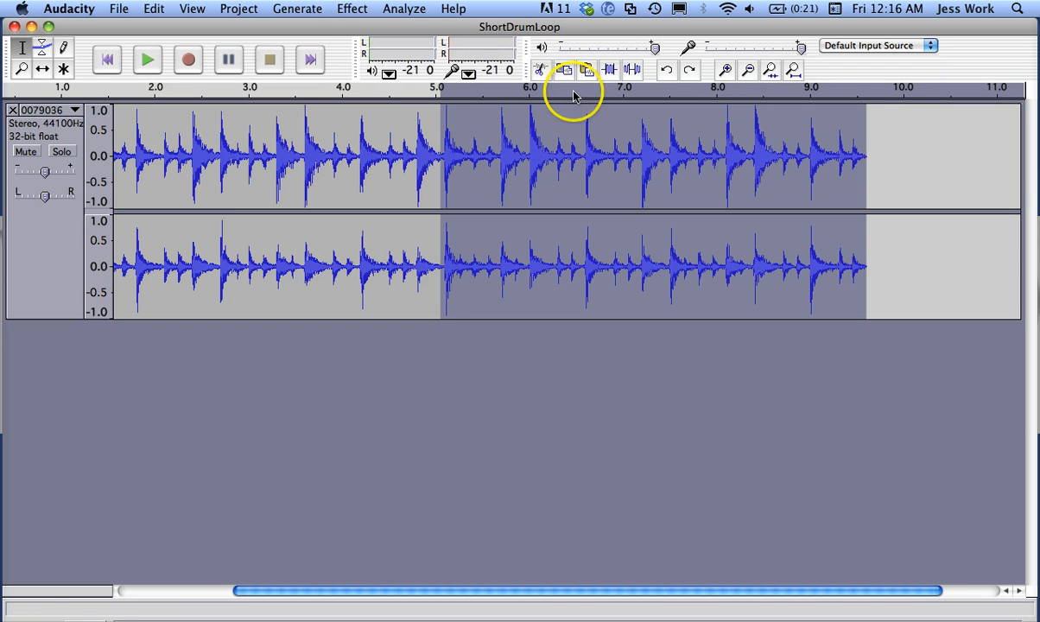
left_click(540, 70)
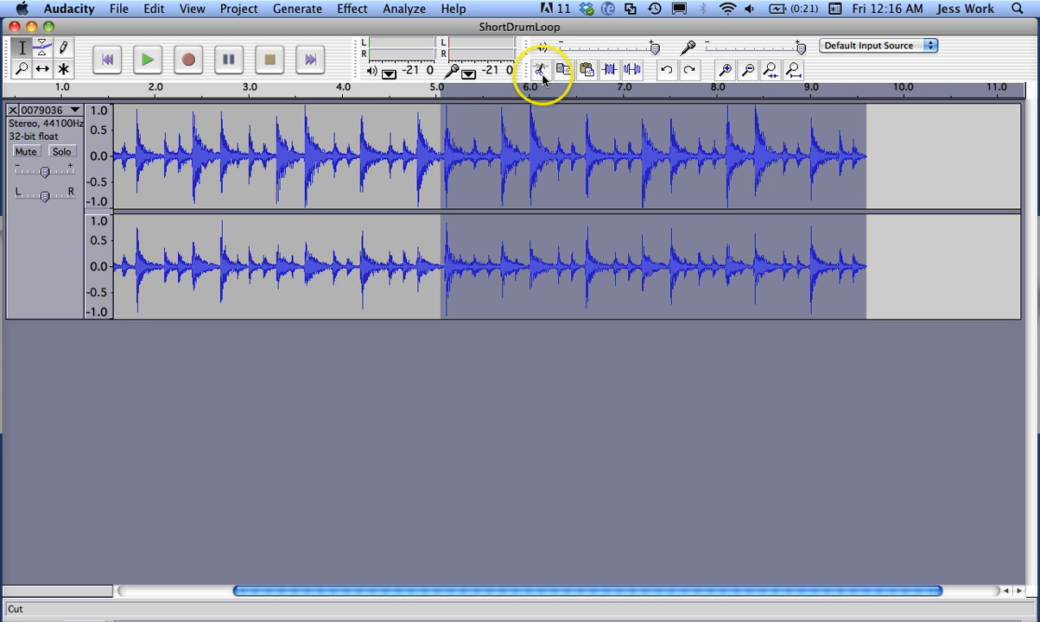
left_click(541, 70)
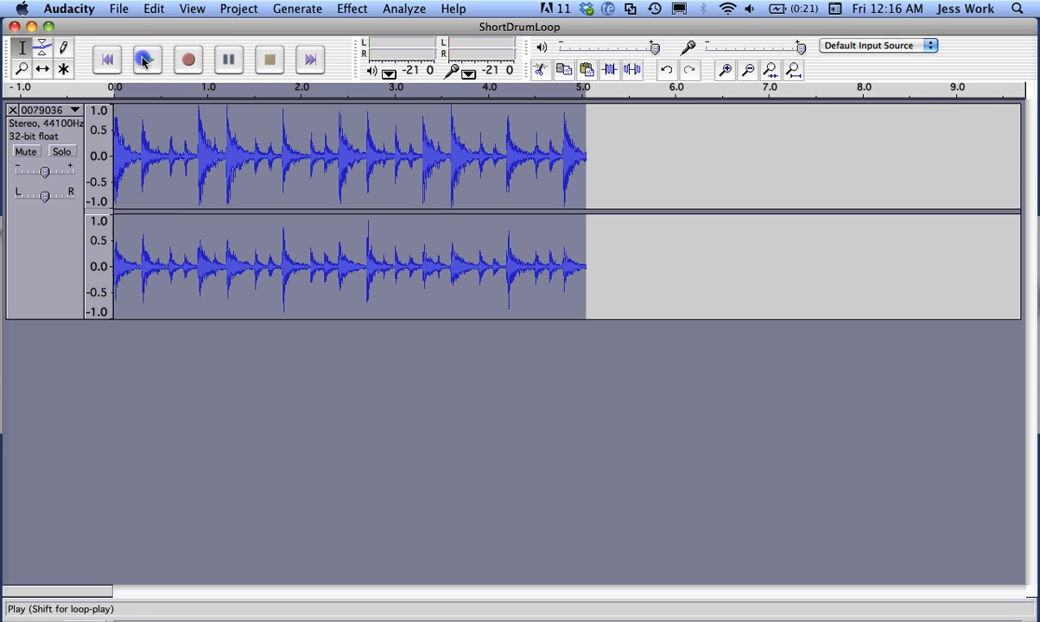
- Play the loop, cut the trailing partial beat near 4.8 seconds, and audition it
left_click(147, 59)
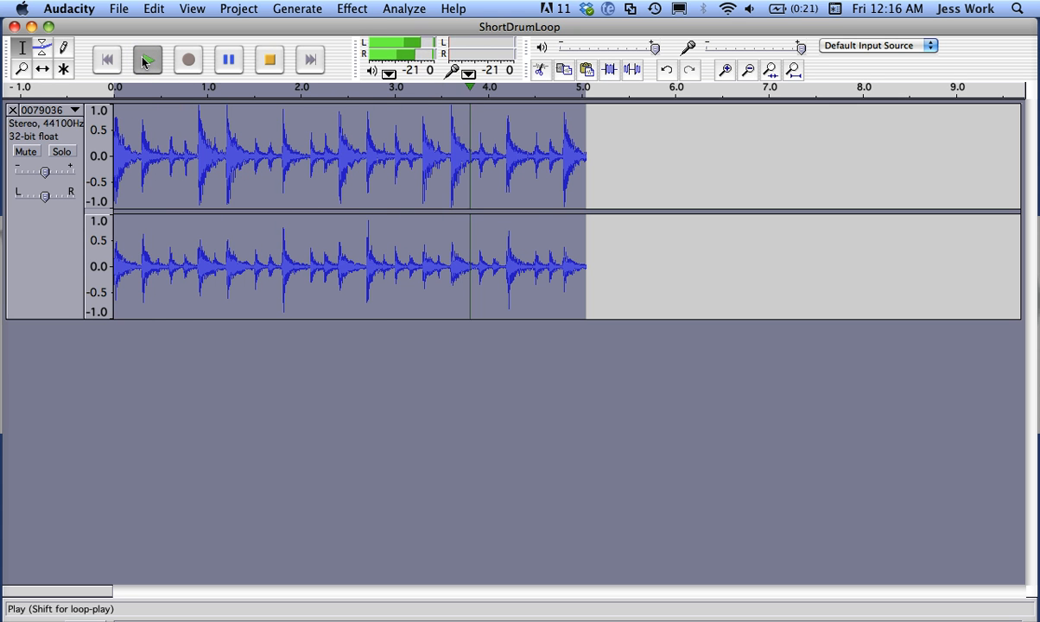
left_click(269, 59)
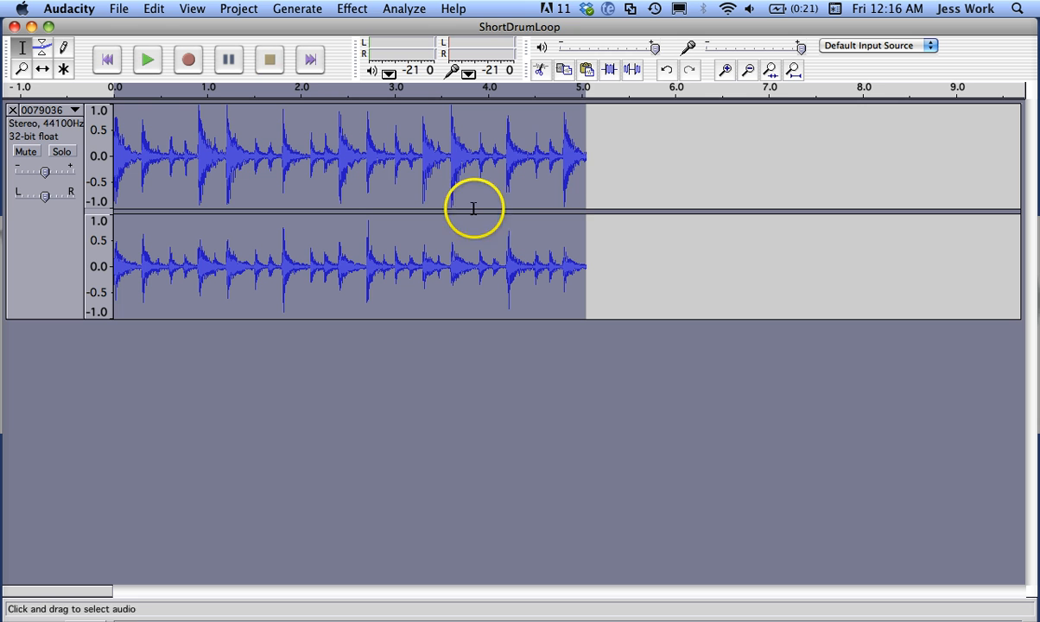
mouse_move(561, 158)
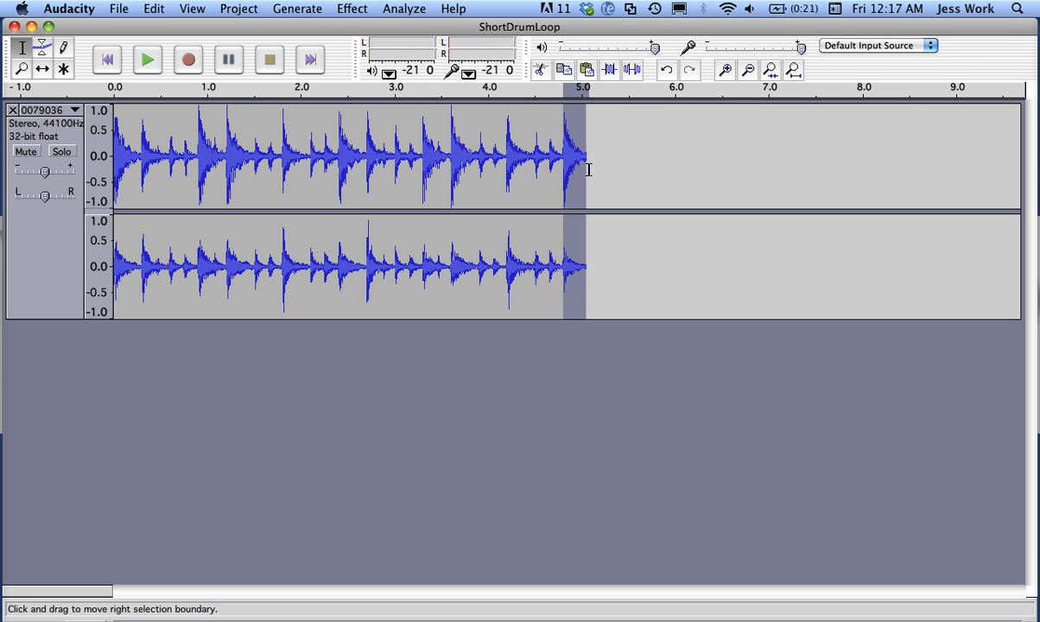
left_click(540, 70)
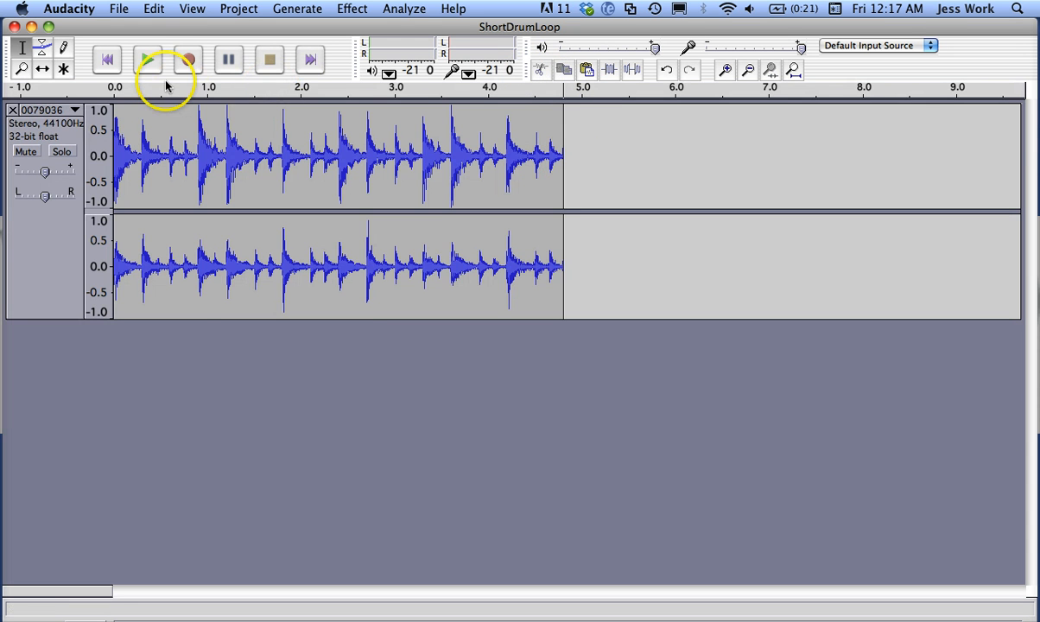
left_click(147, 59)
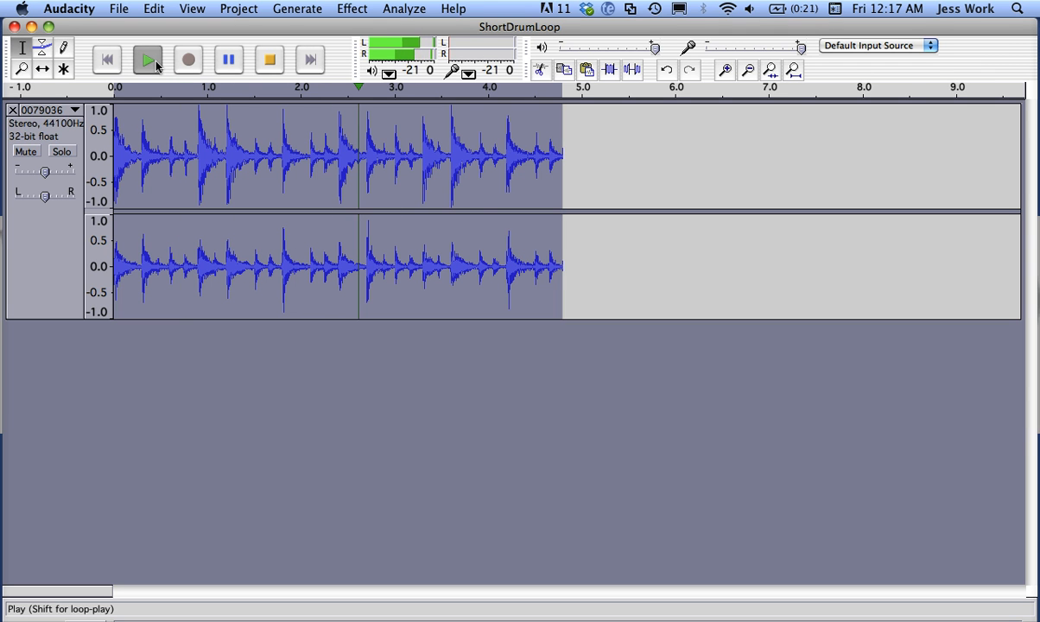
left_click(147, 59)
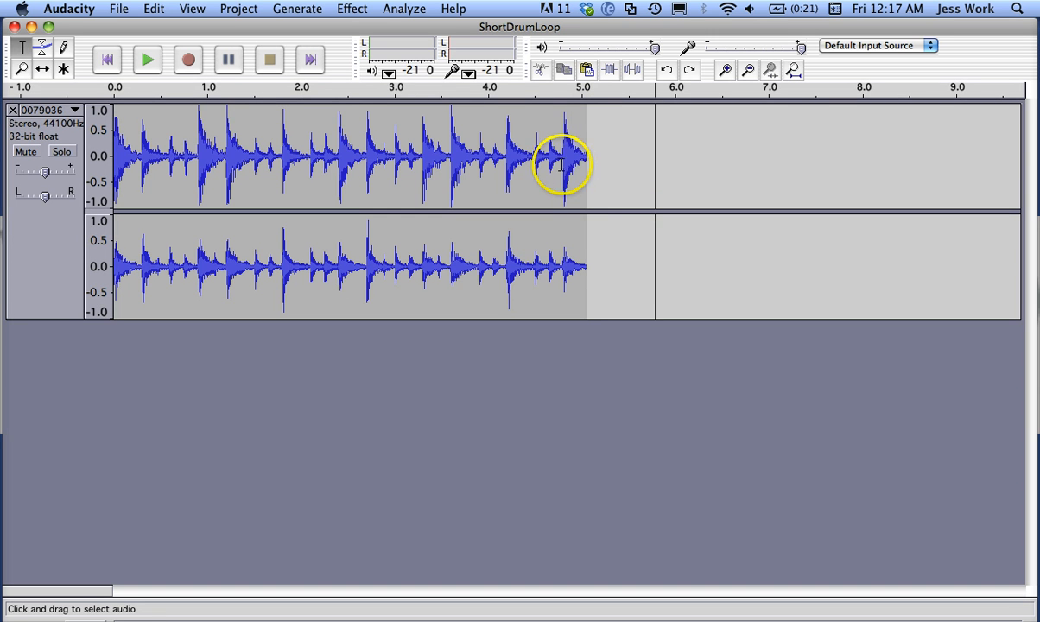
mouse_move(596, 189)
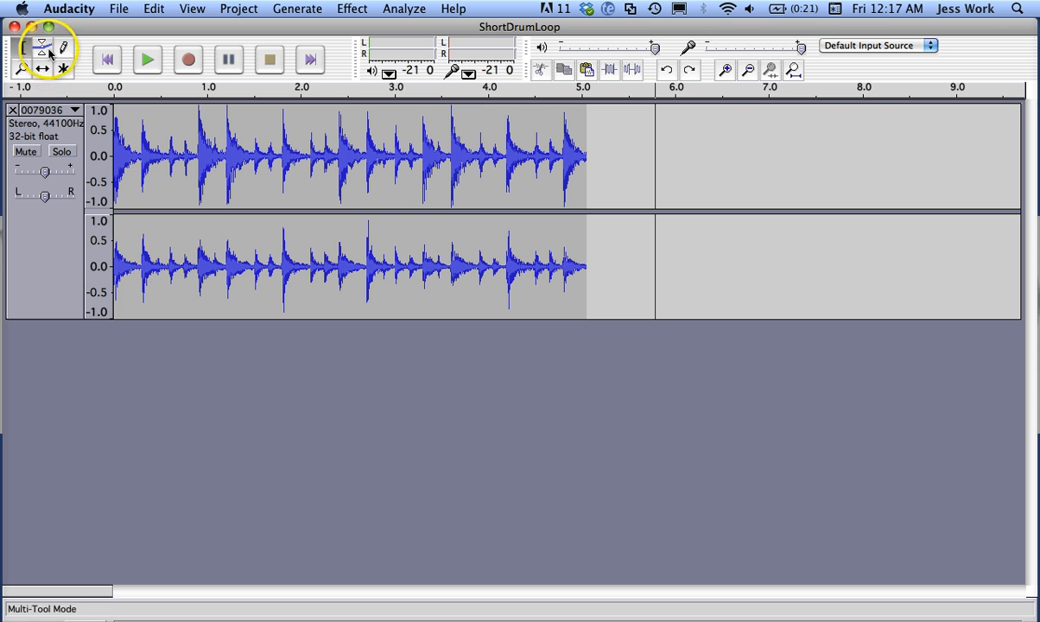
- With the Envelope Tool, drag the clip's ending volume point down to silence at 5 seconds
left_click(41, 45)
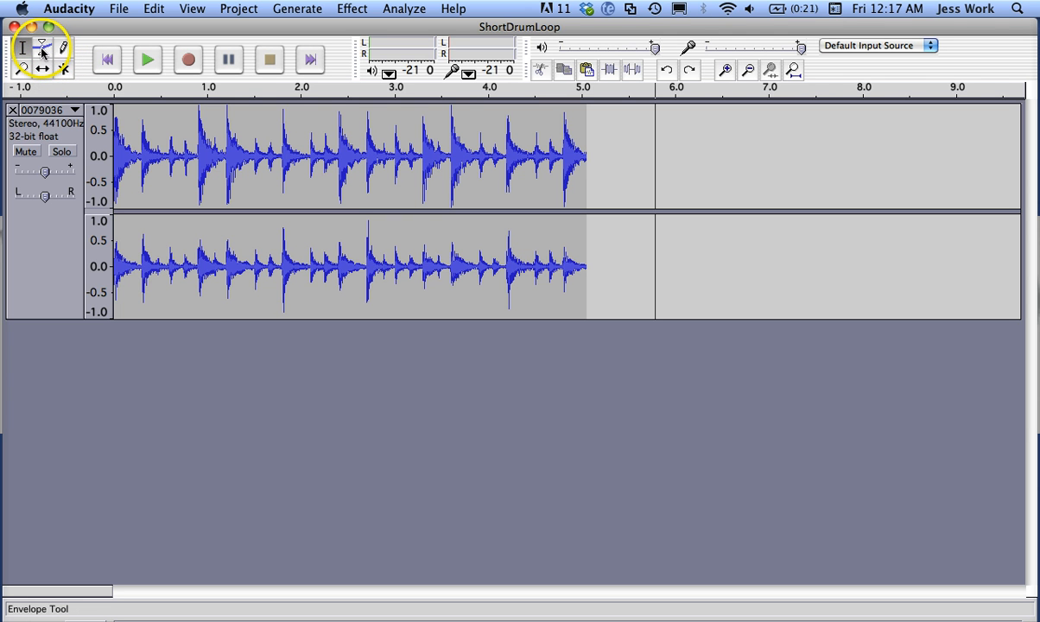
left_click(42, 47)
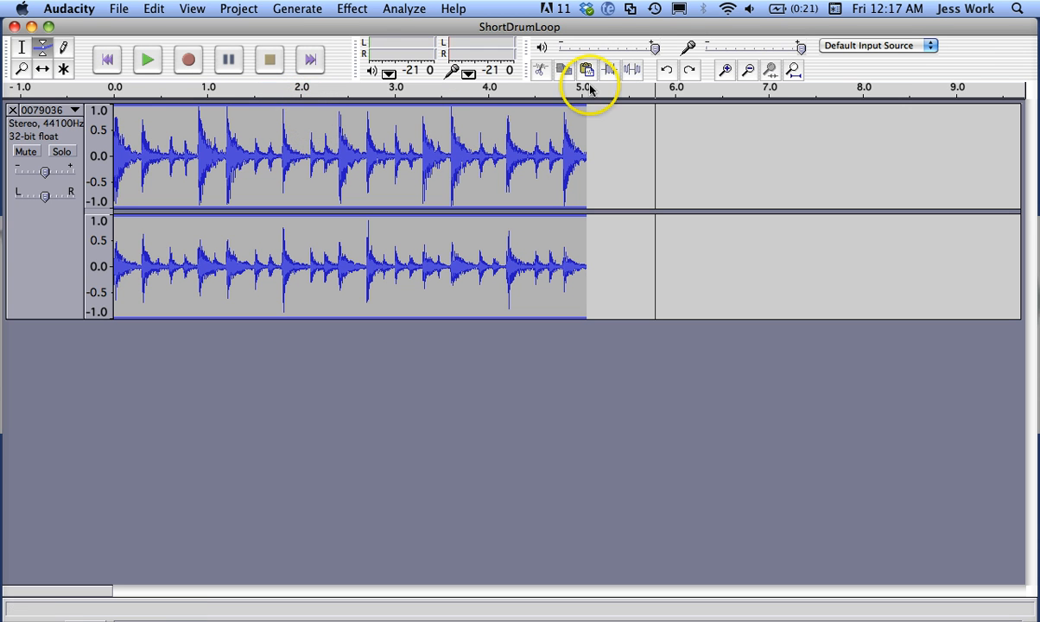
left_click(43, 47)
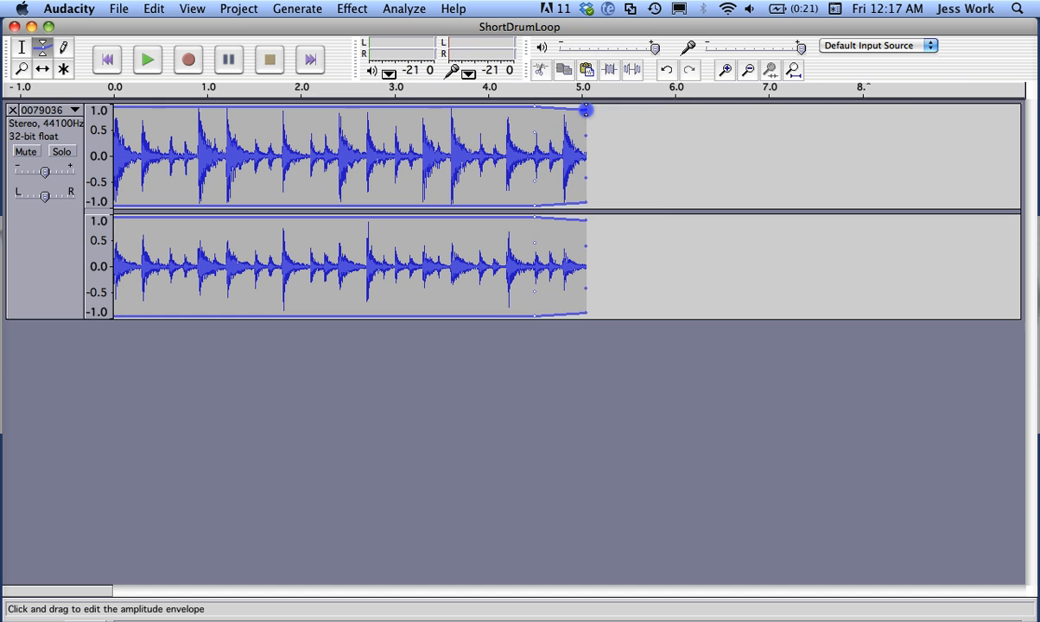
left_click_drag(586, 111, 580, 143)
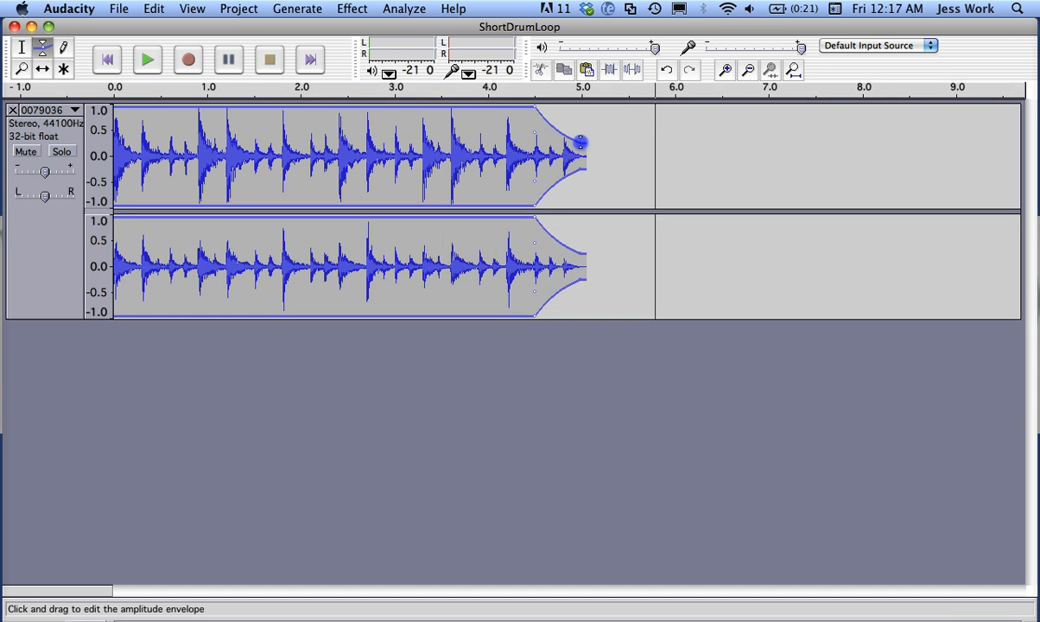
left_click_drag(581, 140, 582, 154)
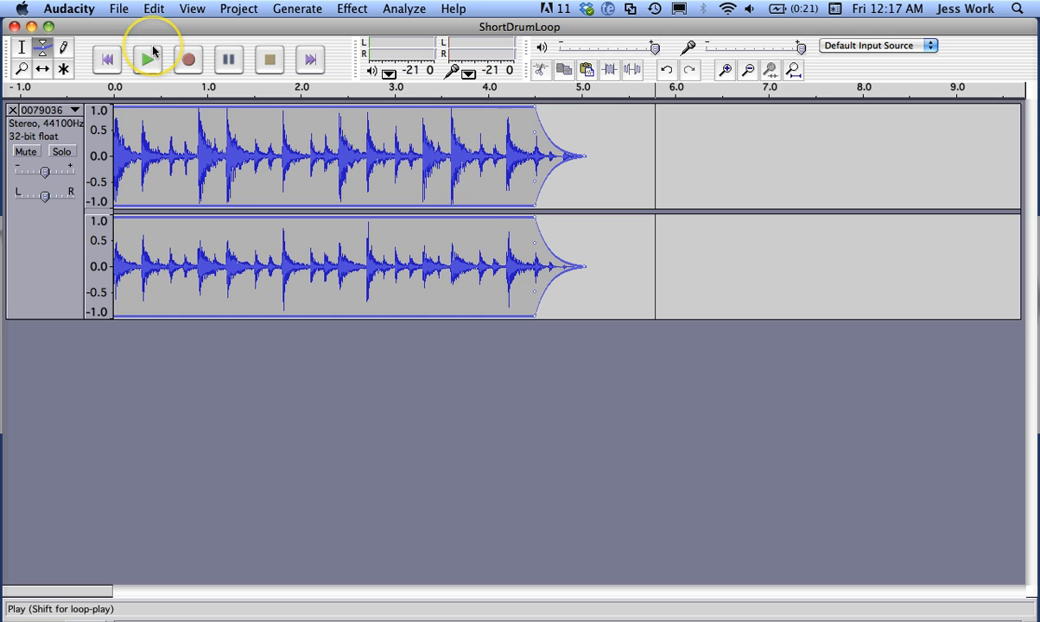
- Play the fade, move the fade start left to about 3.9 seconds, and replay
left_click(148, 59)
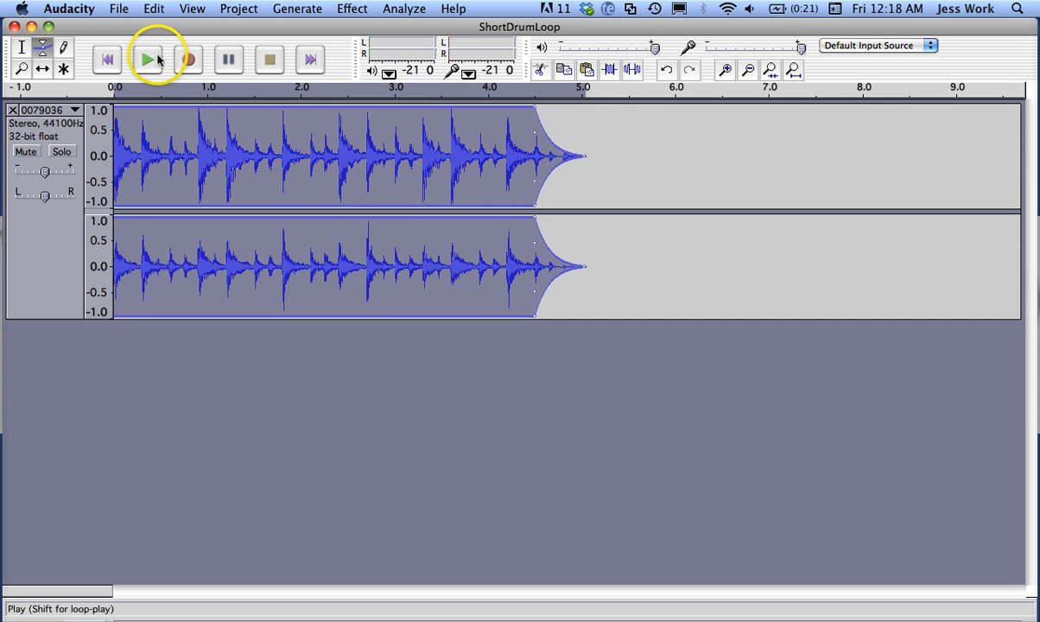
left_click(147, 59)
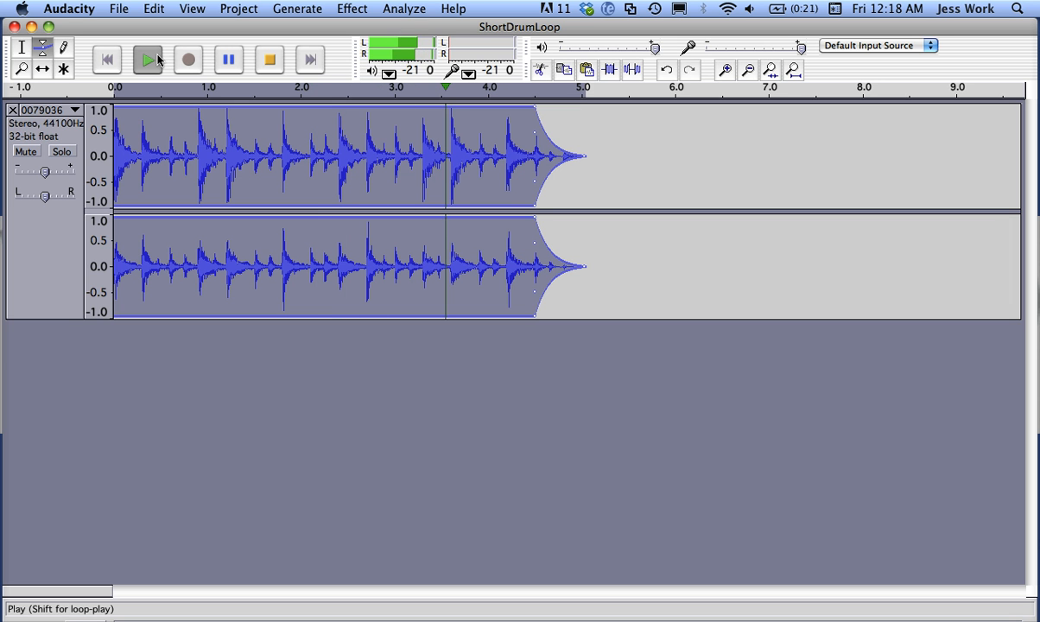
left_click(147, 58)
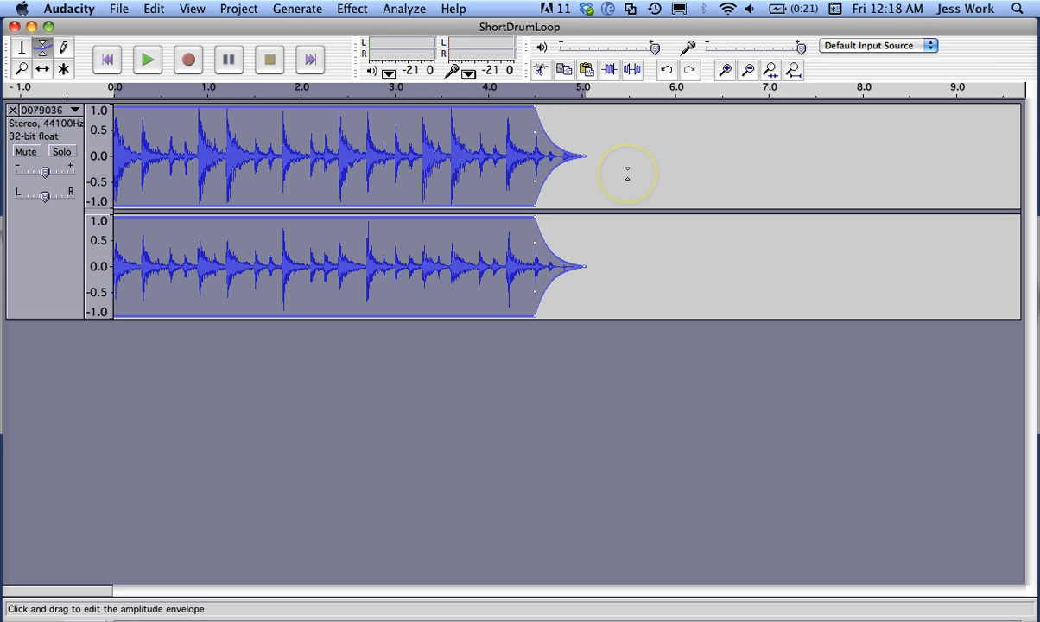
mouse_move(395, 126)
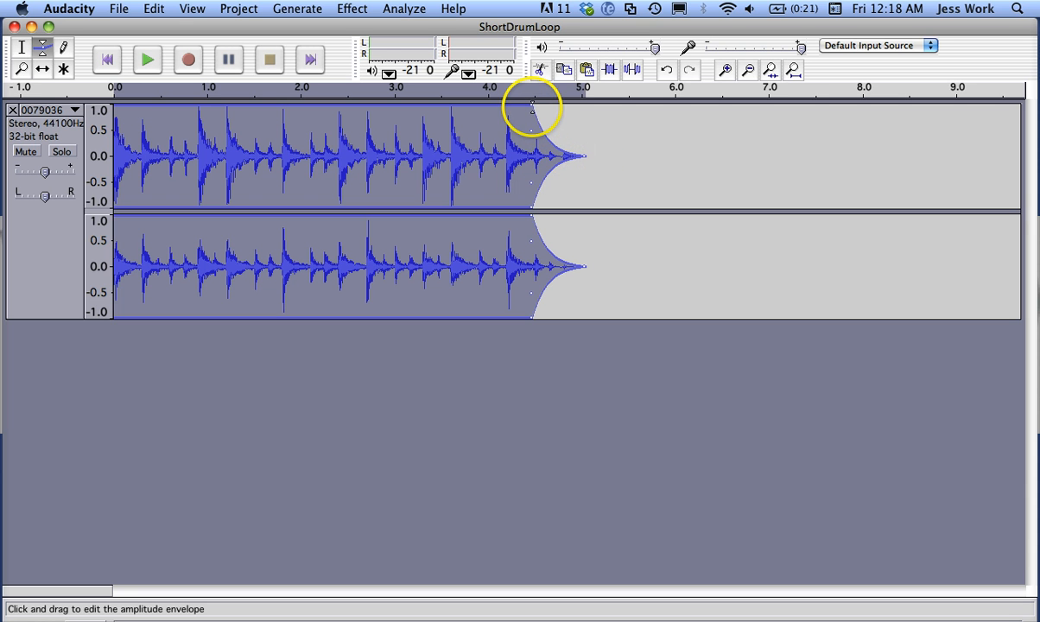
left_click_drag(533, 108, 514, 97)
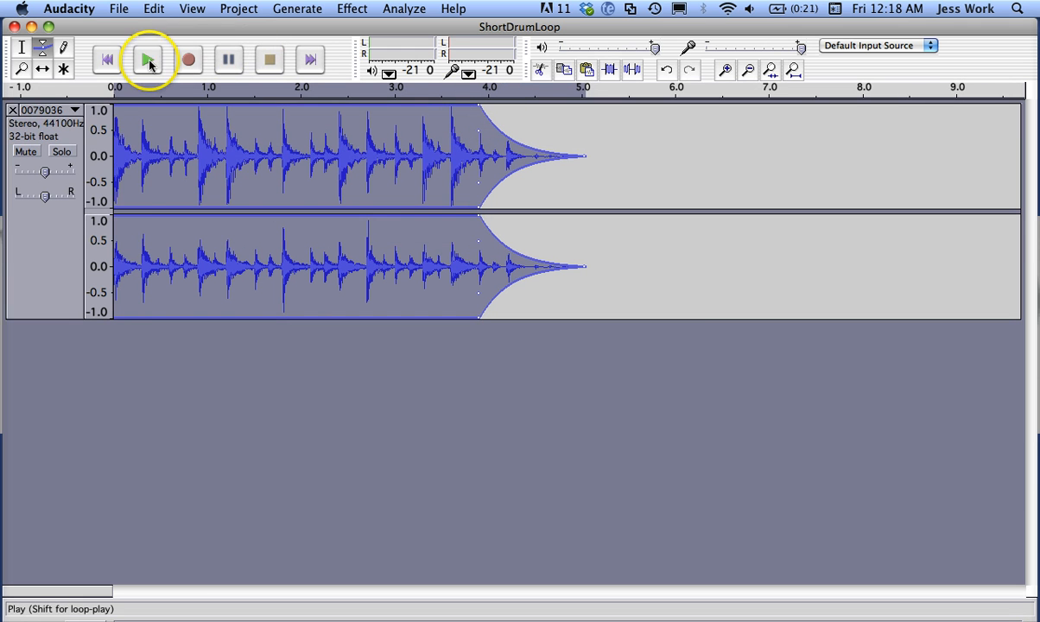
left_click(148, 59)
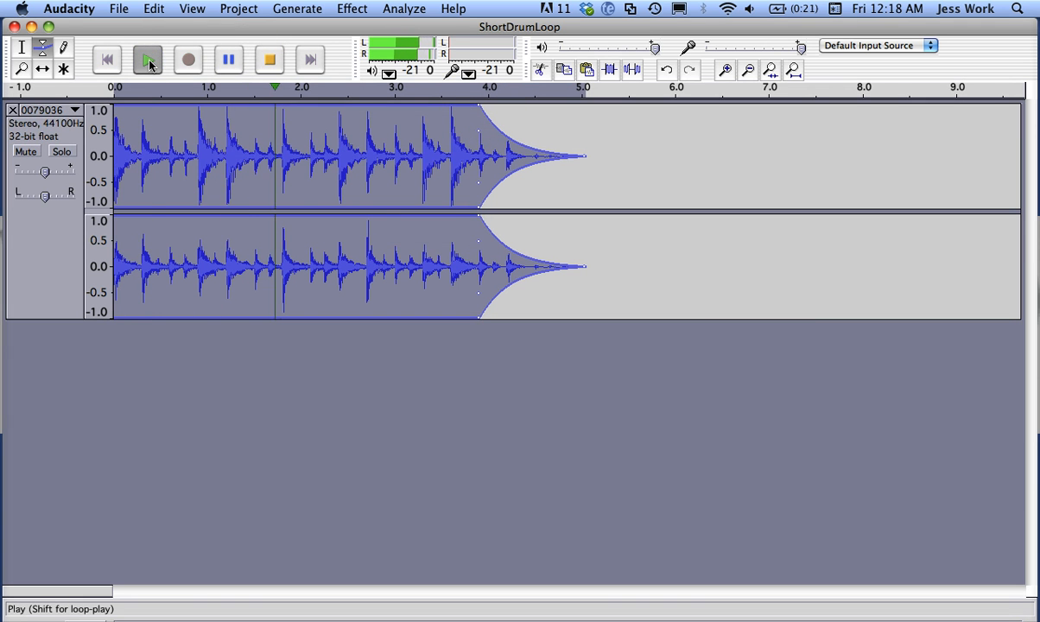
left_click(148, 60)
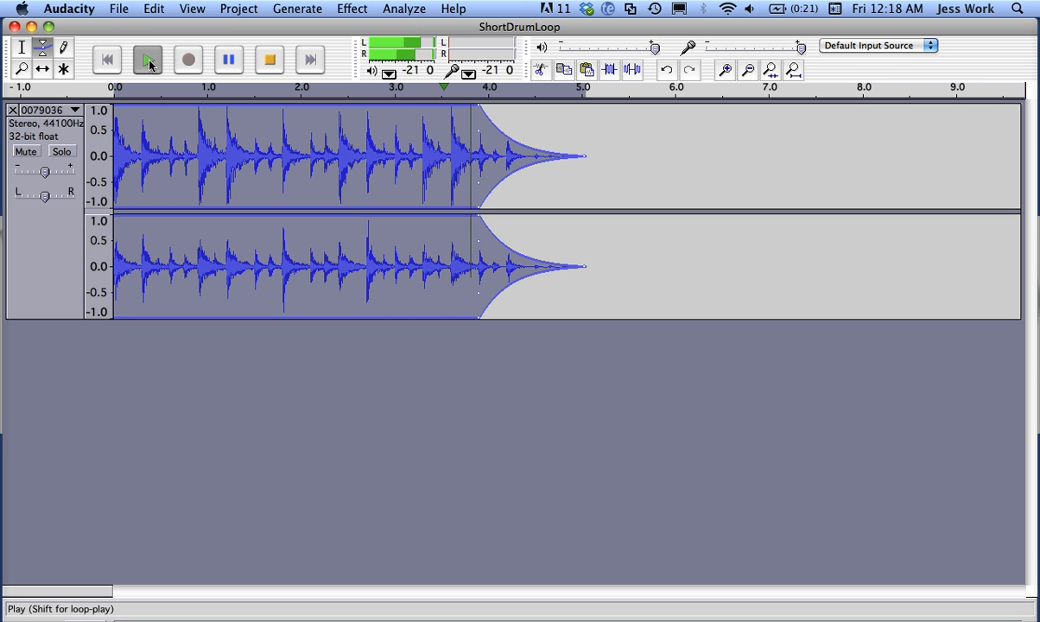
left_click(148, 59)
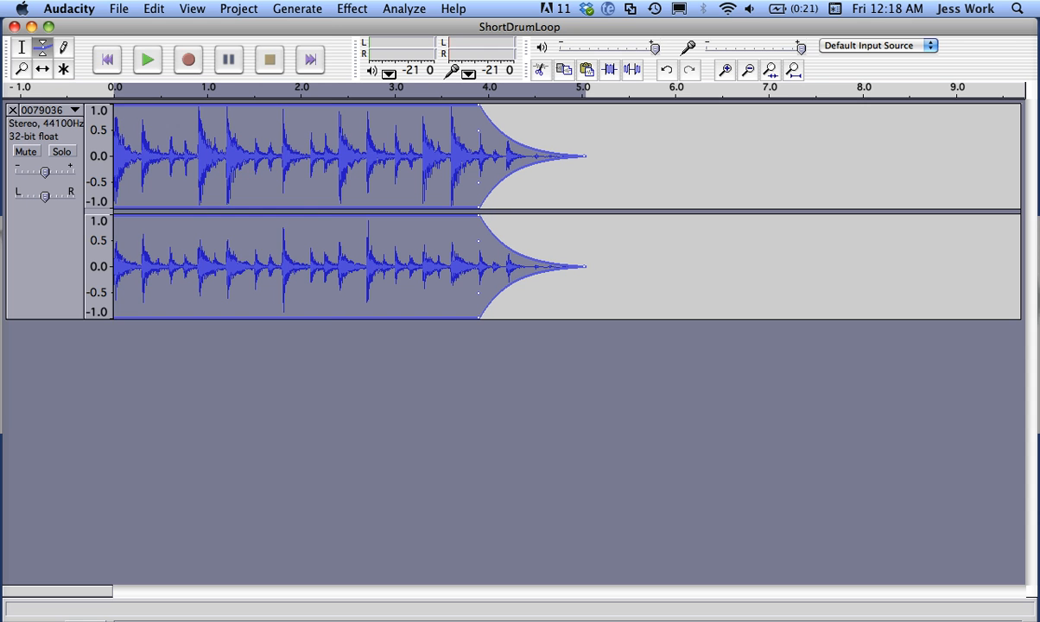
- Export the project as a WAV file to the Desktop
left_click(118, 7)
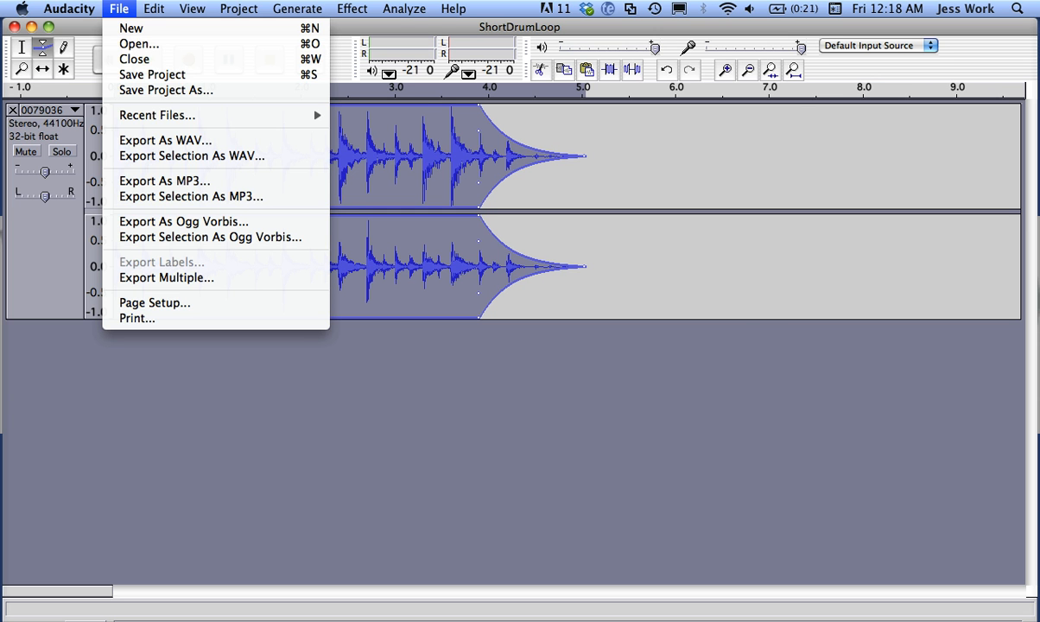
mouse_move(165, 140)
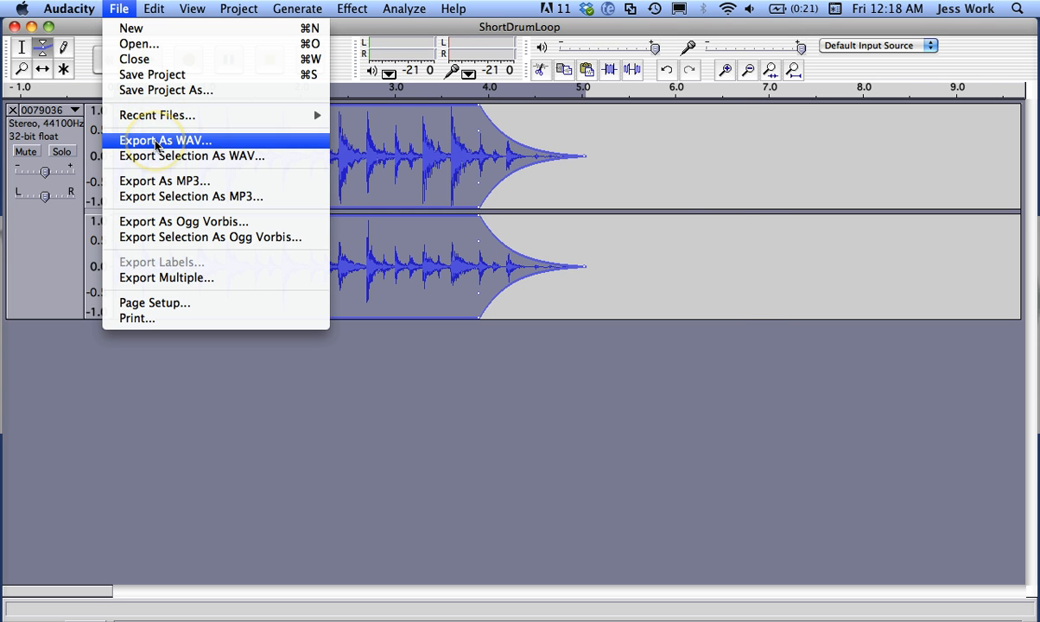
left_click(165, 140)
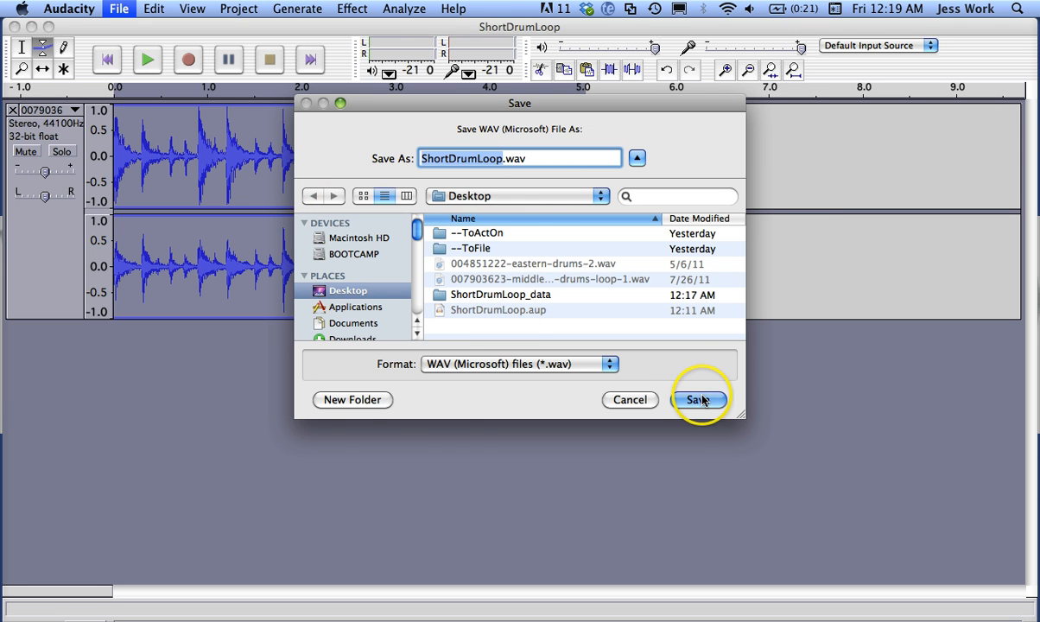
left_click(699, 399)
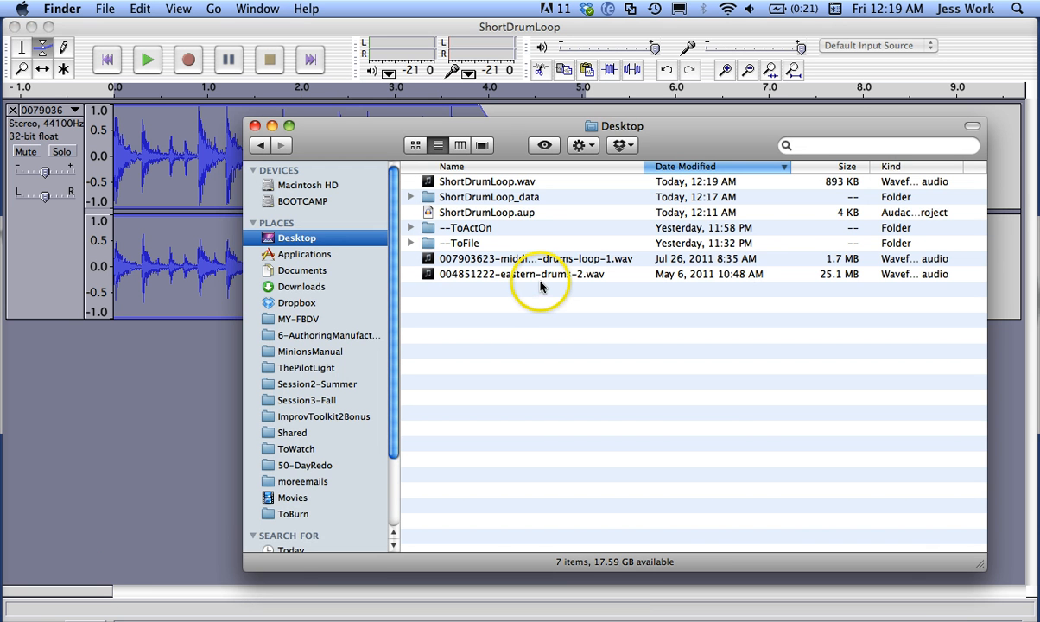
- Open ShortDrumLoop.wav from the Desktop with VLC using its right-click menu
left_click(486, 181)
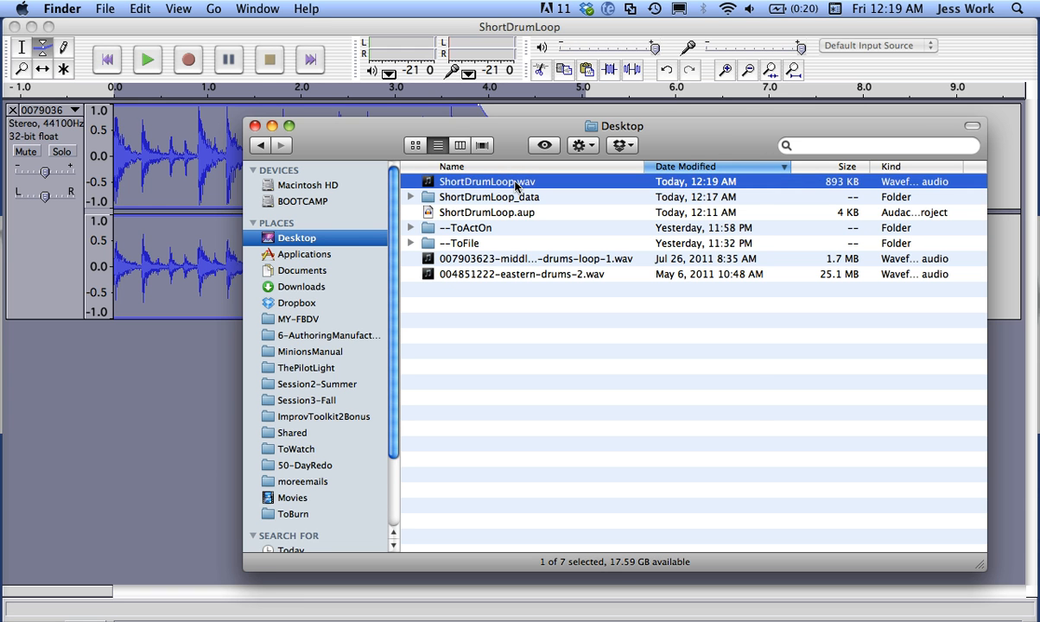
right_click(487, 181)
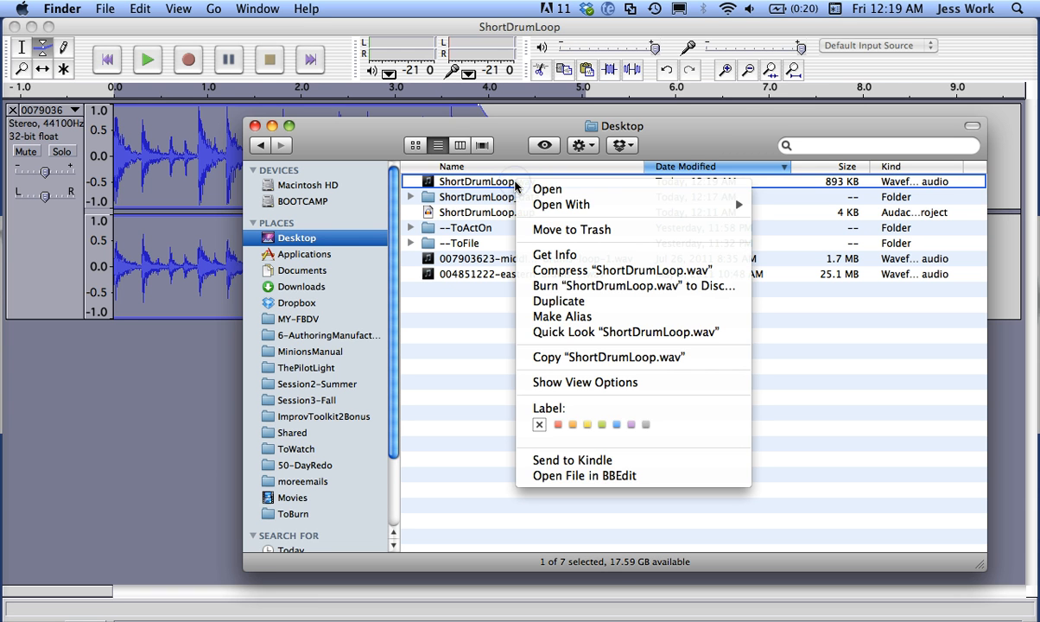
mouse_move(561, 205)
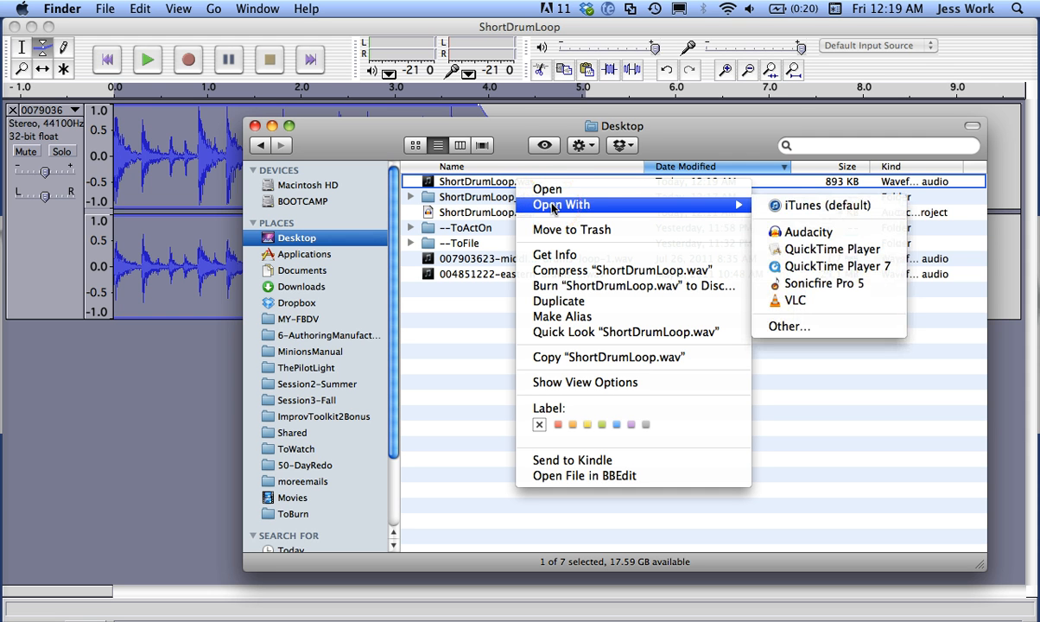
mouse_move(786, 223)
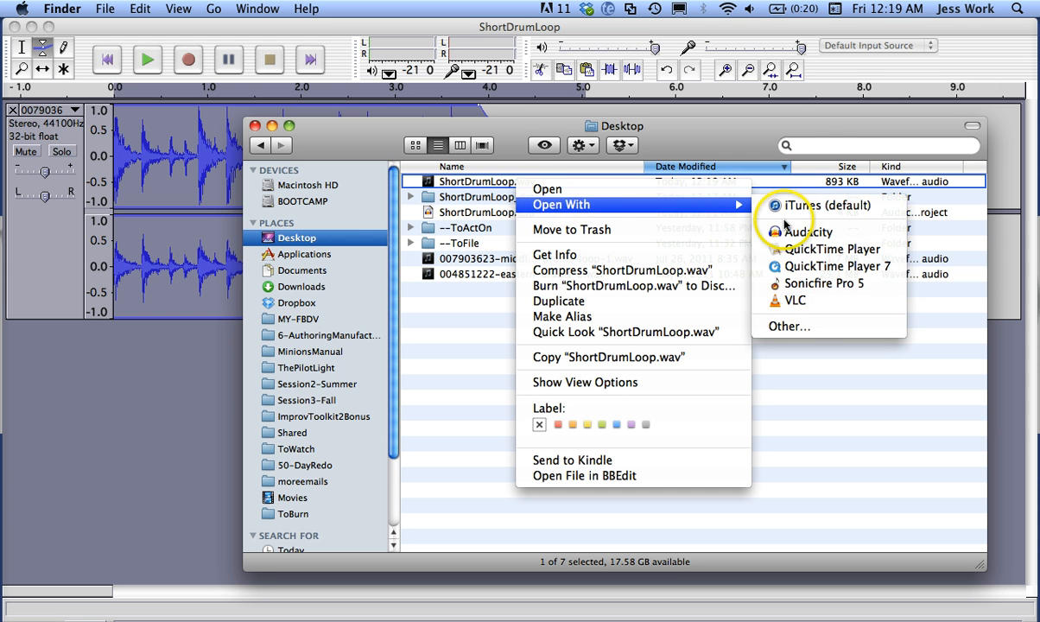
mouse_move(804, 300)
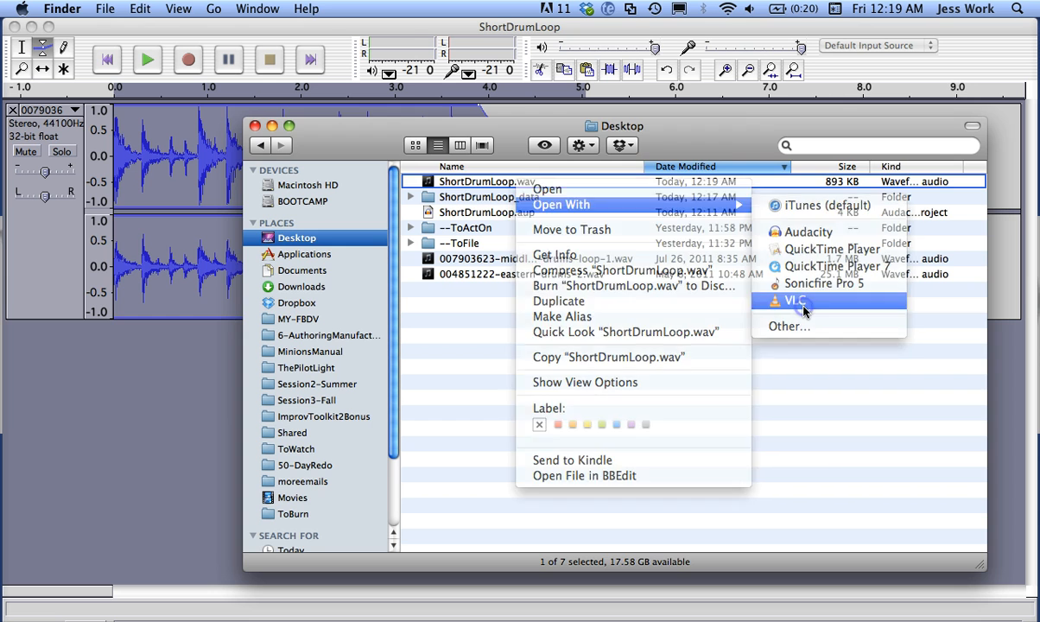
left_click(797, 300)
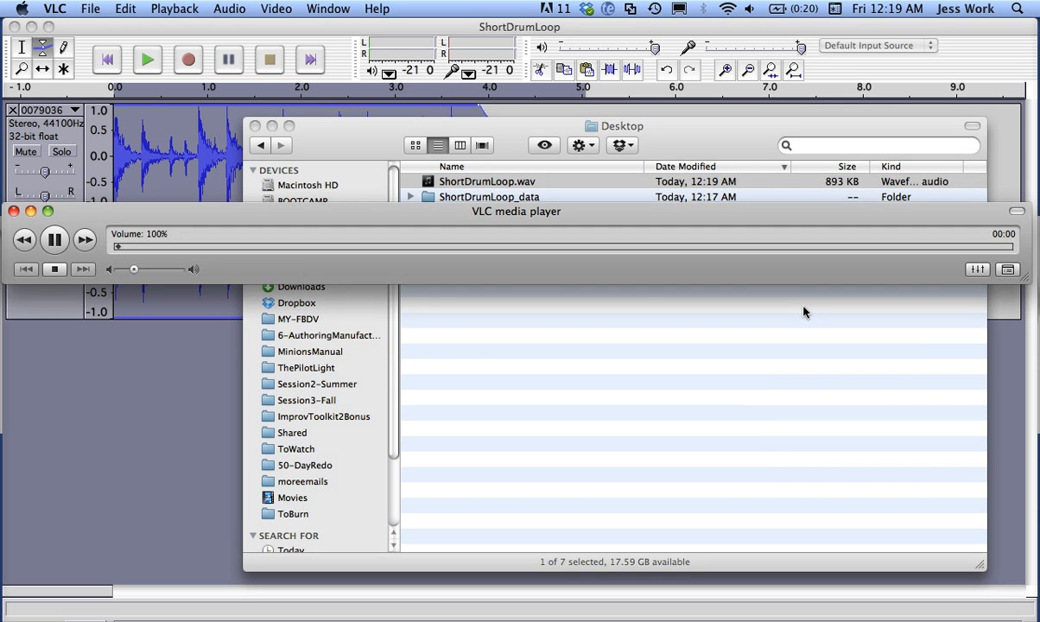
- Quit VLC after hearing the loop to return to Audacity
left_click(84, 240)
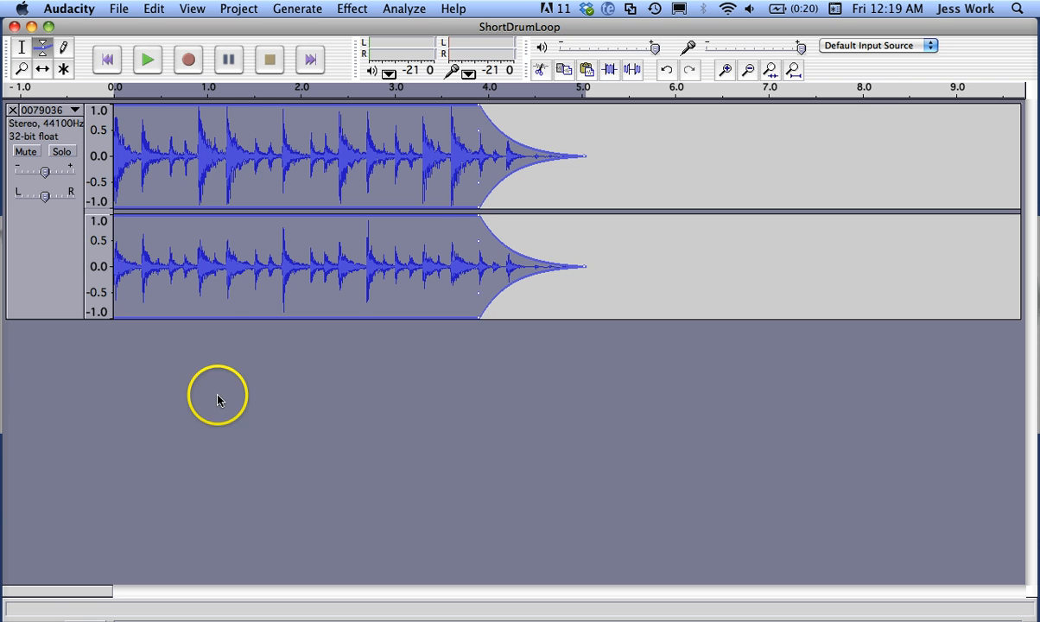
mouse_move(765, 190)
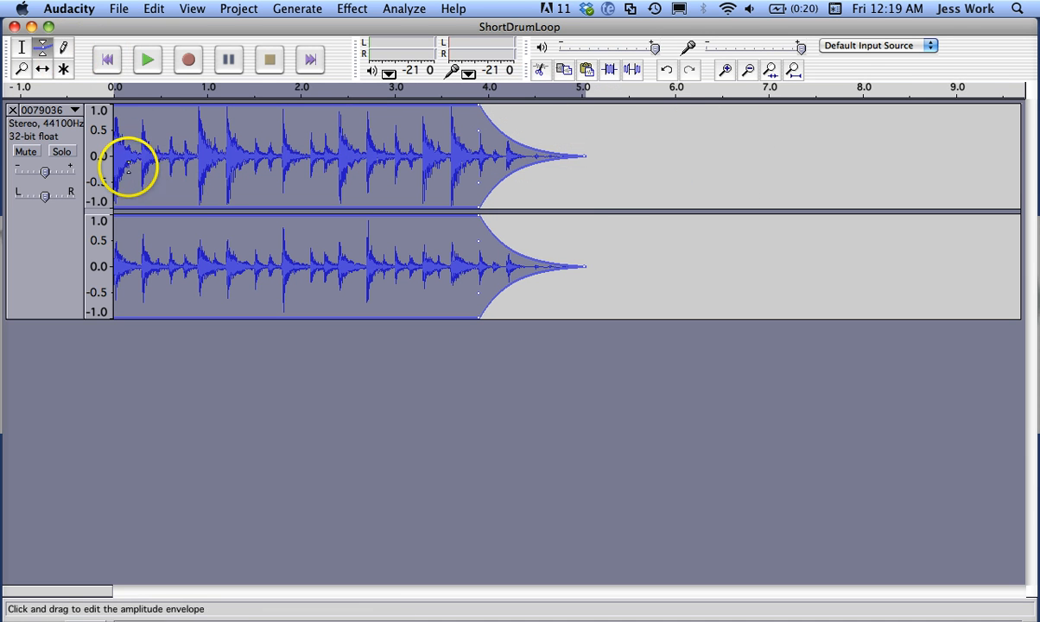
mouse_move(531, 179)
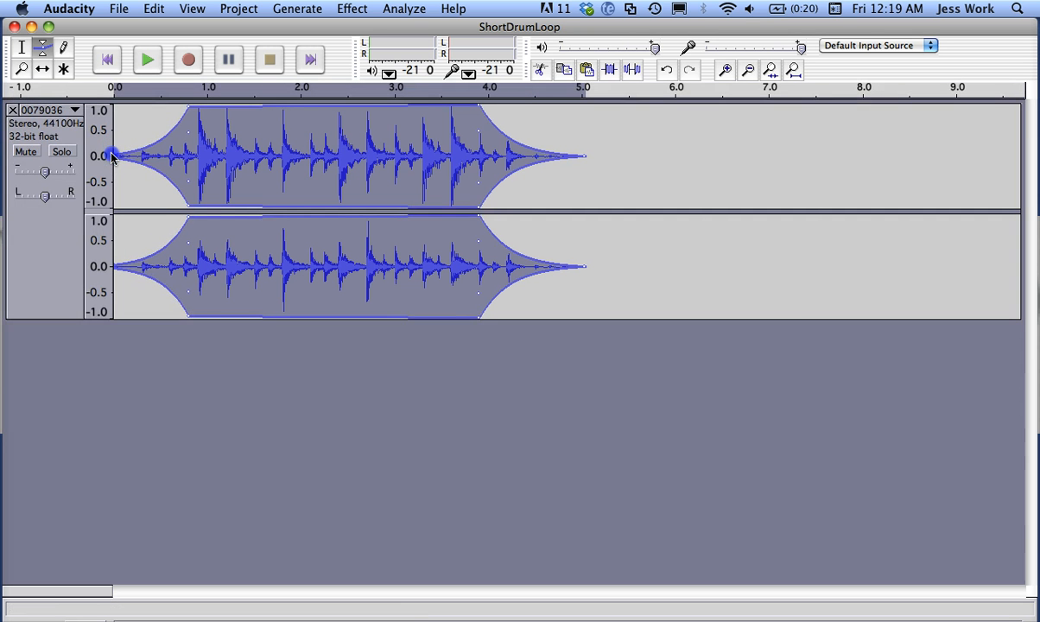
- Use the Envelope tool on the loop's fade-in point, then play the loop to hear the fades
left_click(42, 46)
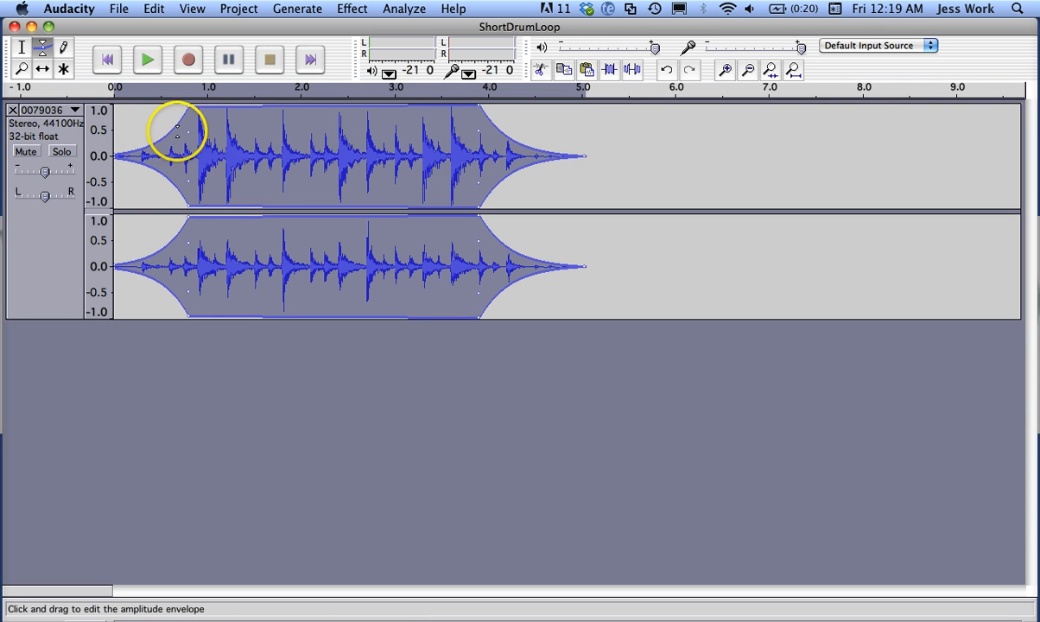
left_click(146, 60)
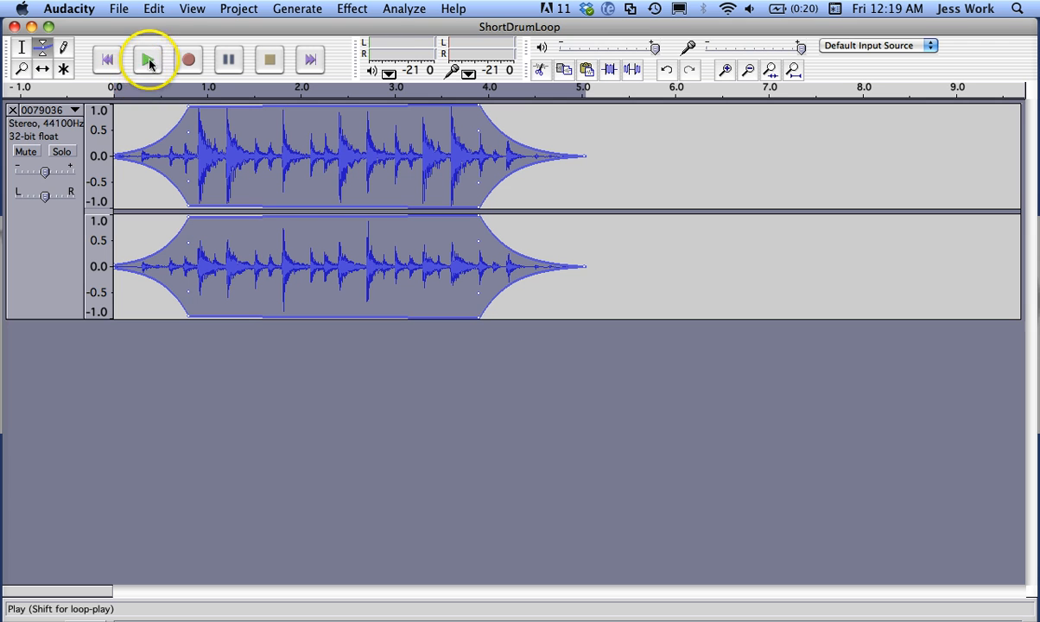
left_click(148, 60)
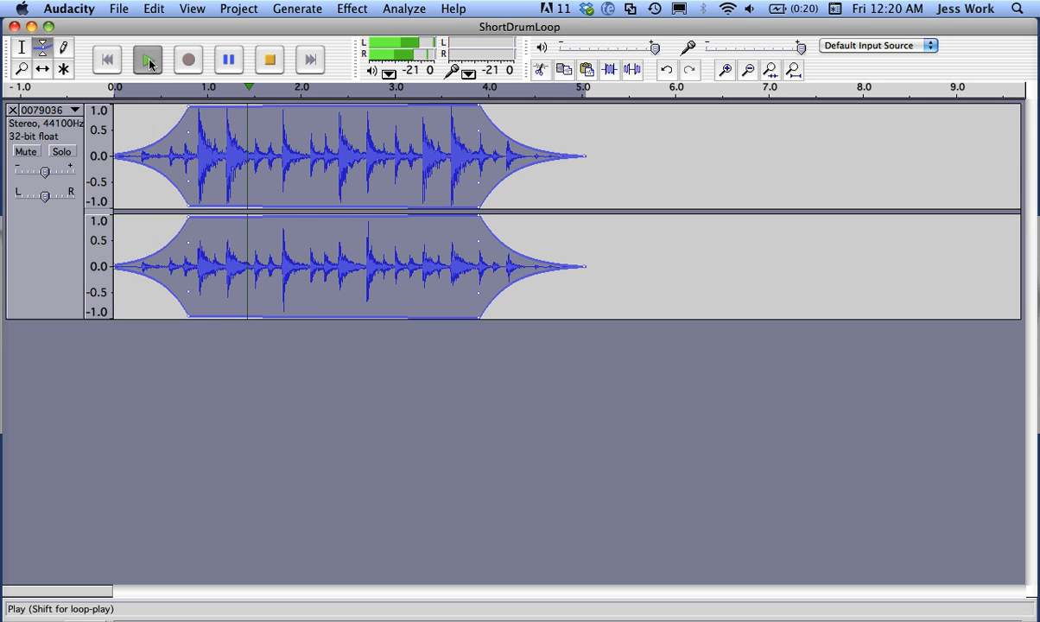
left_click(147, 59)
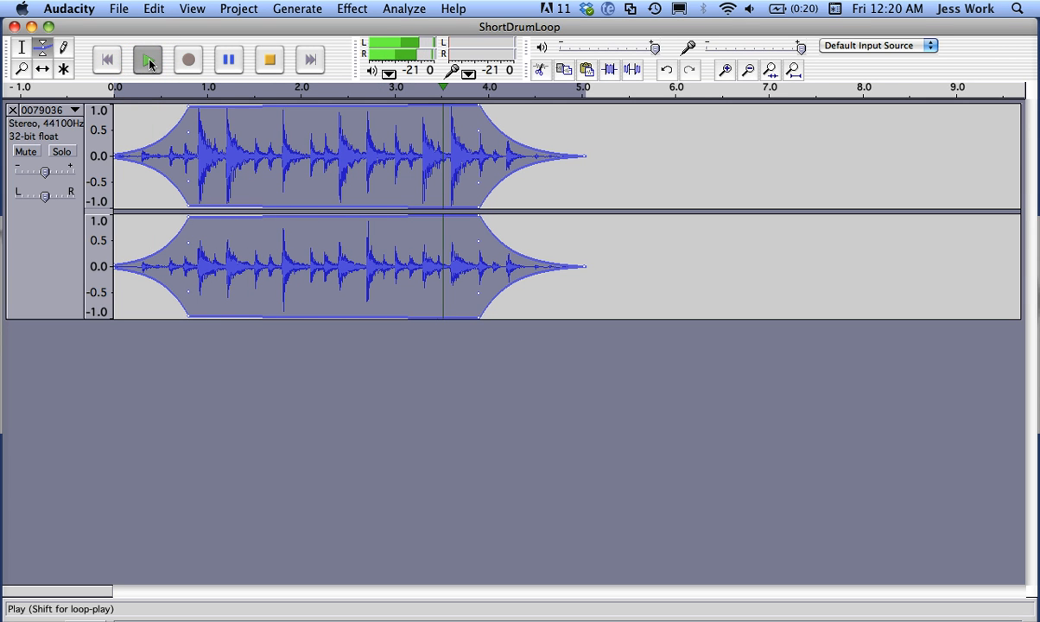
left_click(147, 60)
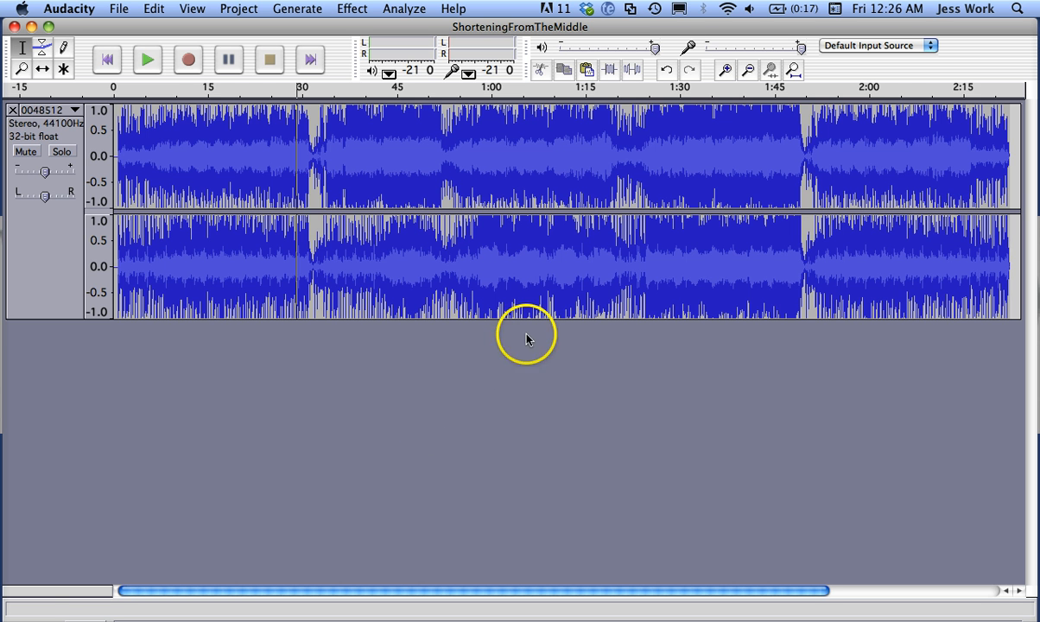
mouse_move(268, 236)
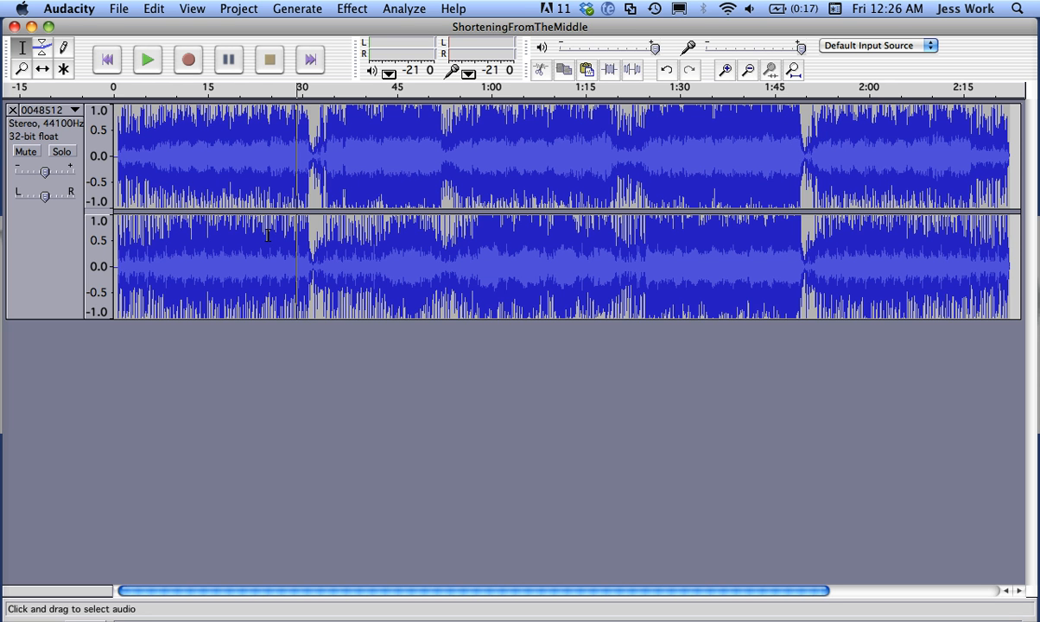
mouse_move(304, 146)
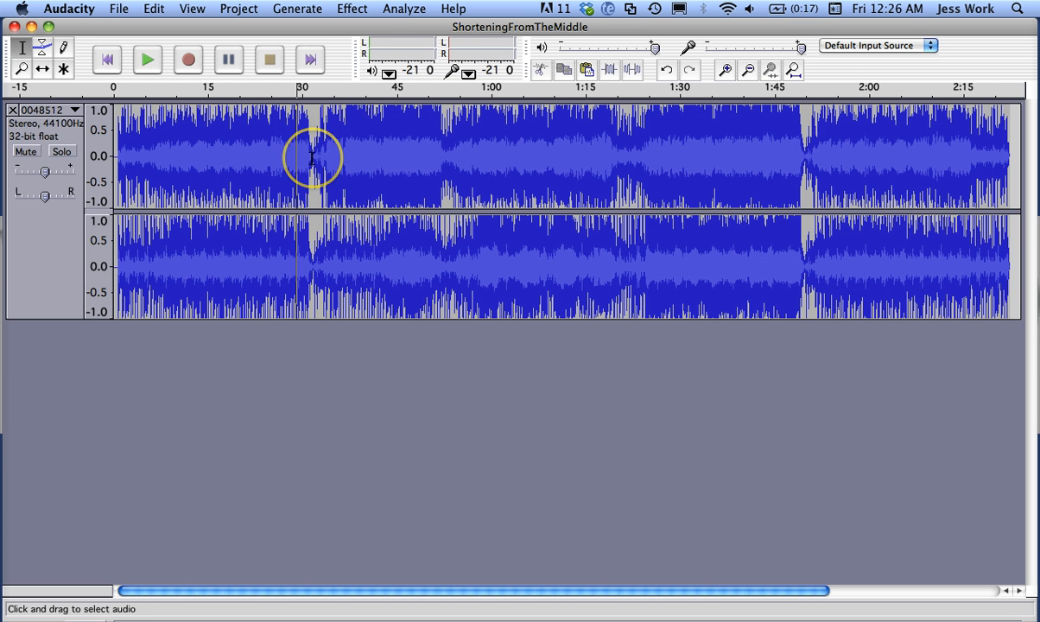
mouse_move(324, 141)
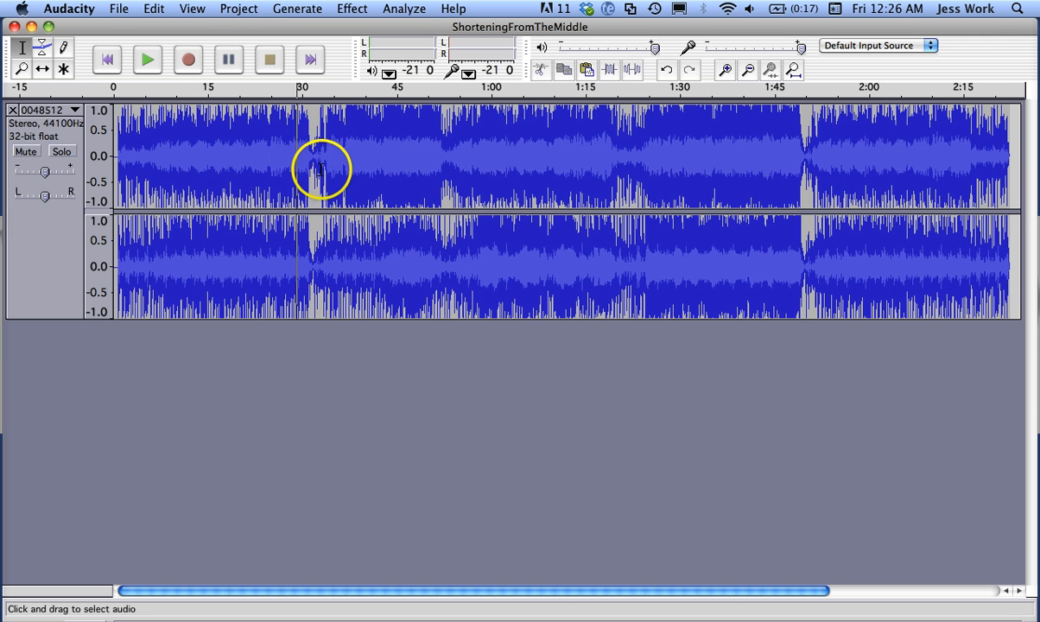
mouse_move(802, 149)
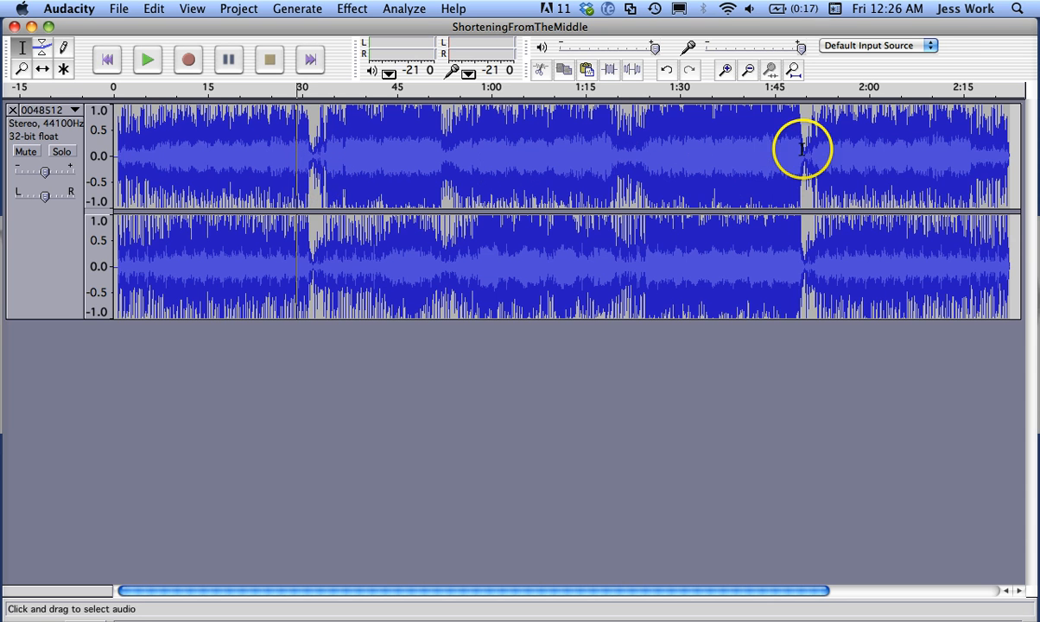
mouse_move(812, 162)
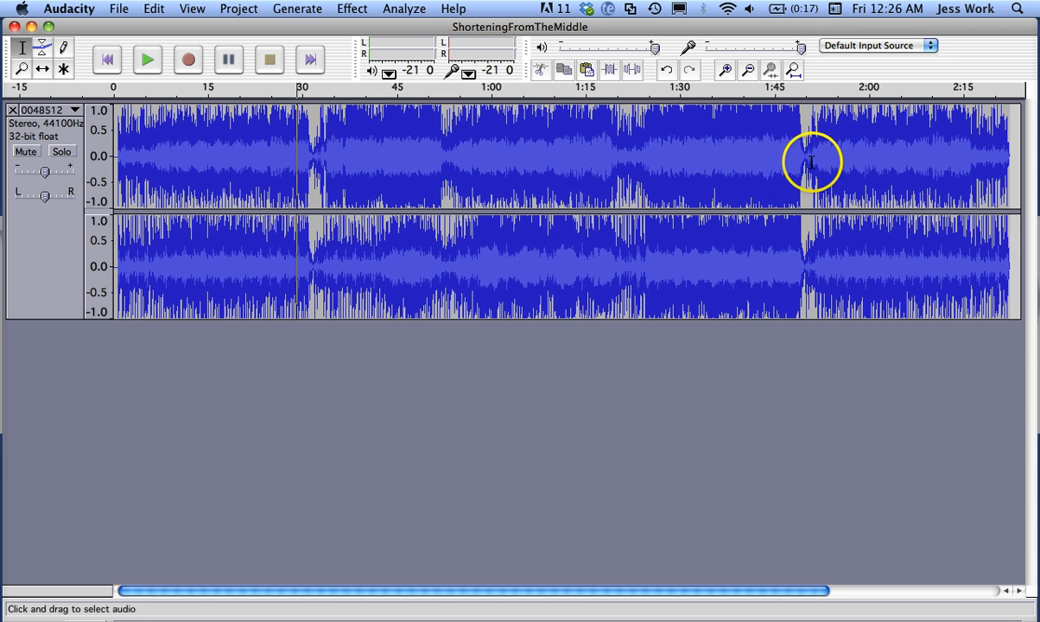
mouse_move(800, 157)
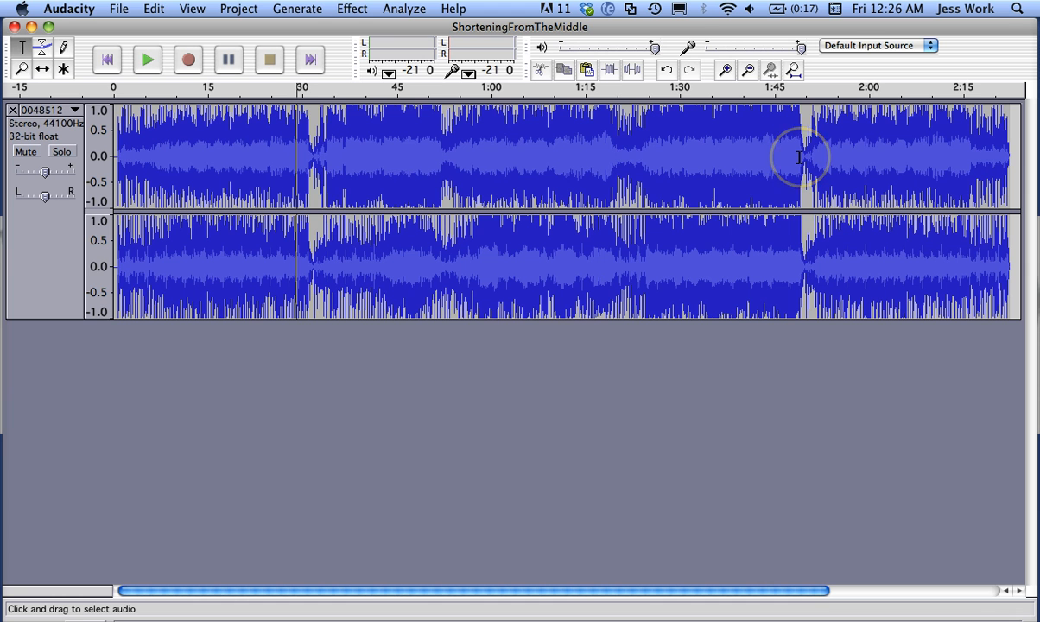
mouse_move(683, 164)
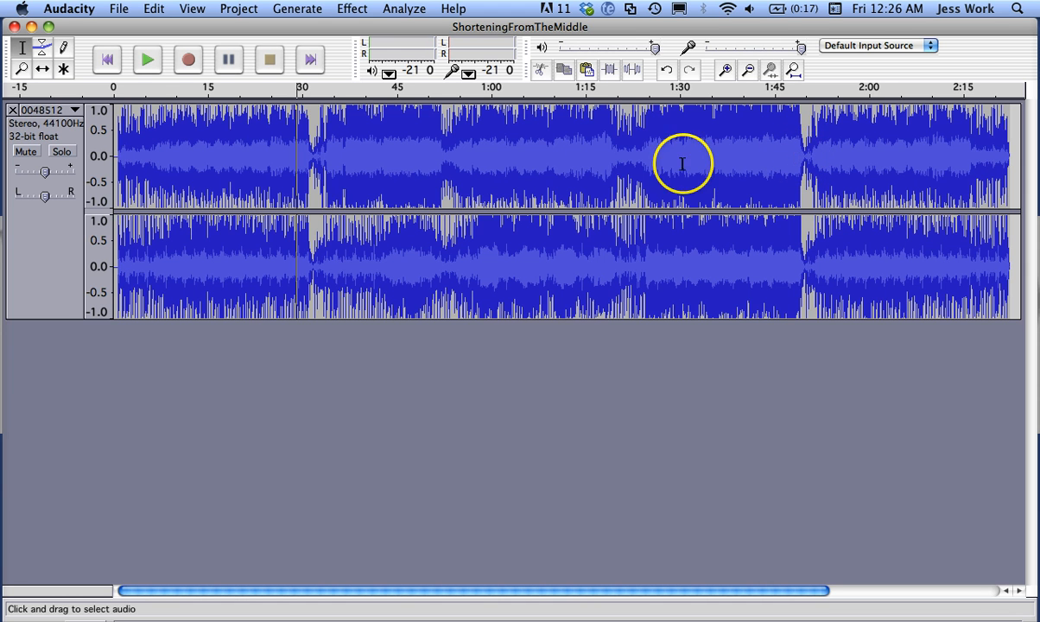
mouse_move(300, 156)
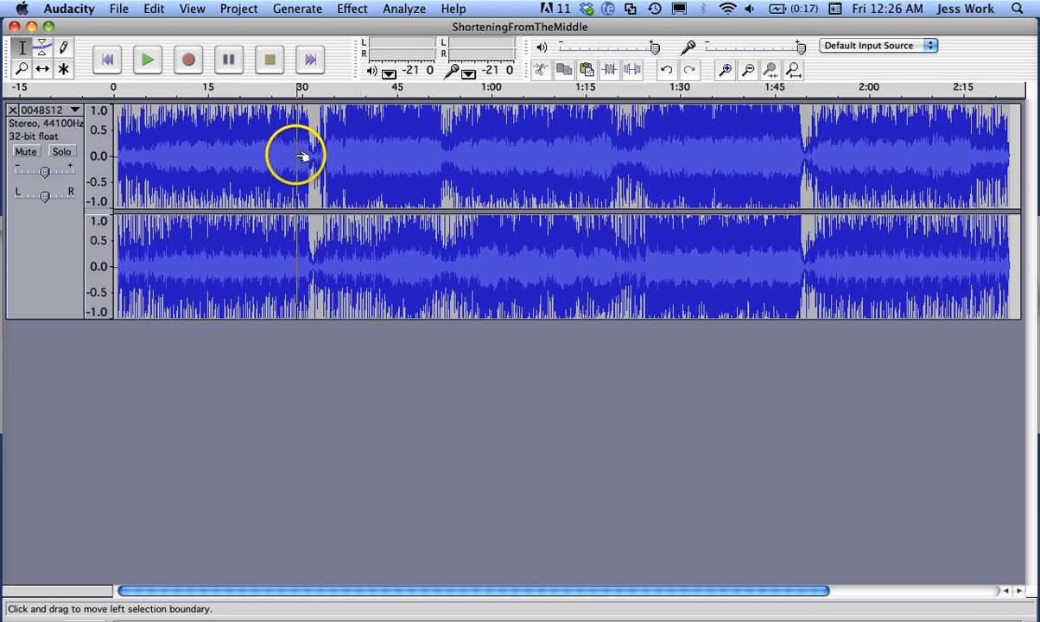
mouse_move(290, 155)
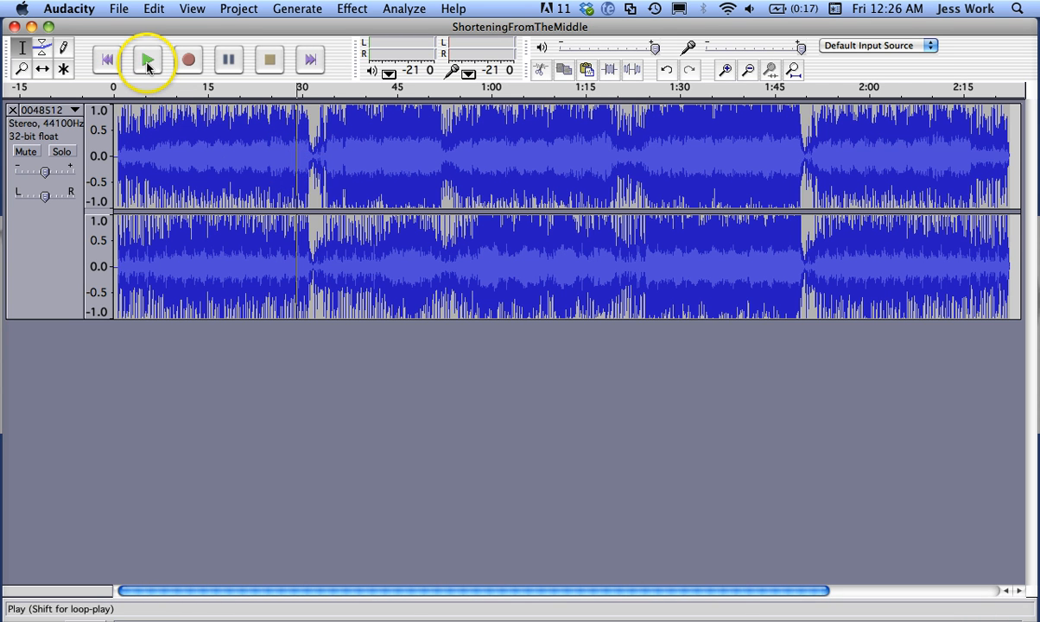
- Play and stop the song from near 0:30, then again from just before 1:45
left_click(146, 60)
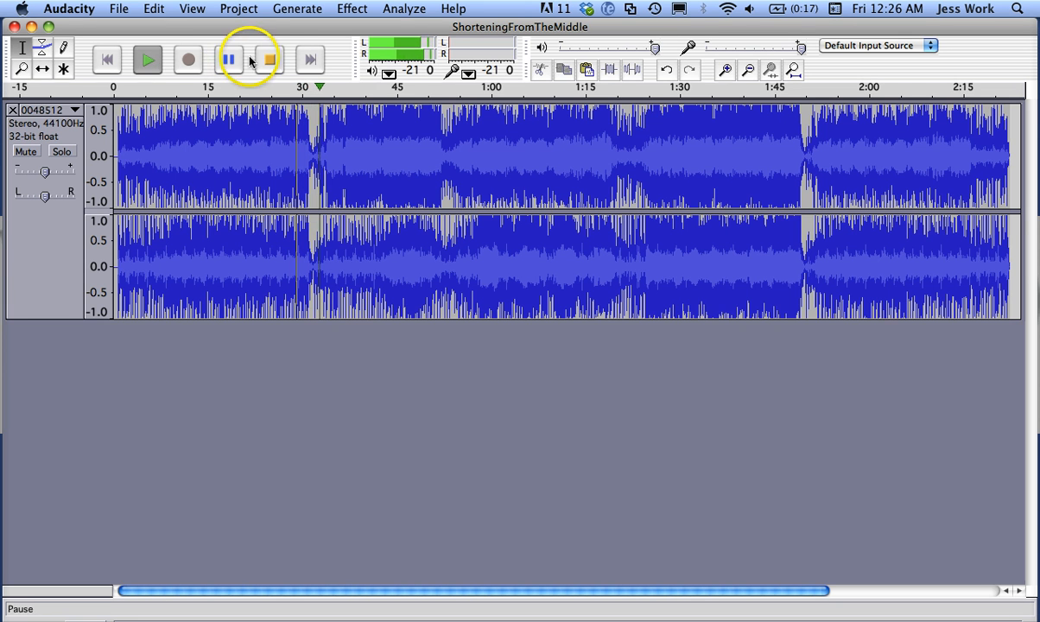
left_click(269, 59)
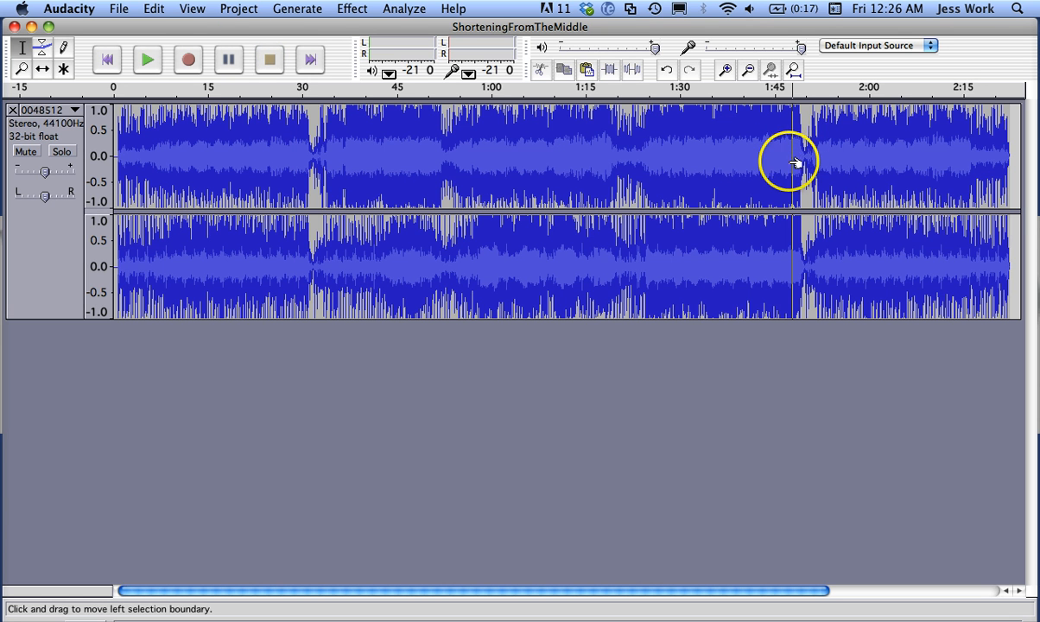
left_click(147, 59)
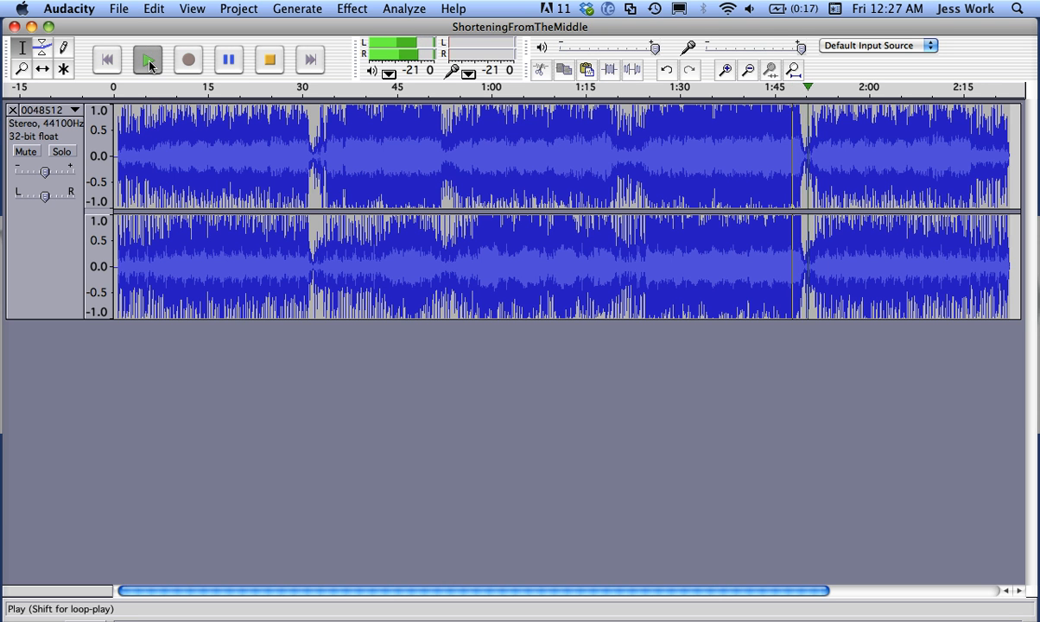
left_click(268, 60)
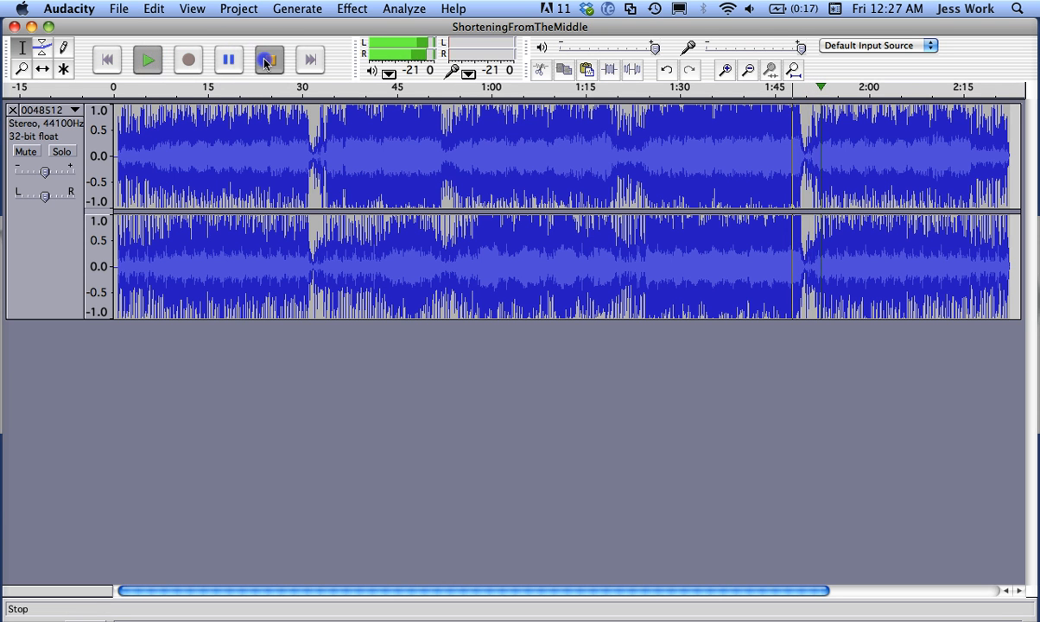
left_click(268, 59)
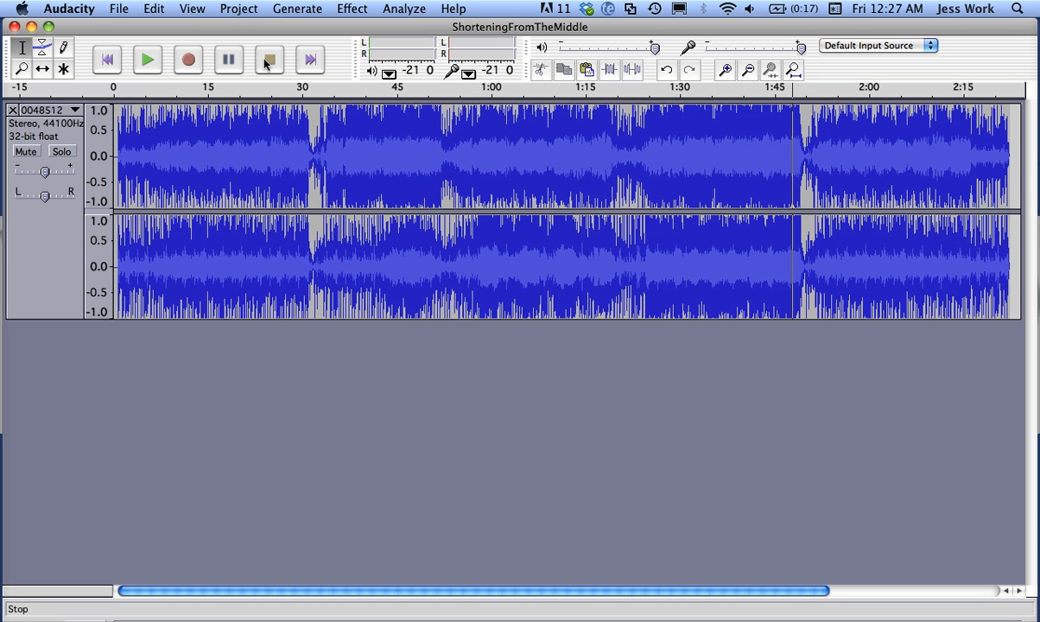
left_click(268, 59)
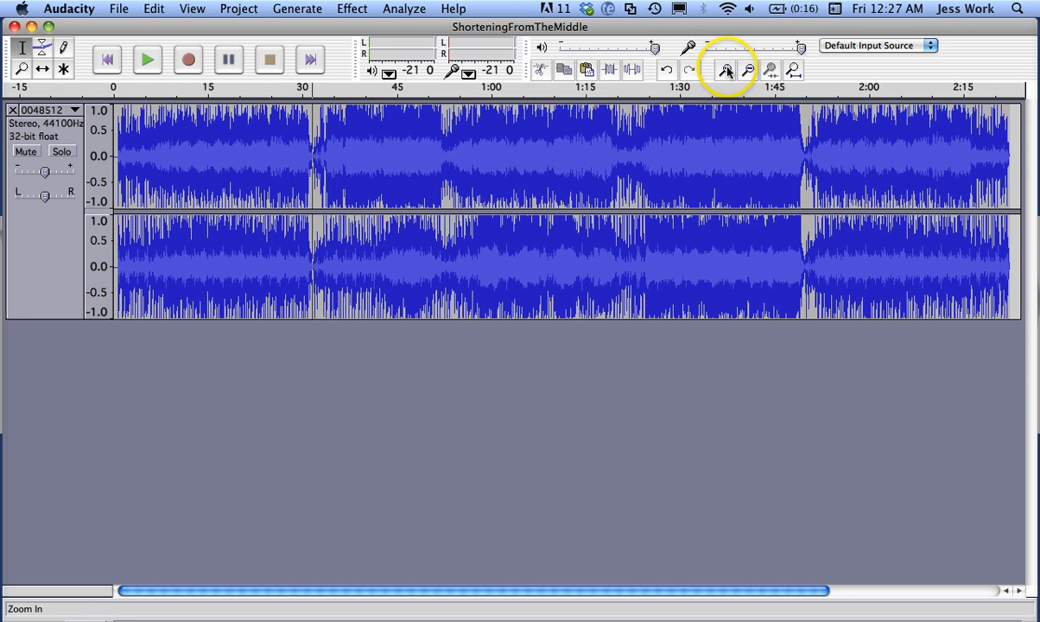
- Zoom in on the 31-second break, audition it, and mark the cut start at about 31.1 s
left_click(727, 70)
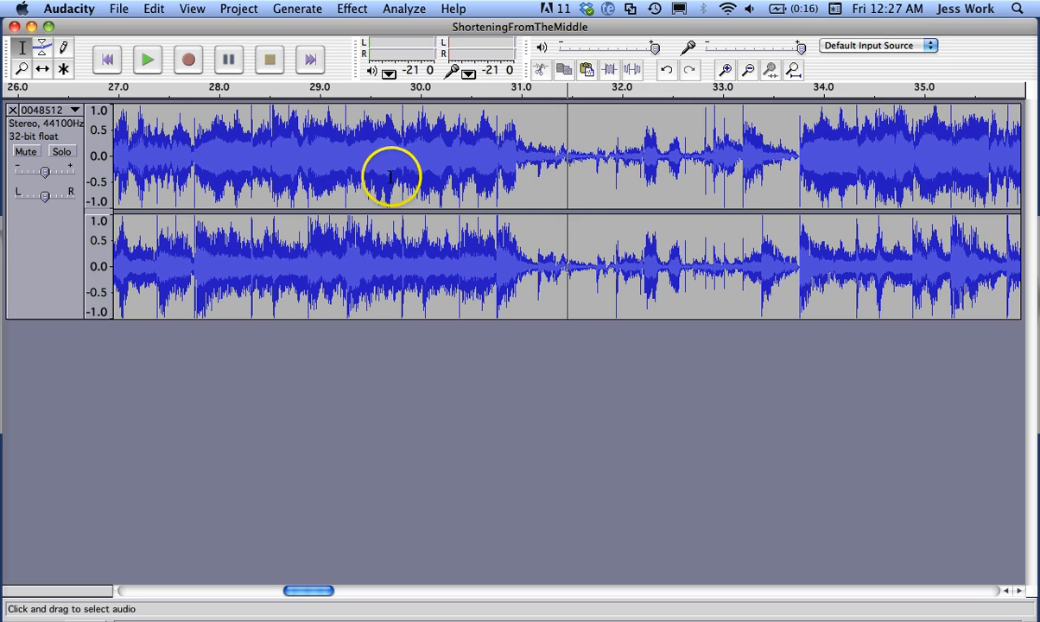
mouse_move(629, 170)
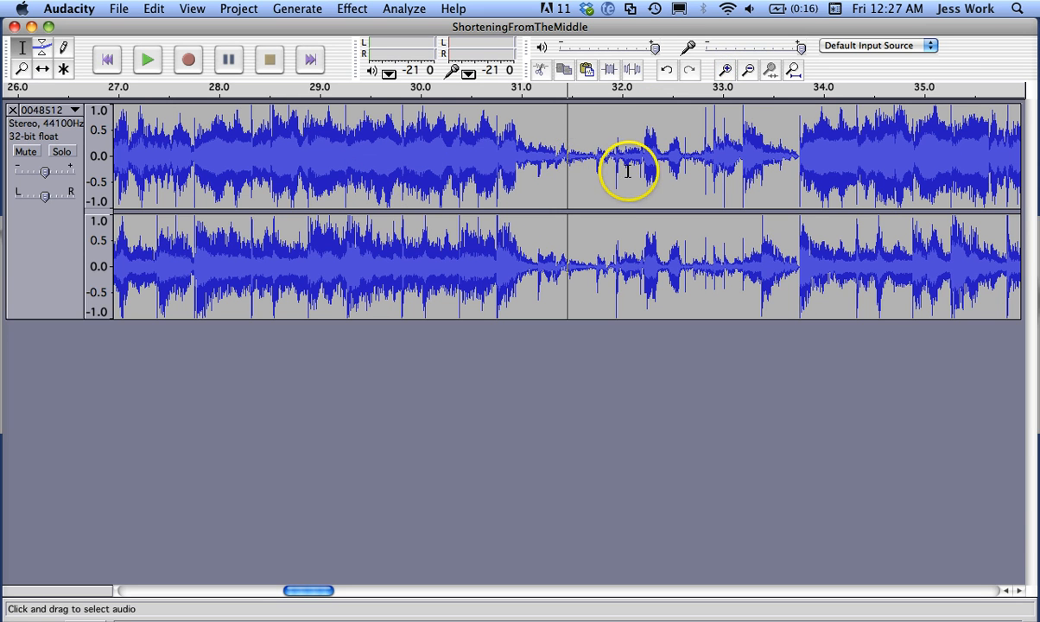
mouse_move(555, 170)
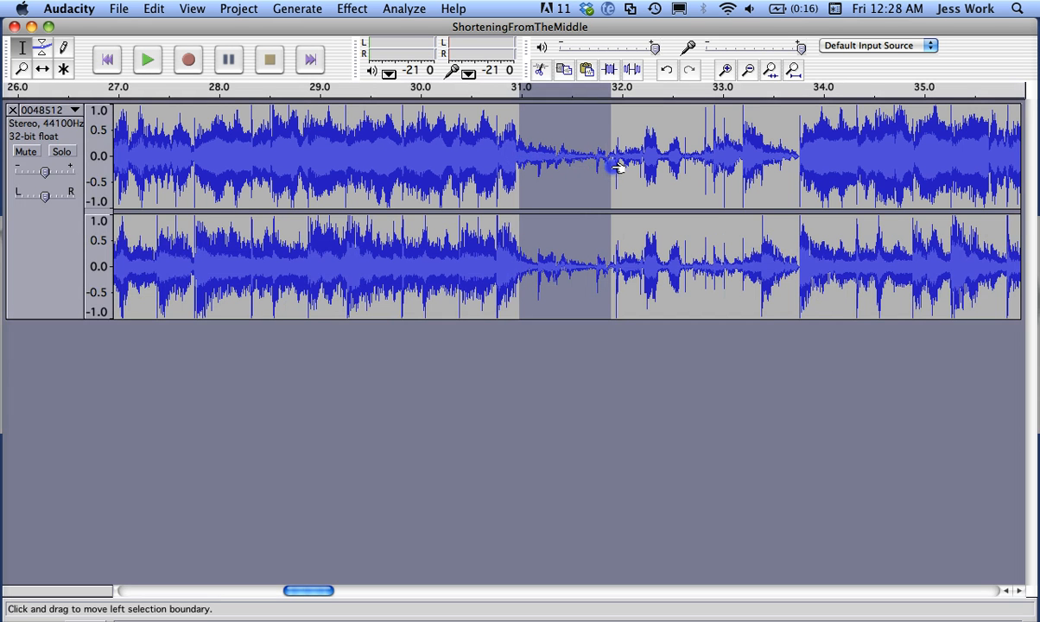
left_click(147, 59)
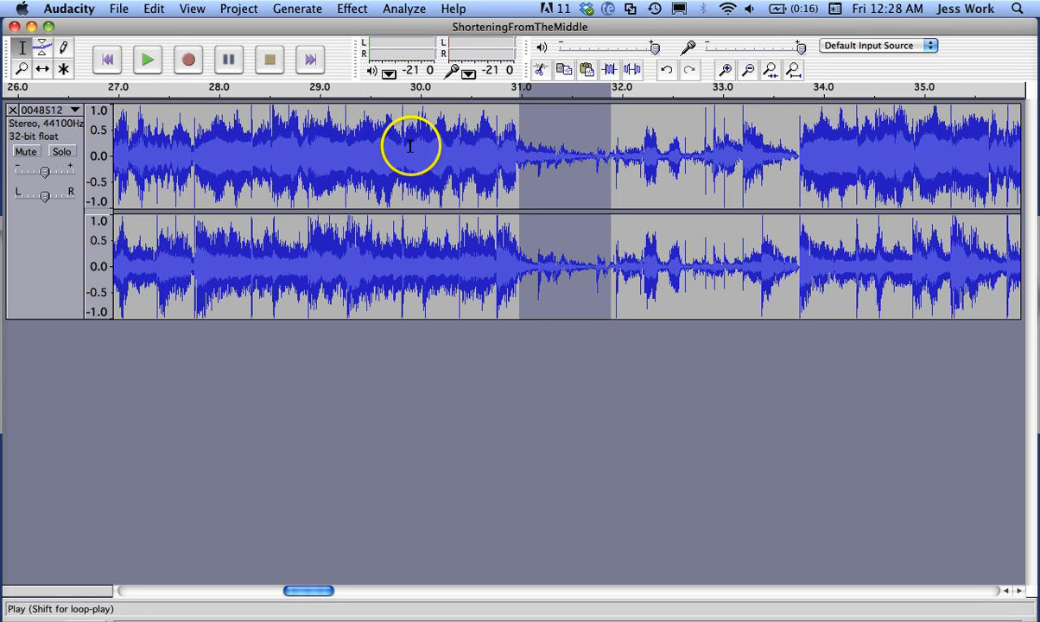
mouse_move(553, 156)
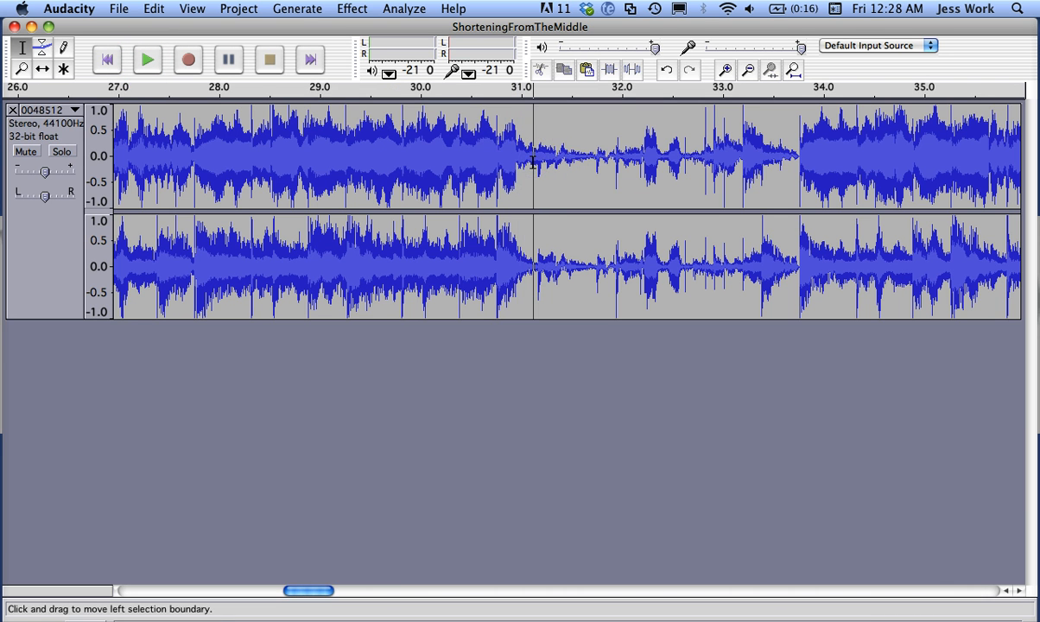
left_click(529, 159)
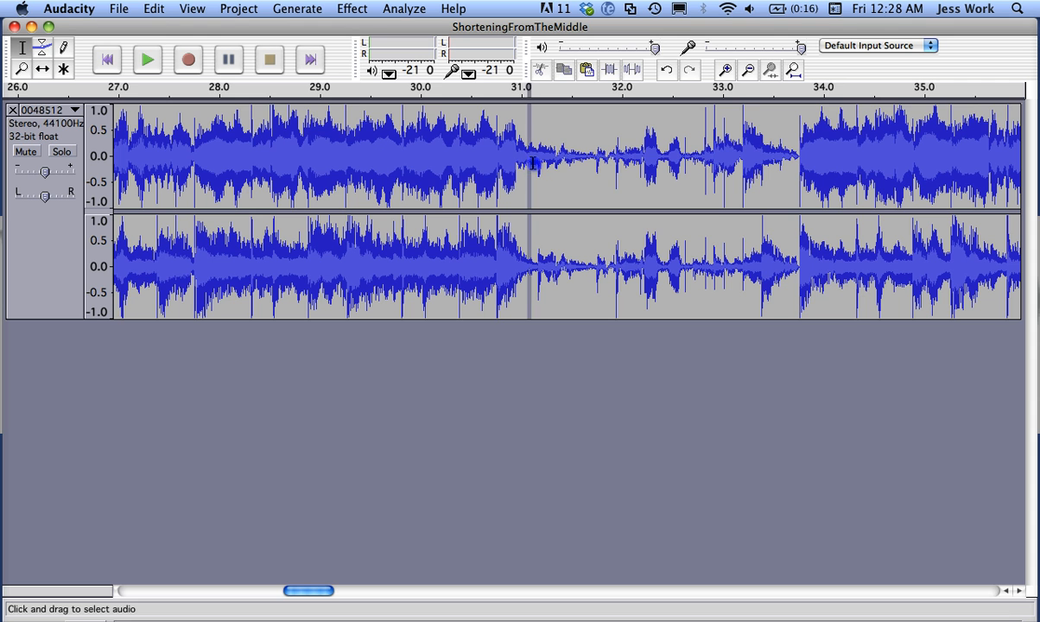
left_click(147, 59)
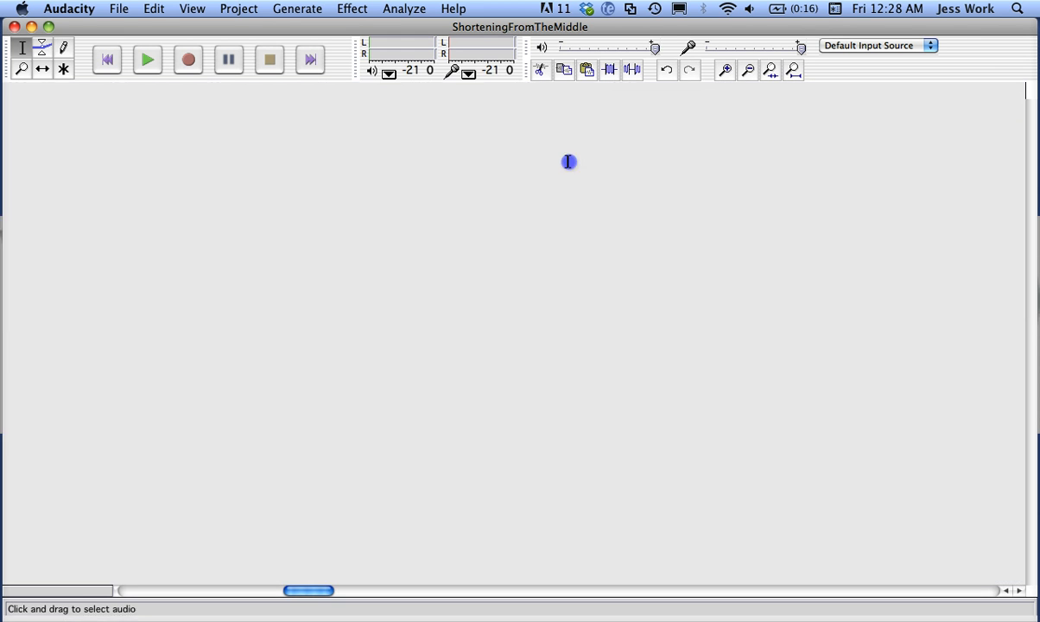
left_click(147, 59)
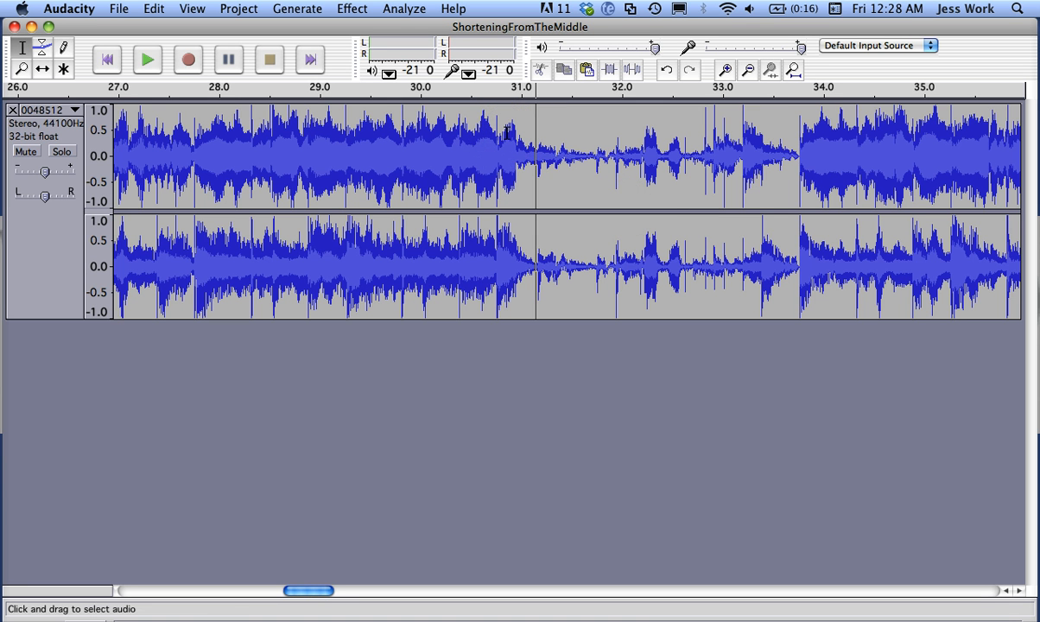
mouse_move(523, 128)
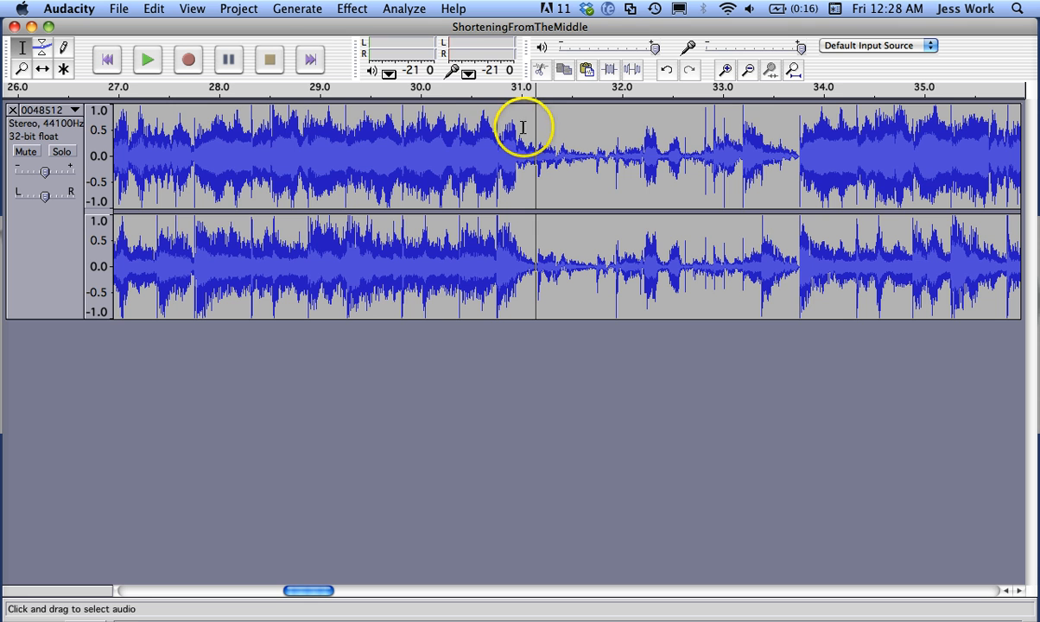
- Start adding a label at the 31-second cut point from the Tracks menu
left_click(238, 8)
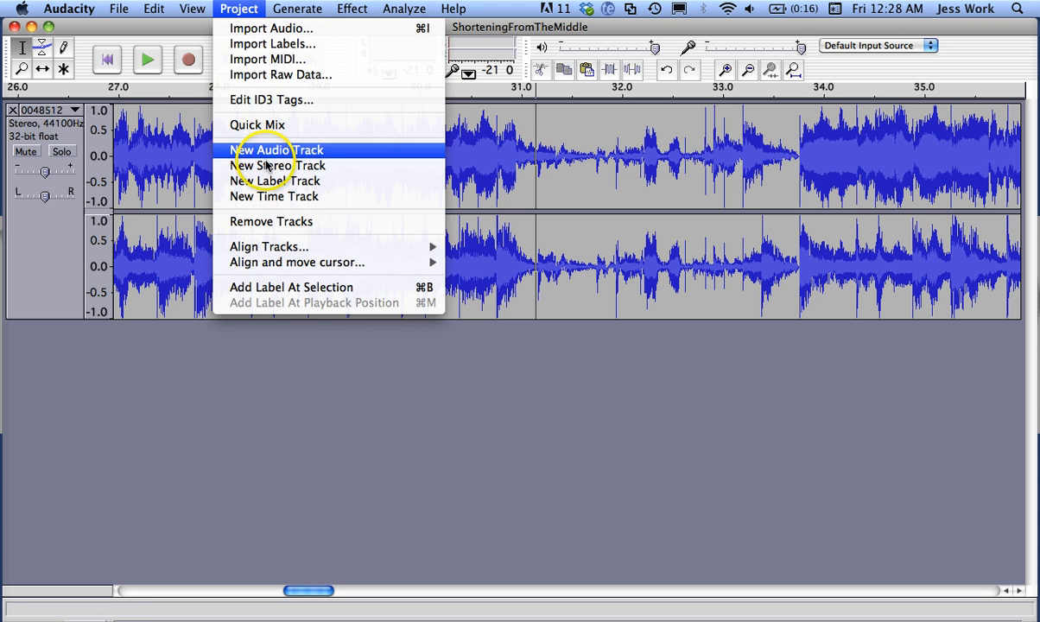
mouse_move(277, 165)
type("Start Cut")
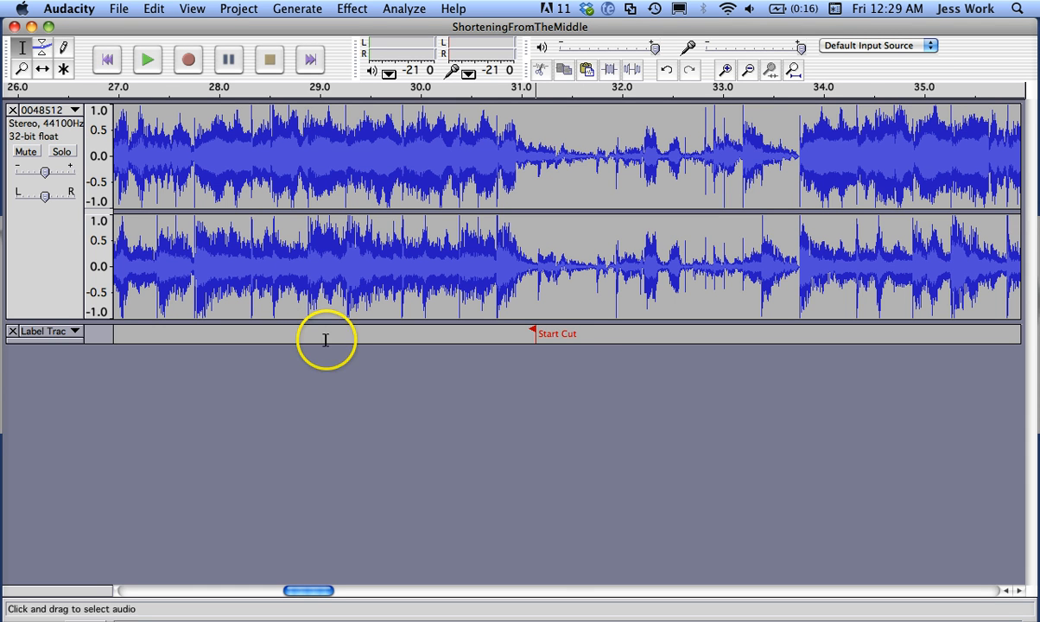
mouse_move(509, 188)
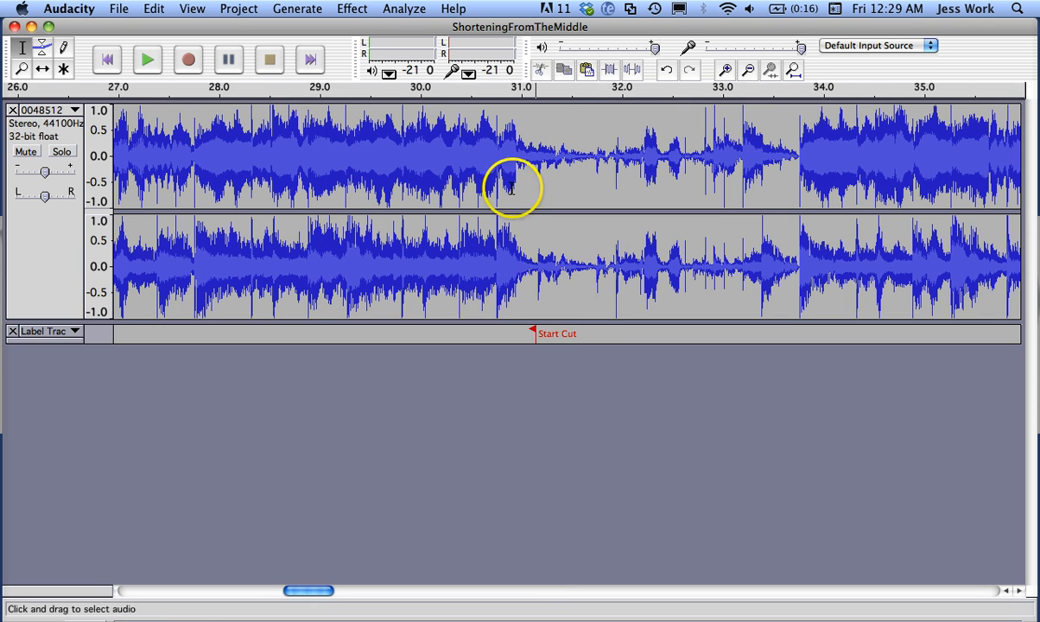
mouse_move(555, 290)
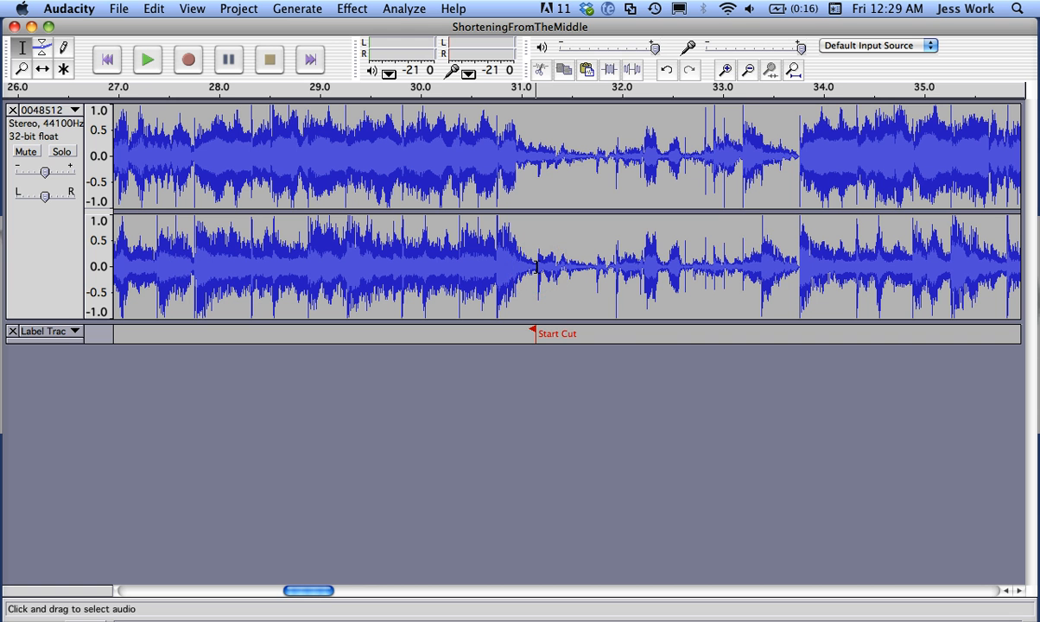
mouse_move(538, 374)
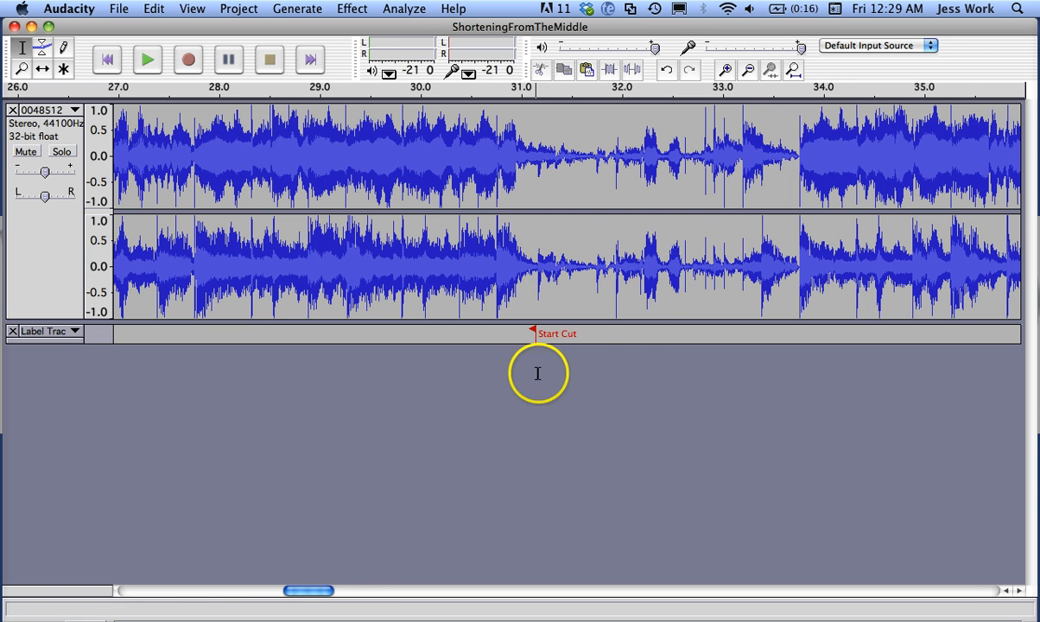
- Scroll to about 1:48, zoom in on the fading passage, and place the playback point near 1:49.2
left_click_drag(308, 591, 377, 594)
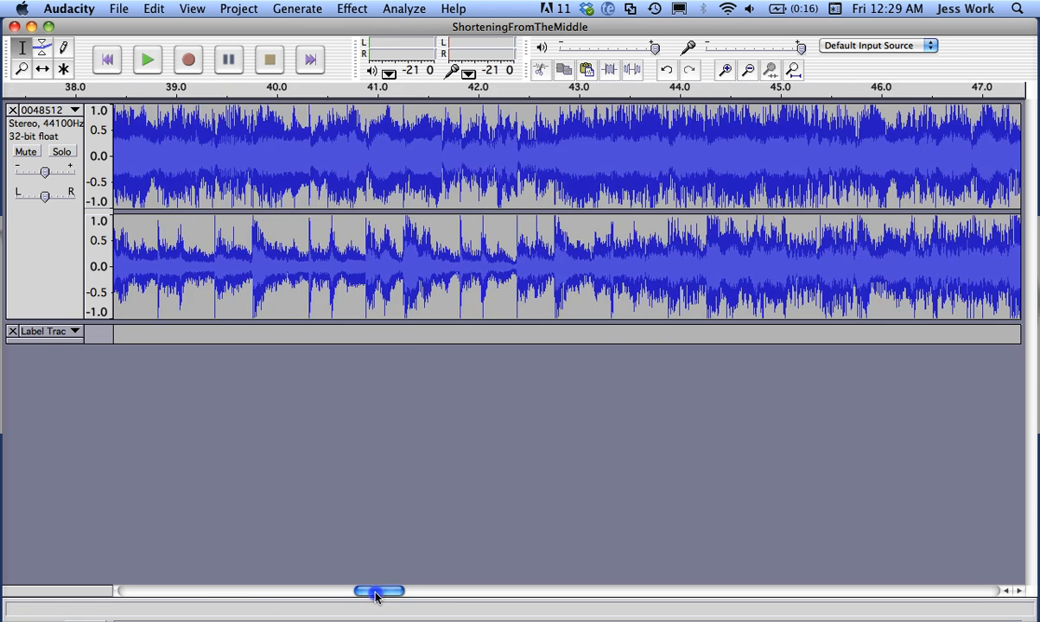
left_click_drag(376, 591, 531, 591)
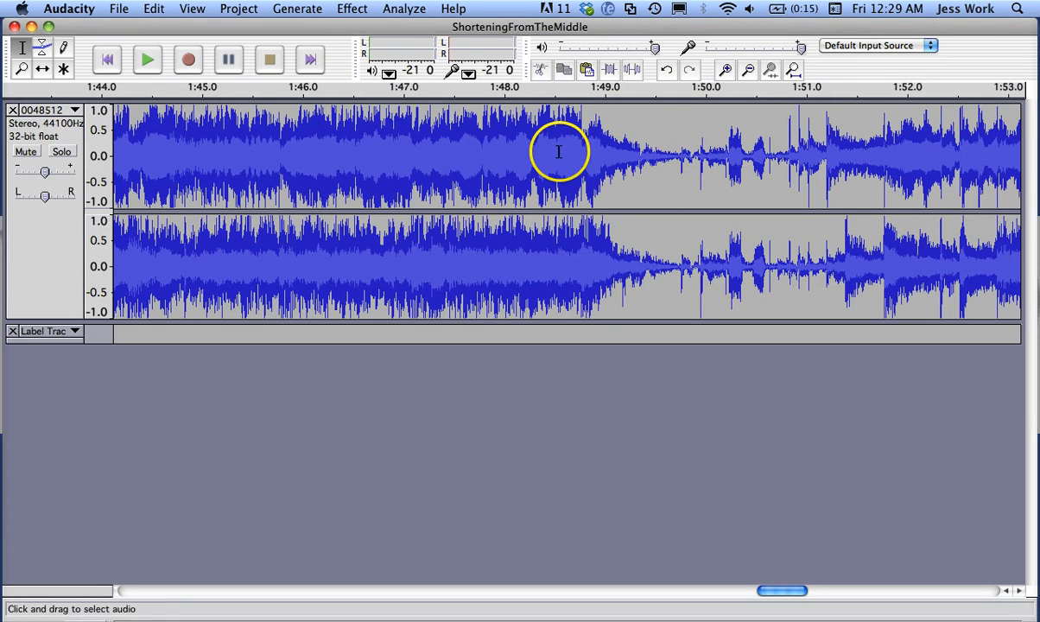
left_click_drag(571, 155, 786, 164)
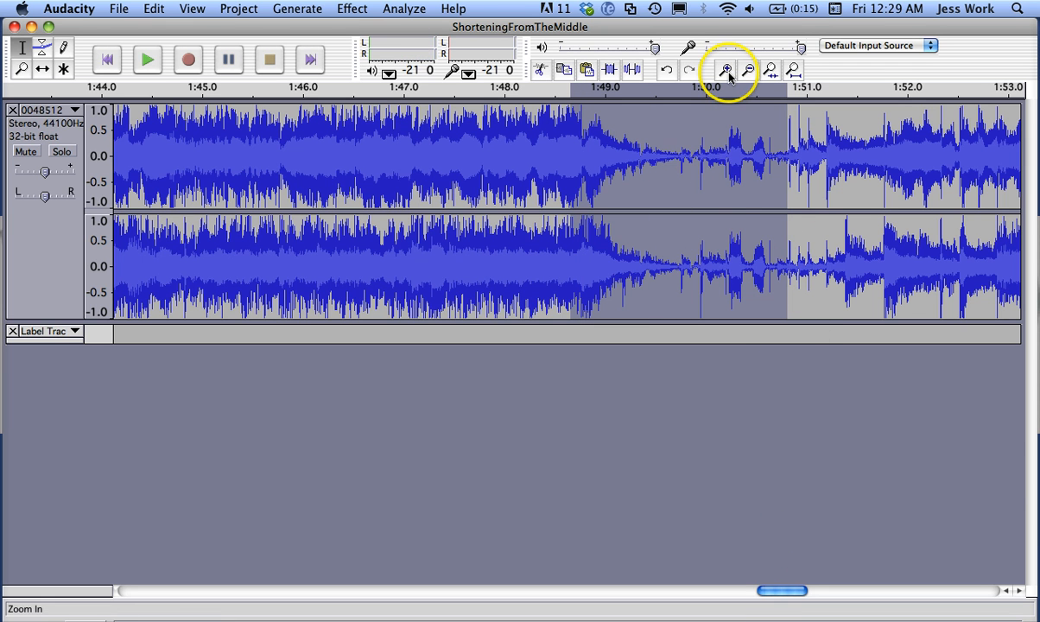
left_click(725, 69)
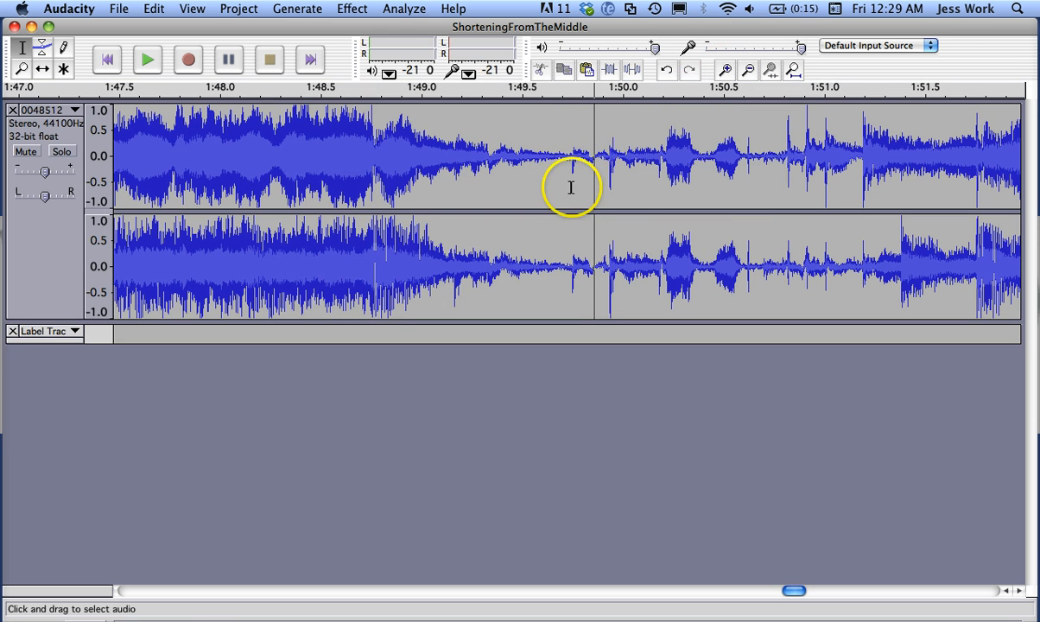
mouse_move(568, 165)
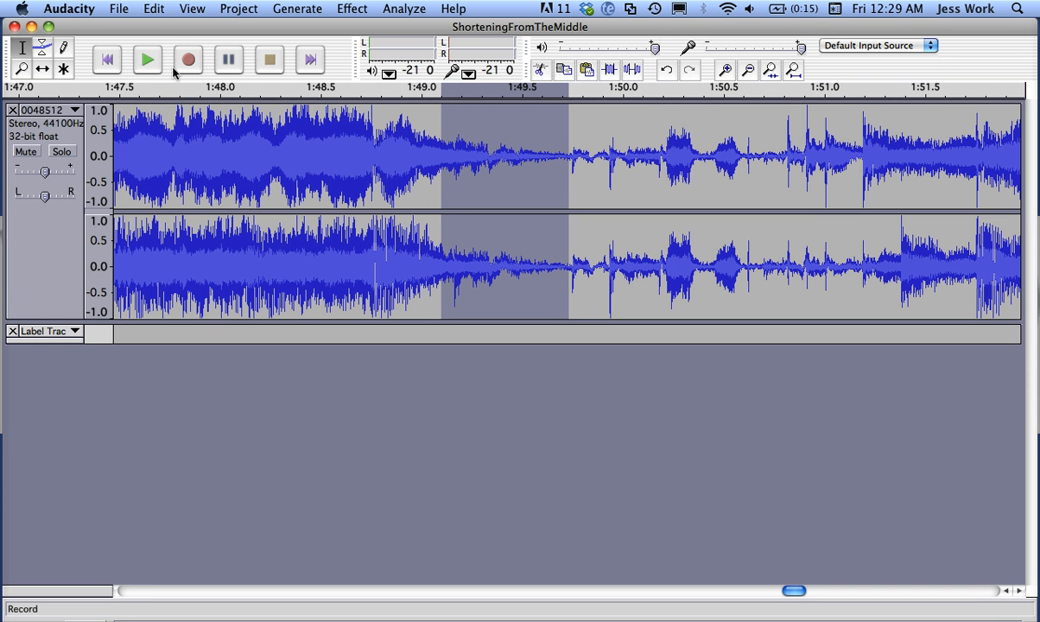
mouse_move(147, 60)
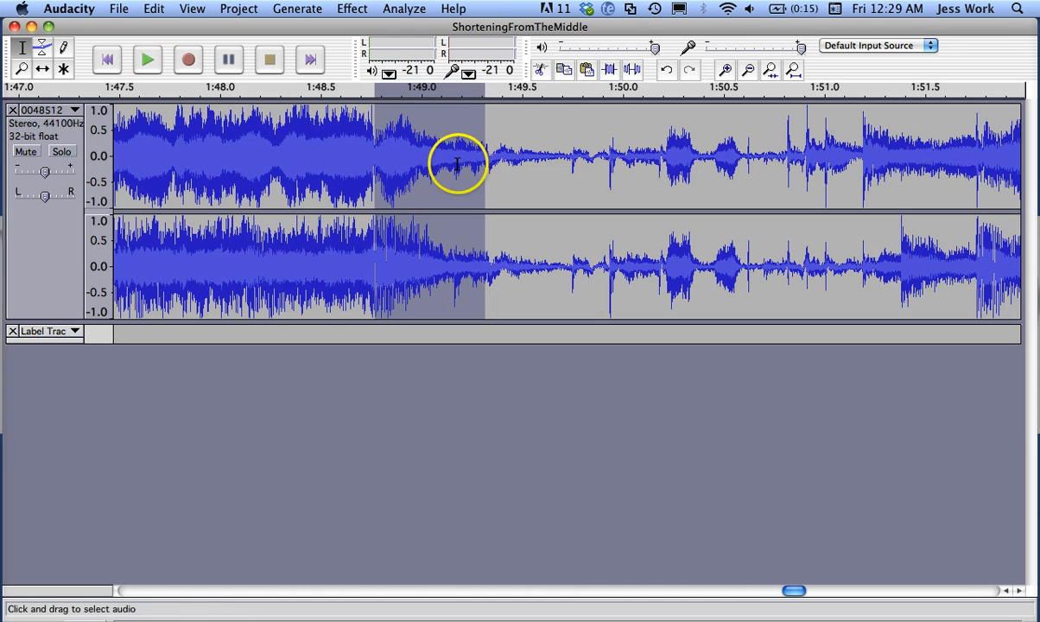
mouse_move(443, 176)
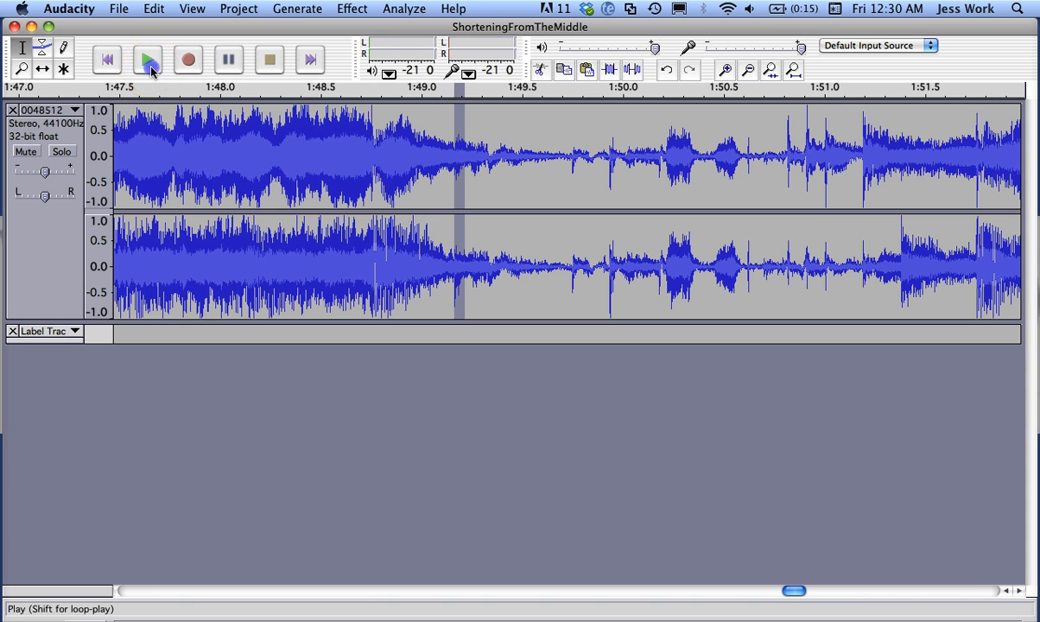
mouse_move(459, 157)
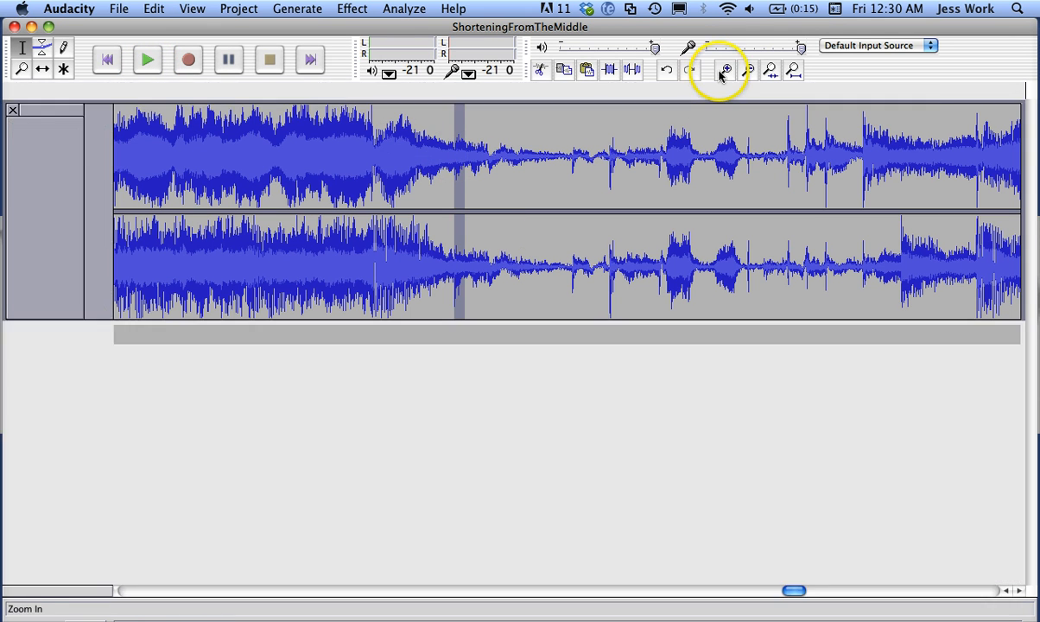
left_click(725, 70)
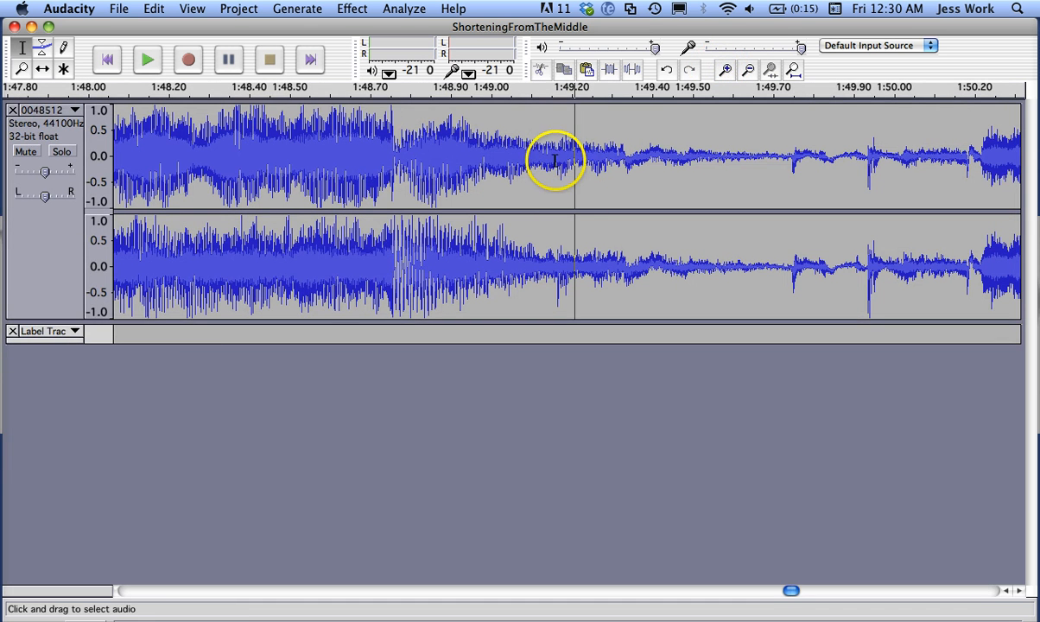
left_click(147, 58)
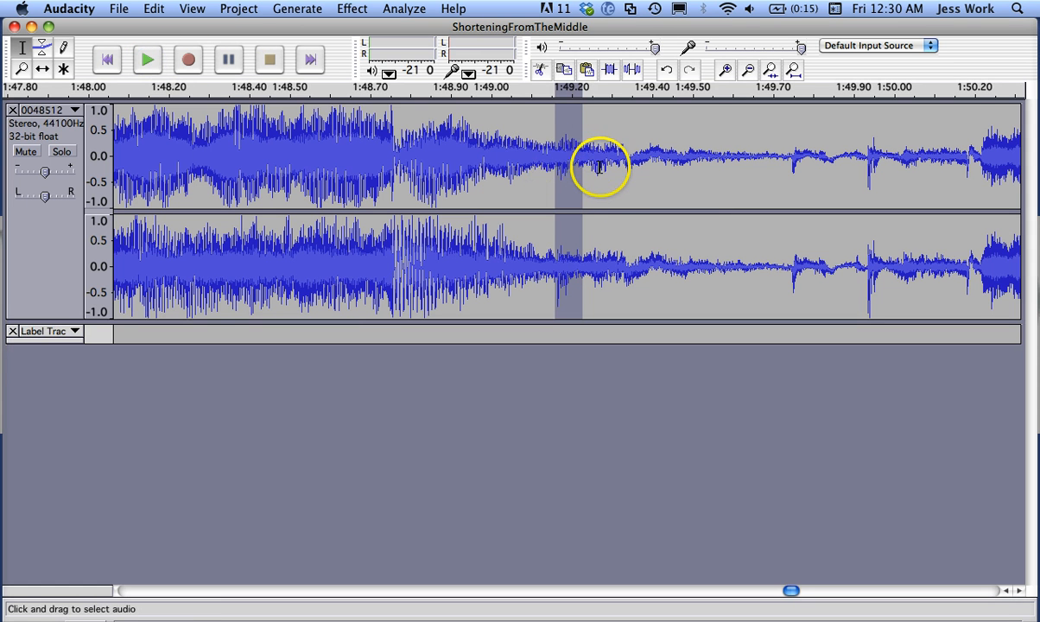
mouse_move(557, 151)
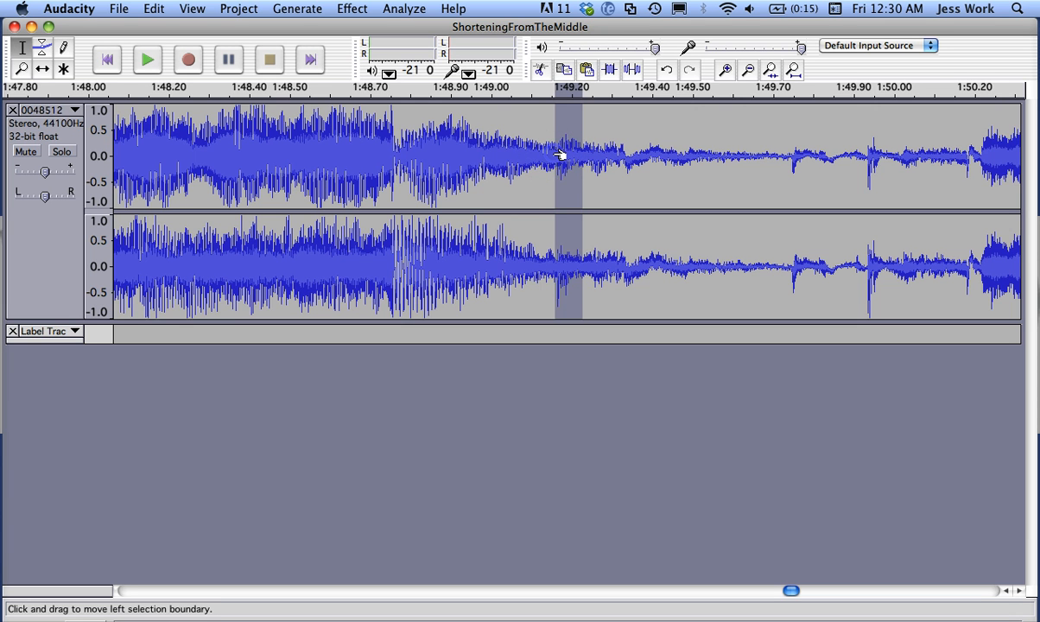
- Set the cut end at 1:49.2 and add a label named End Cut there
left_click(557, 156)
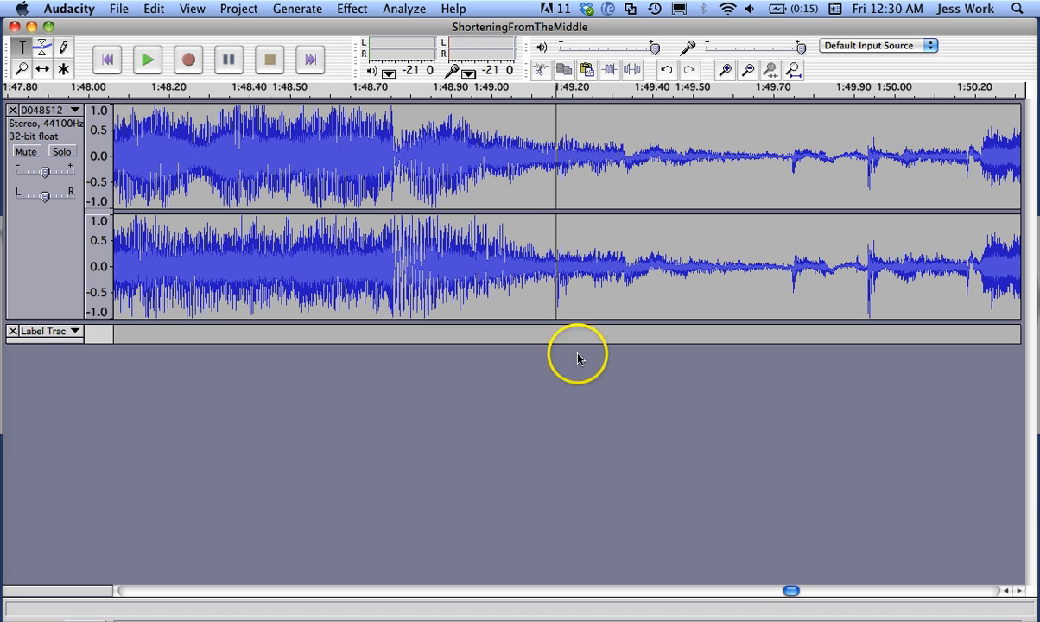
left_click(238, 8)
type("End Cut")
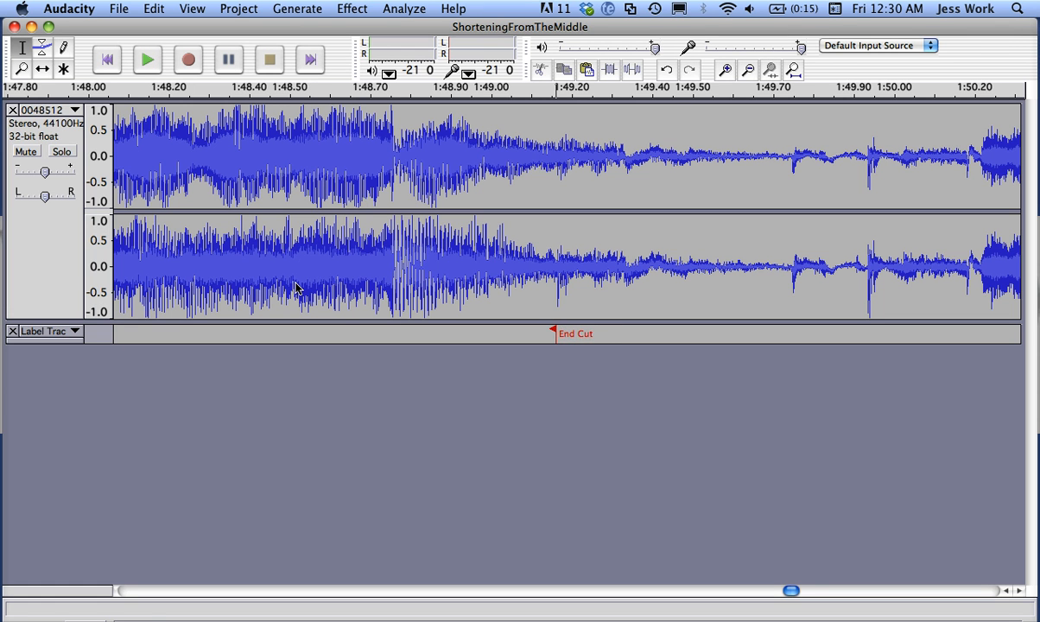
mouse_move(554, 321)
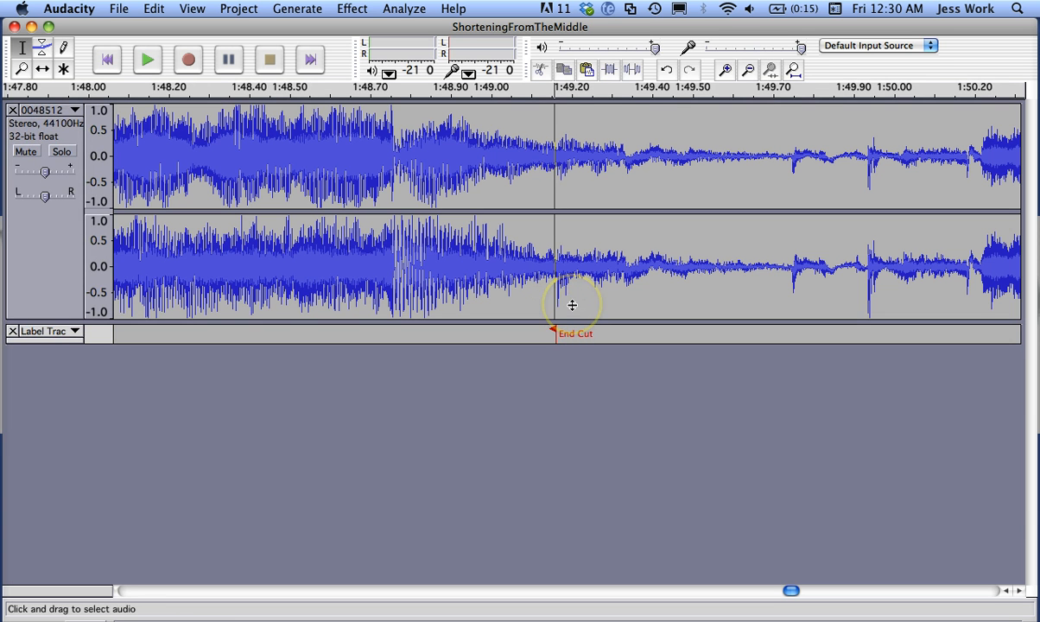
mouse_move(544, 343)
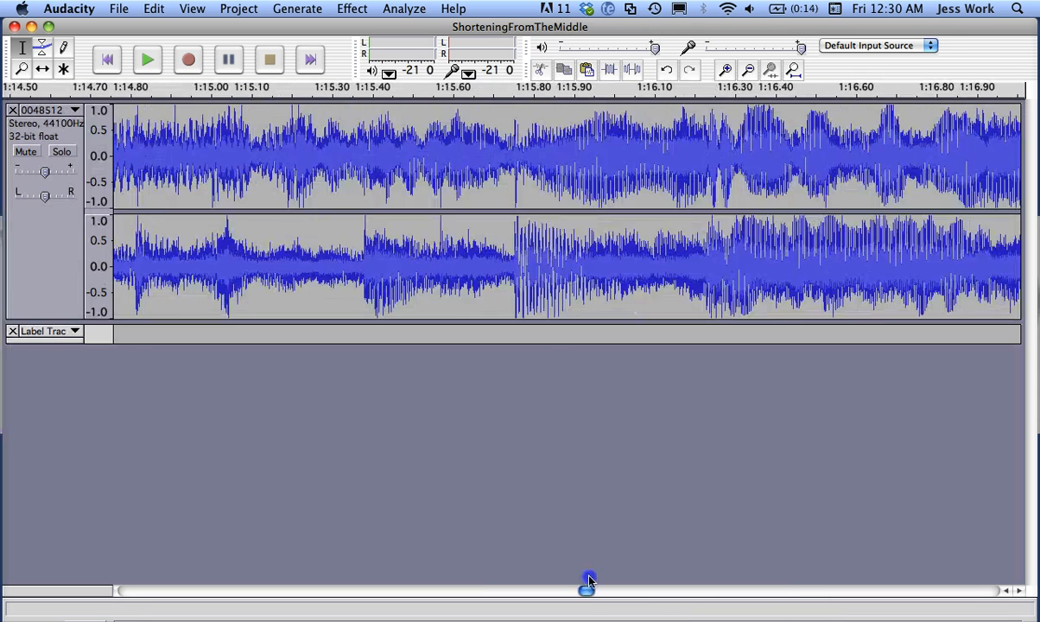
- Select from the Start Cut label through End Cut, zoom out, and cut that section
left_click_drag(588, 590, 337, 590)
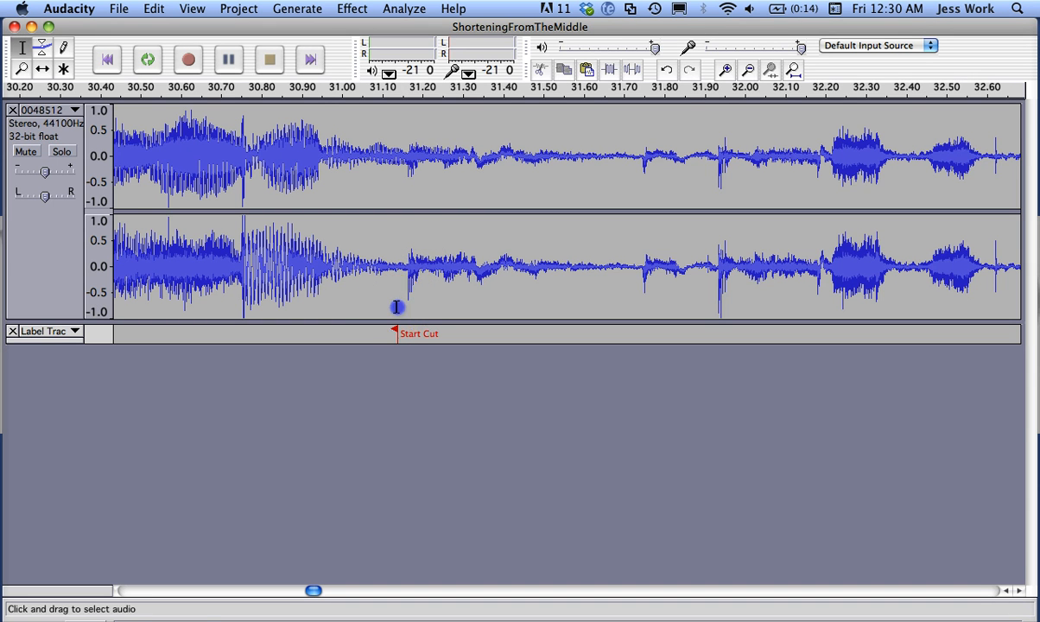
left_click_drag(397, 156, 1011, 156)
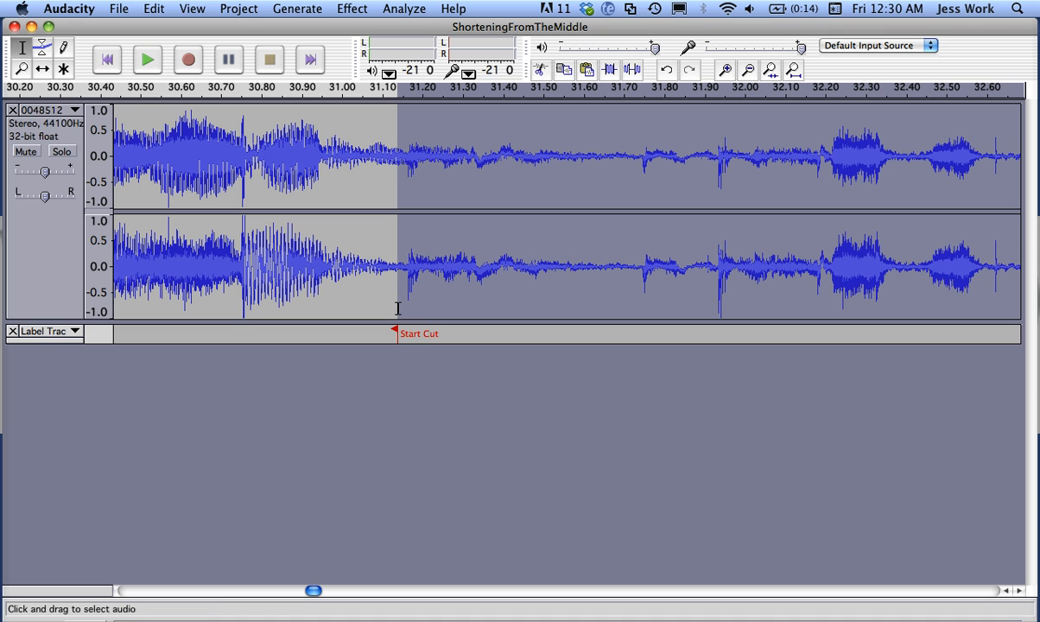
mouse_move(506, 458)
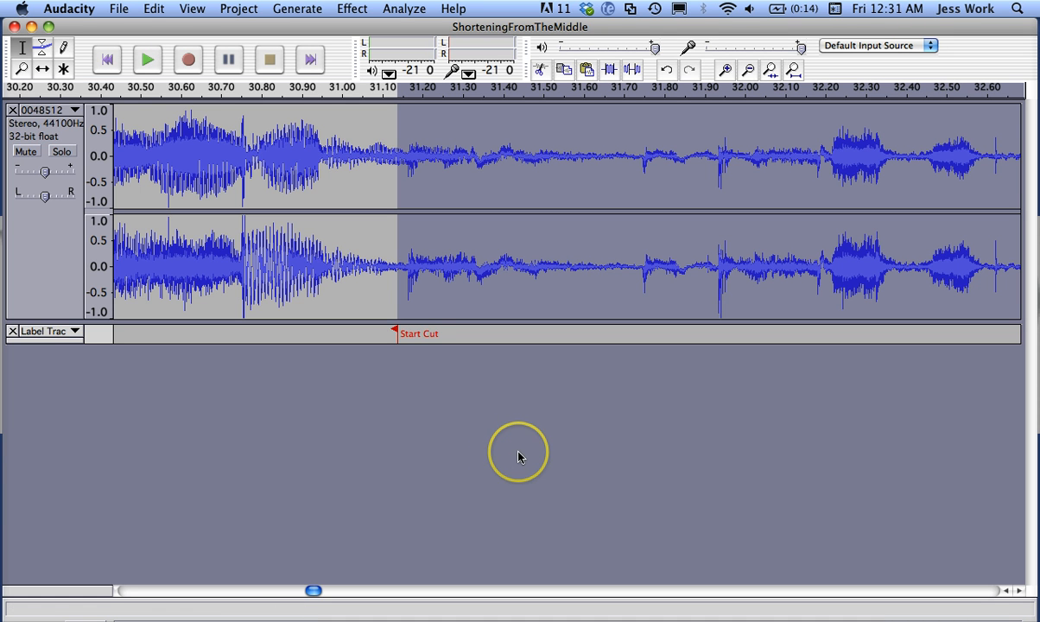
mouse_move(750, 70)
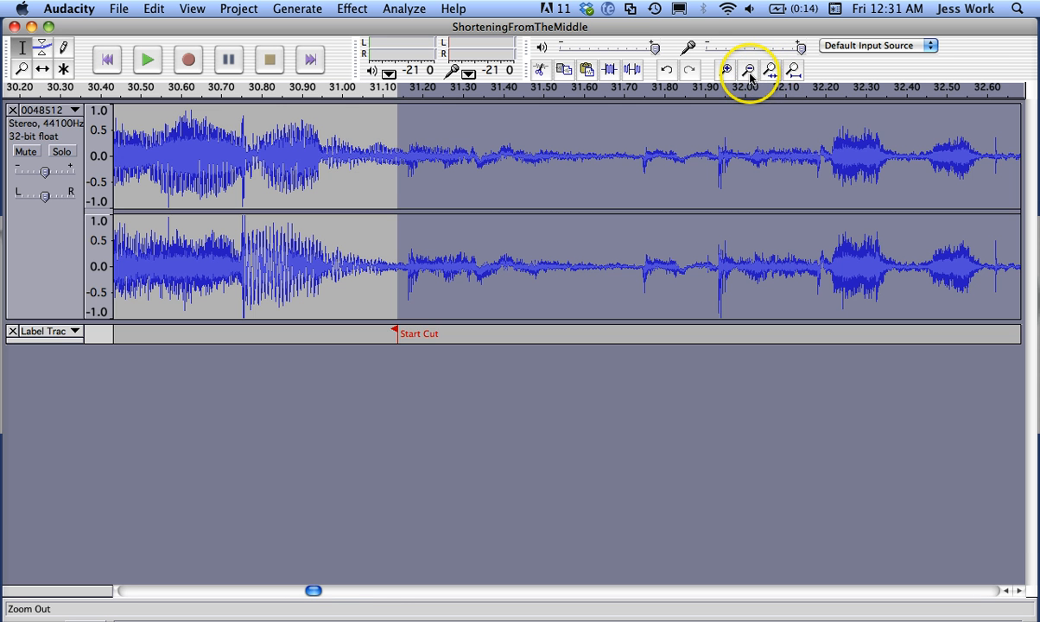
left_click(749, 70)
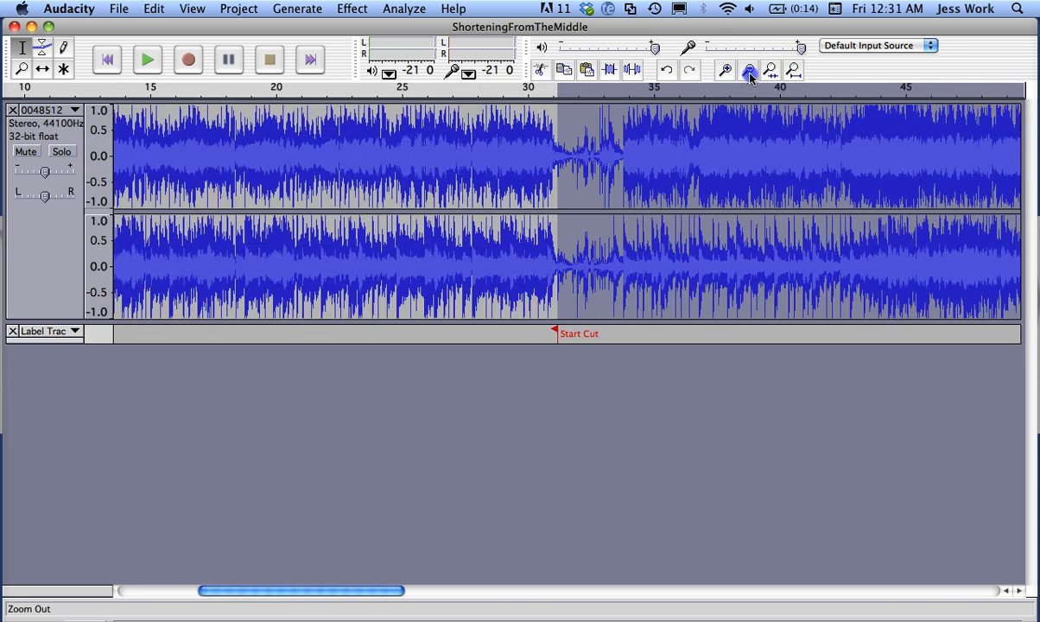
left_click(748, 70)
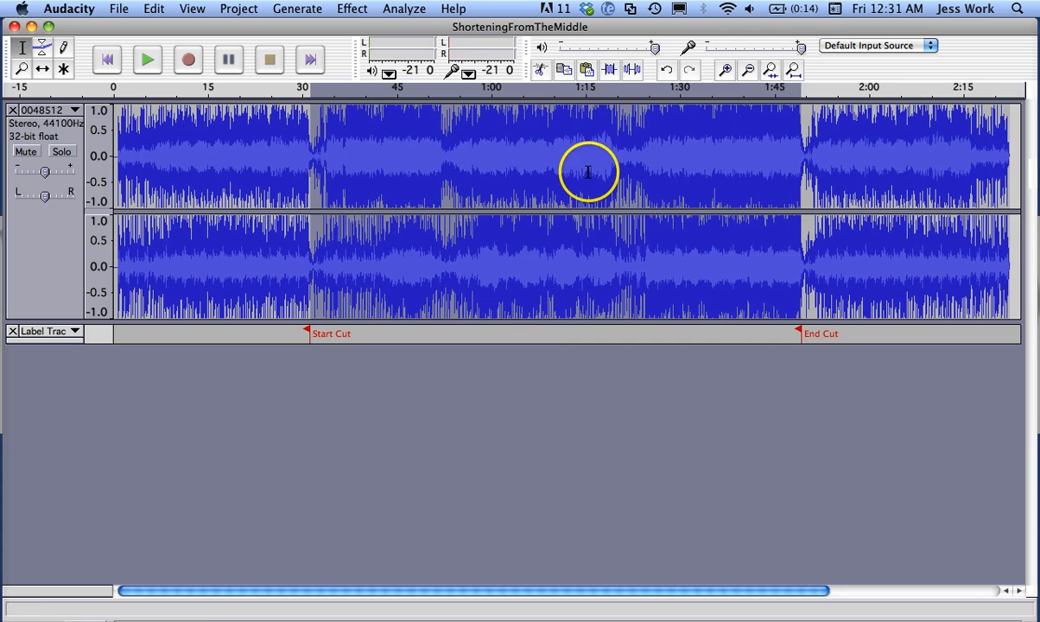
mouse_move(849, 184)
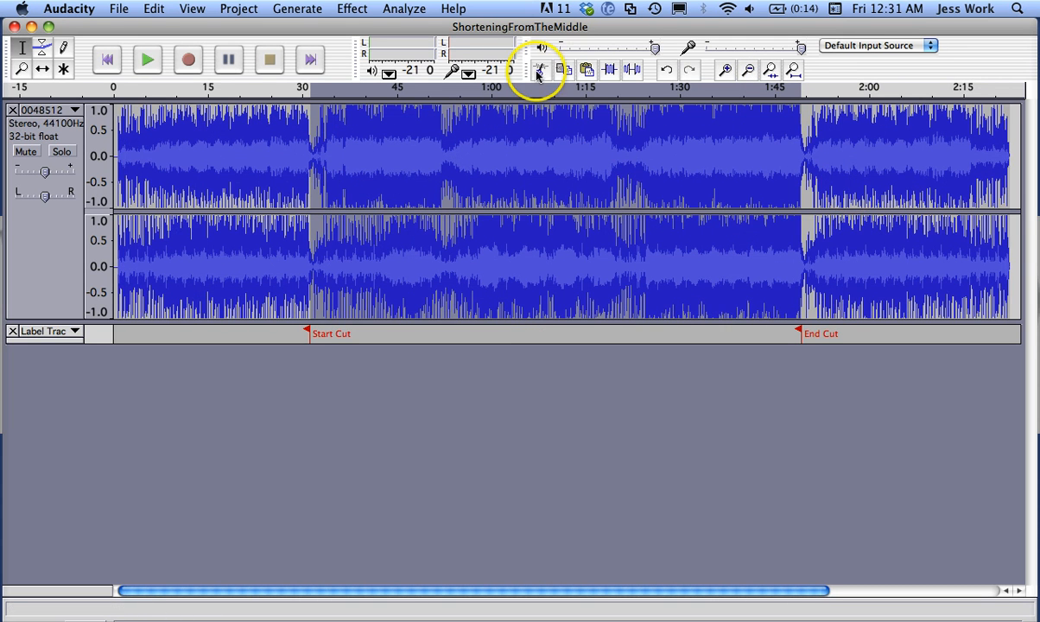
left_click(540, 70)
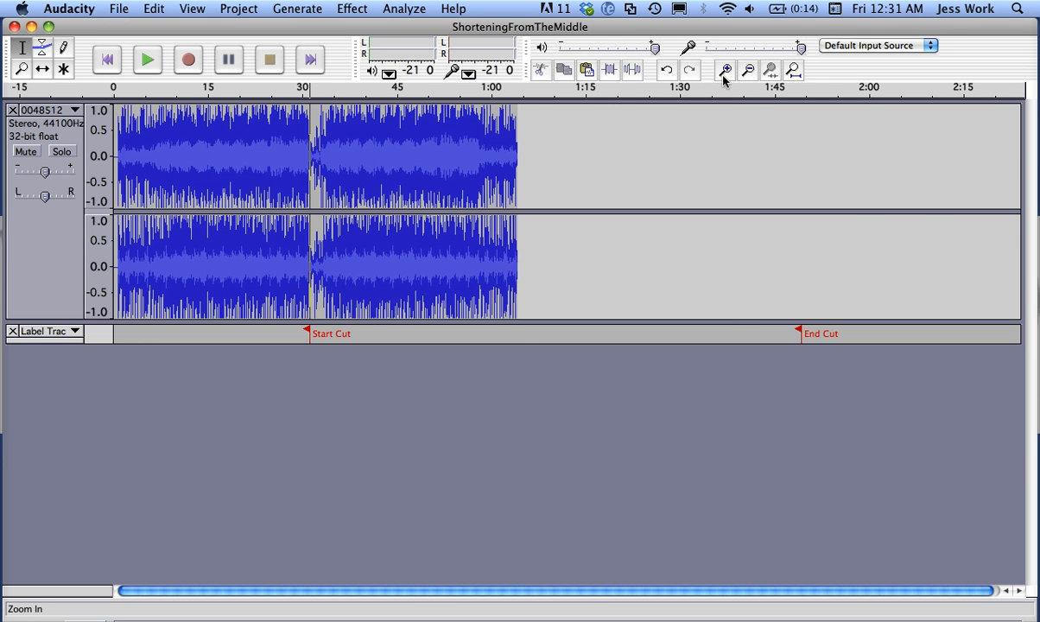
left_click(726, 71)
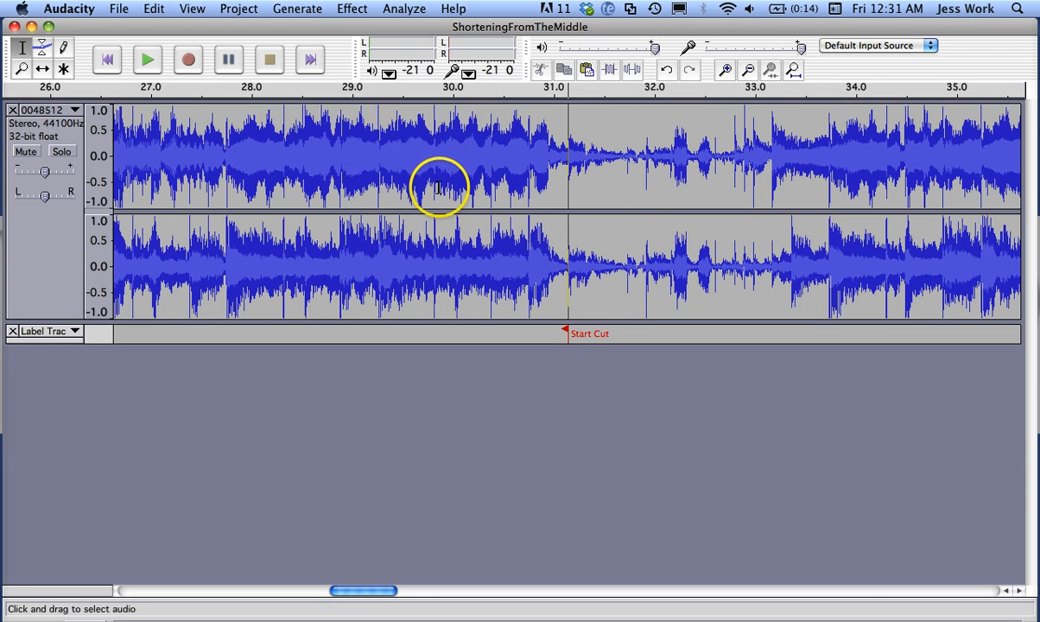
left_click_drag(441, 190, 653, 207)
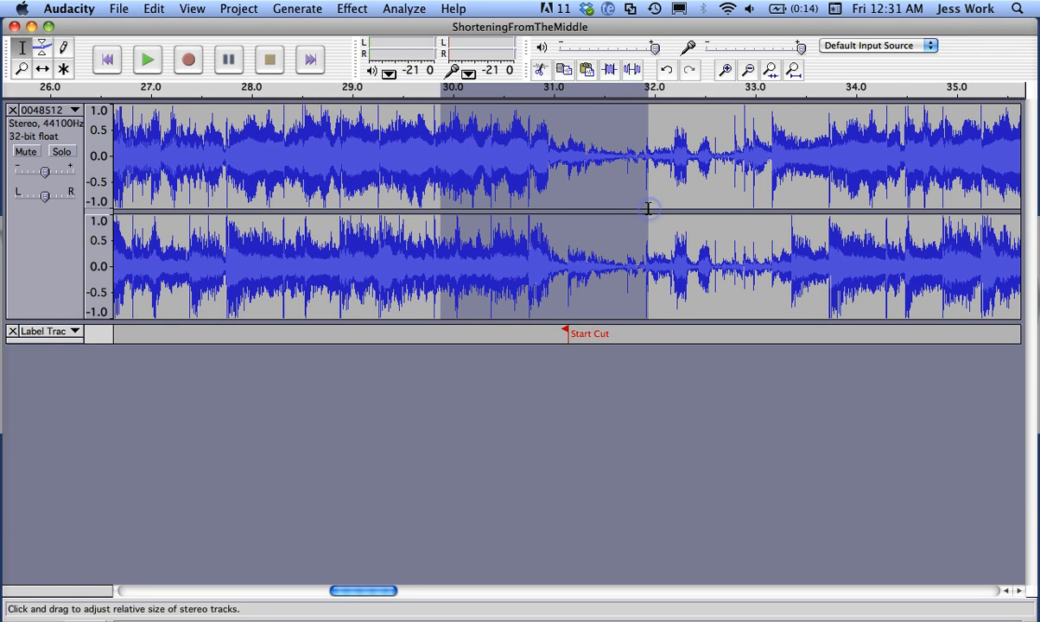
left_click(147, 59)
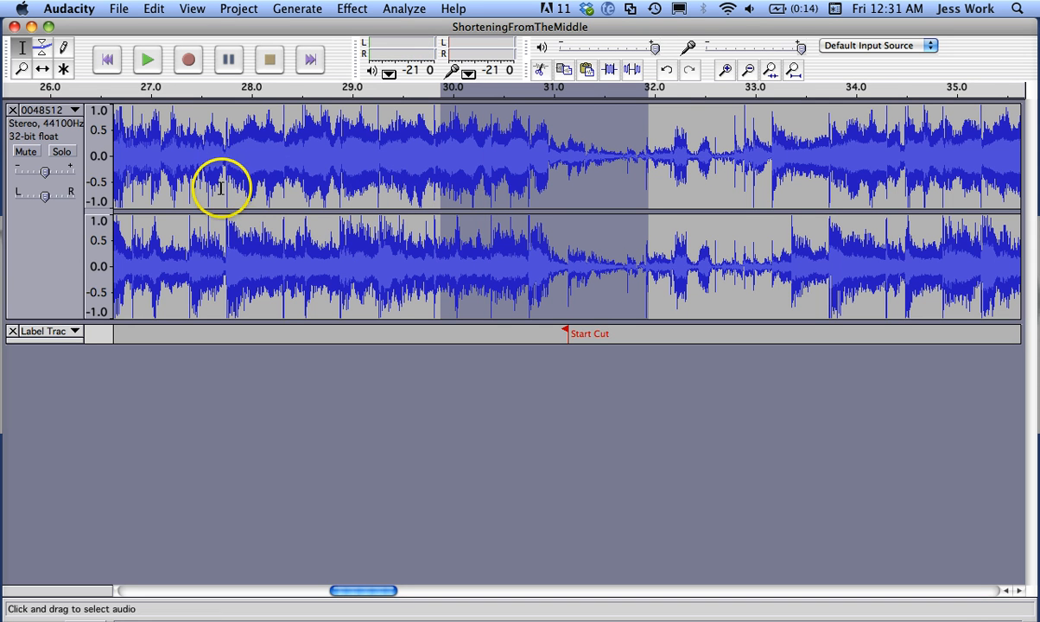
mouse_move(127, 148)
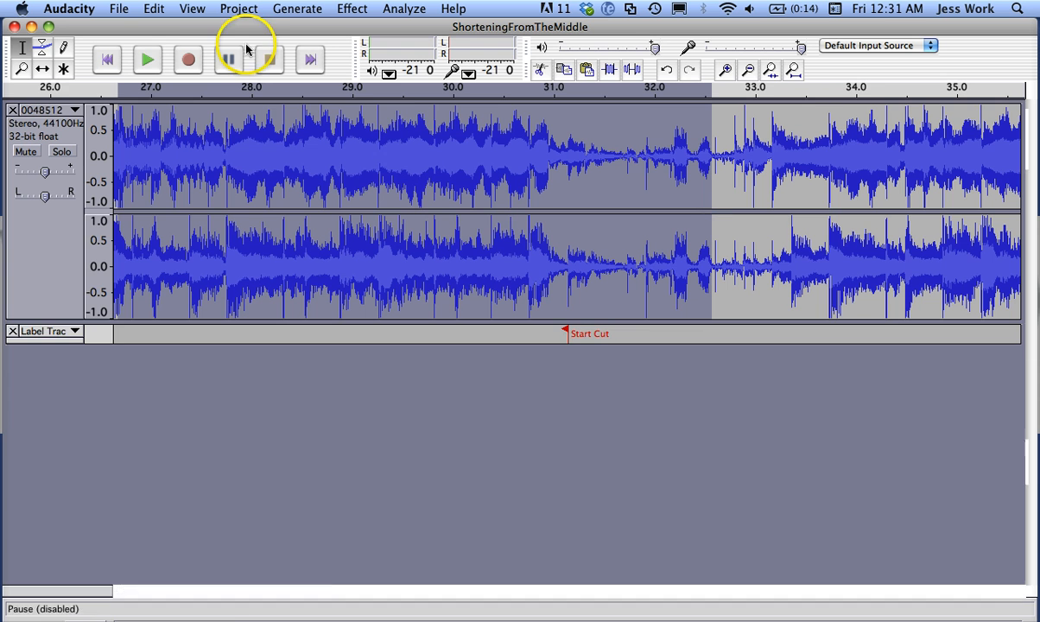
left_click(147, 60)
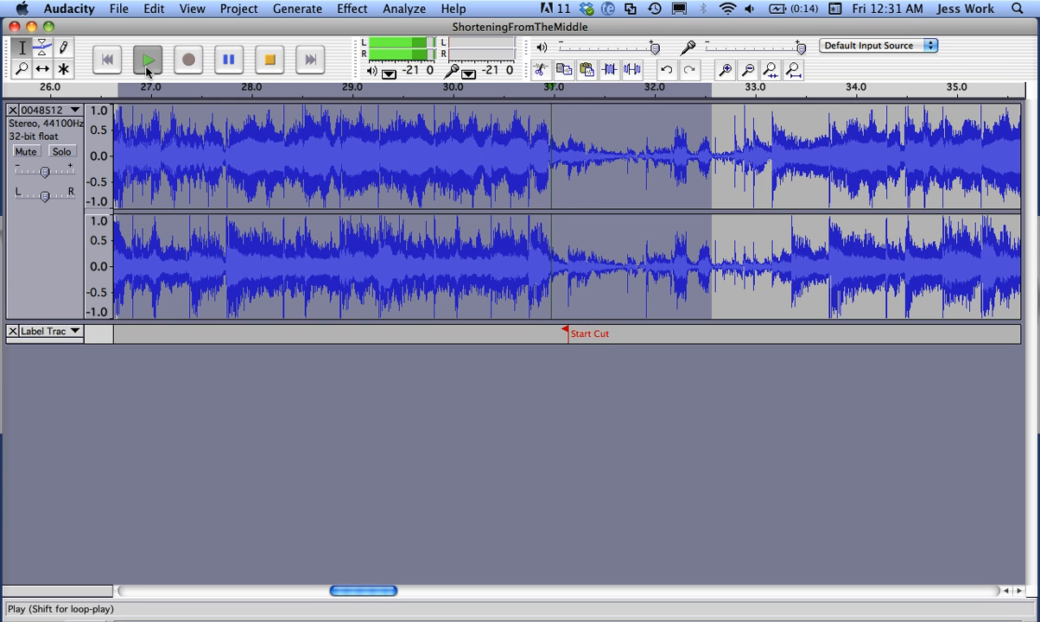
left_click(147, 60)
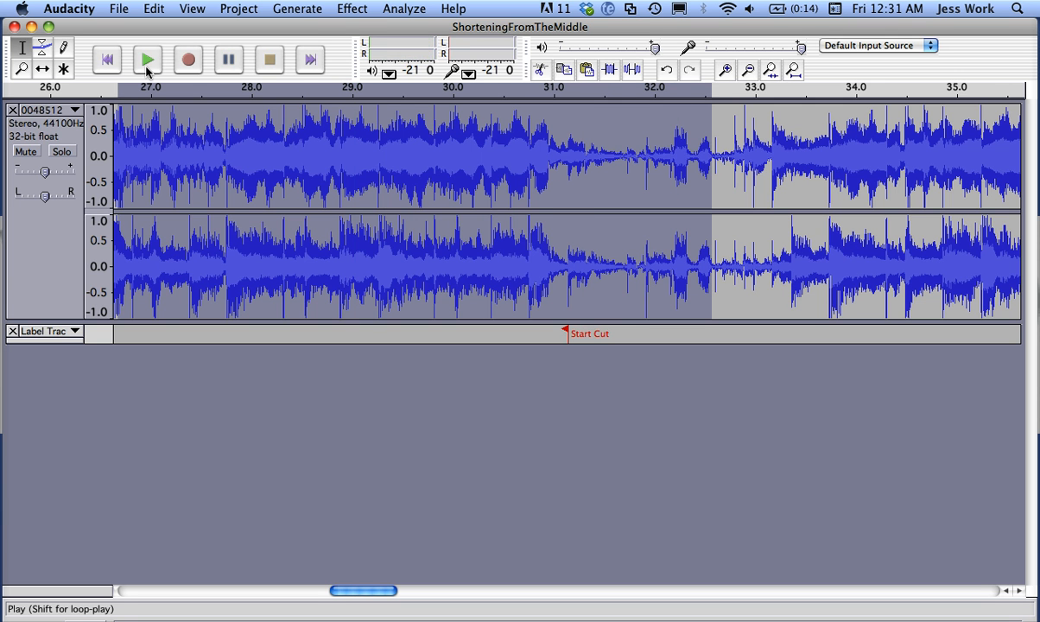
mouse_move(610, 184)
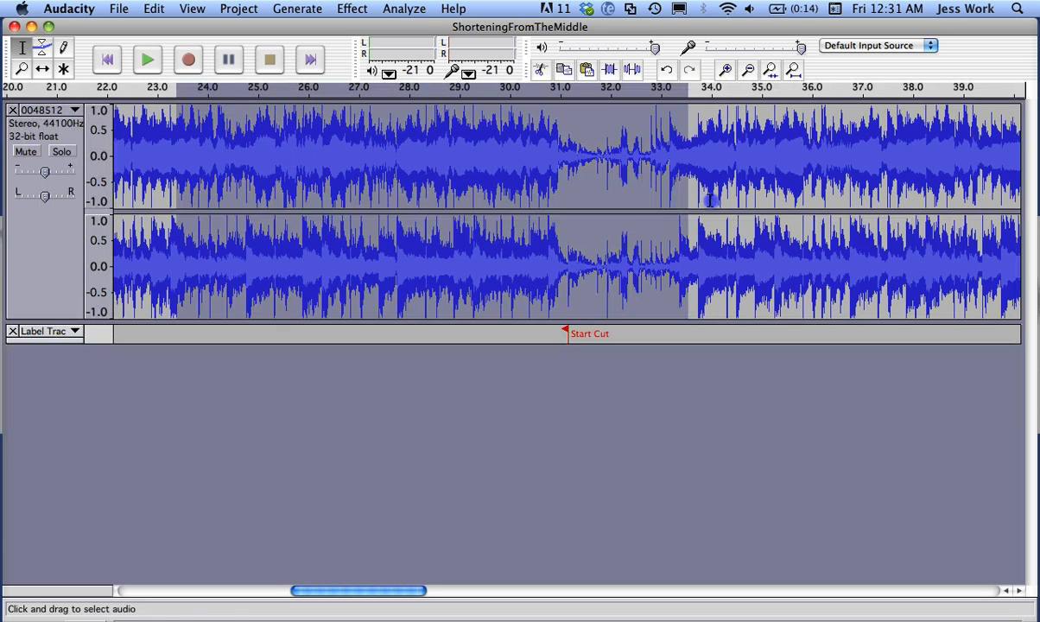
left_click(147, 59)
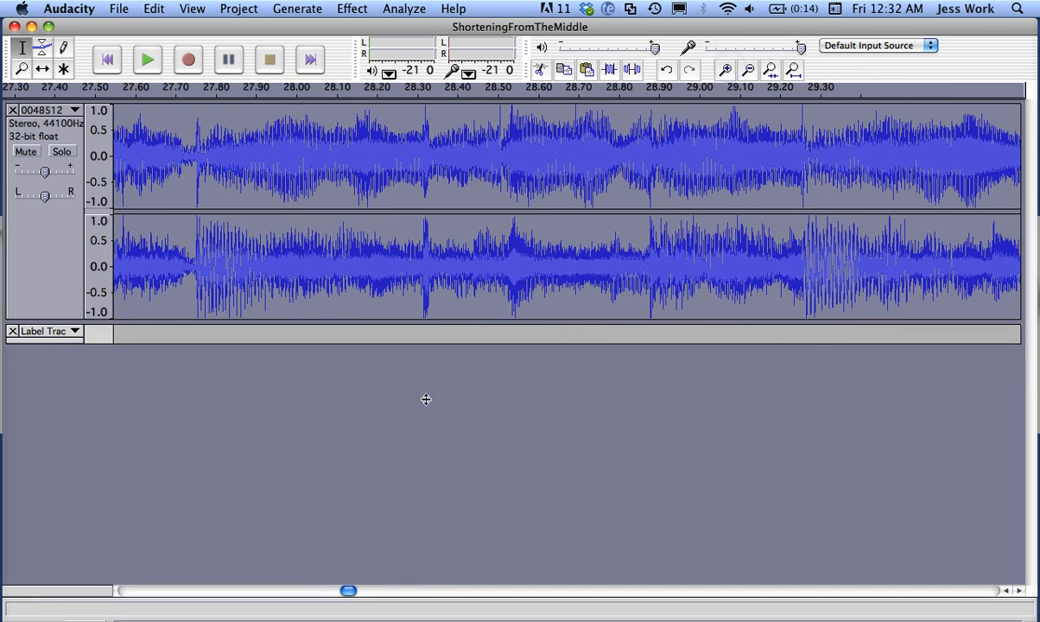
left_click_drag(348, 590, 384, 594)
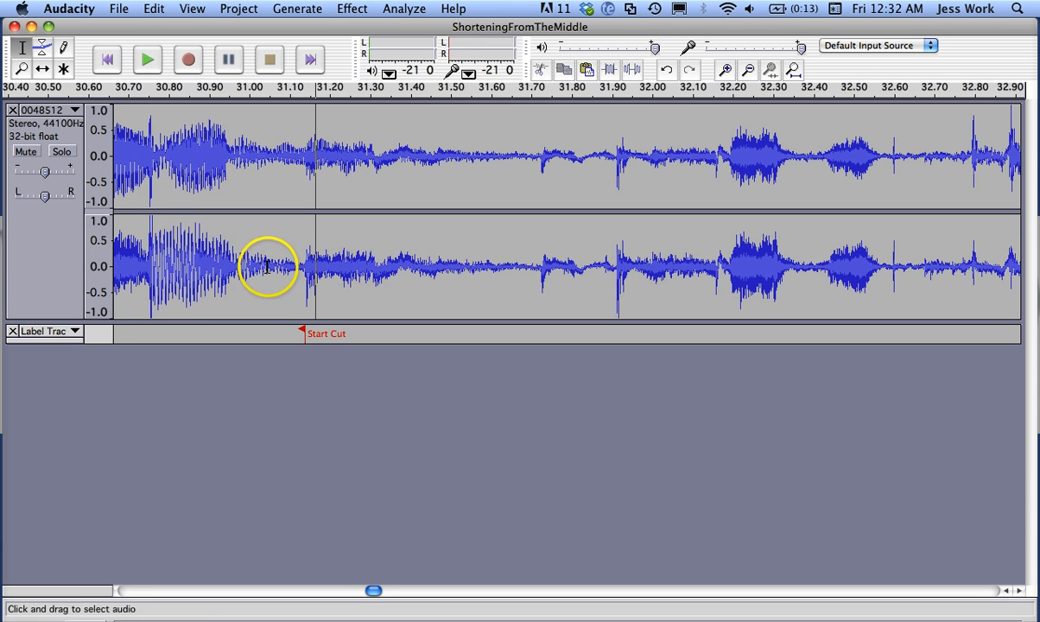
left_click_drag(244, 266, 398, 266)
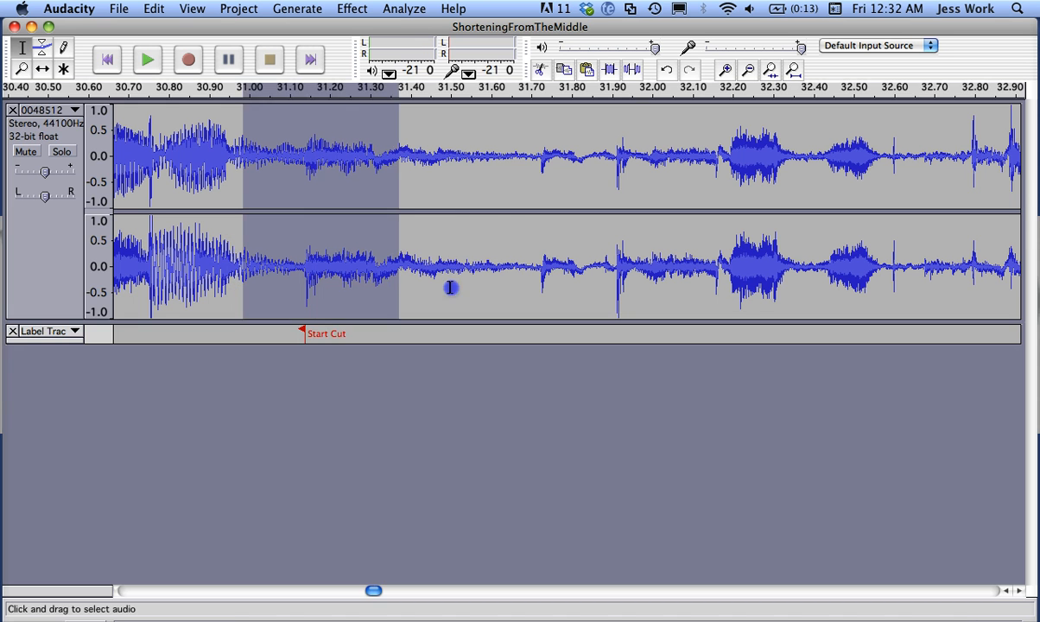
left_click(147, 59)
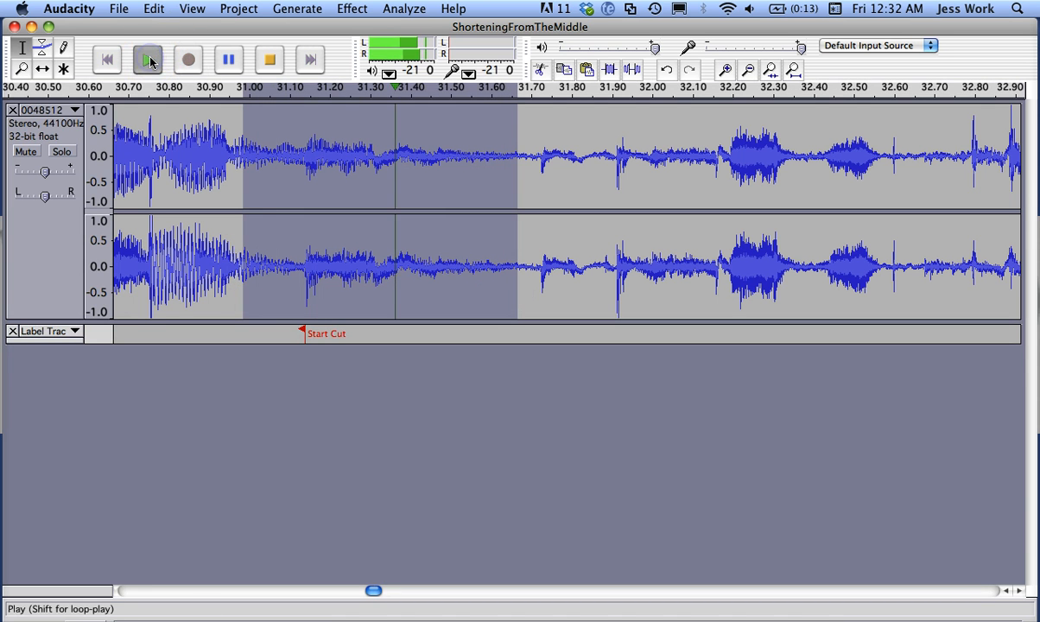
left_click(147, 60)
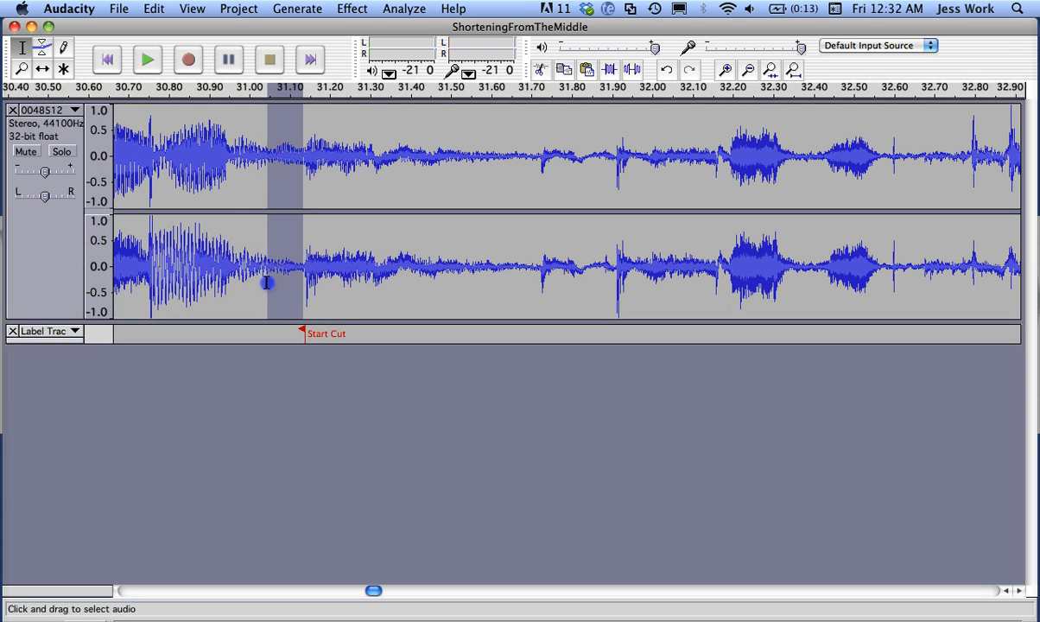
mouse_move(272, 145)
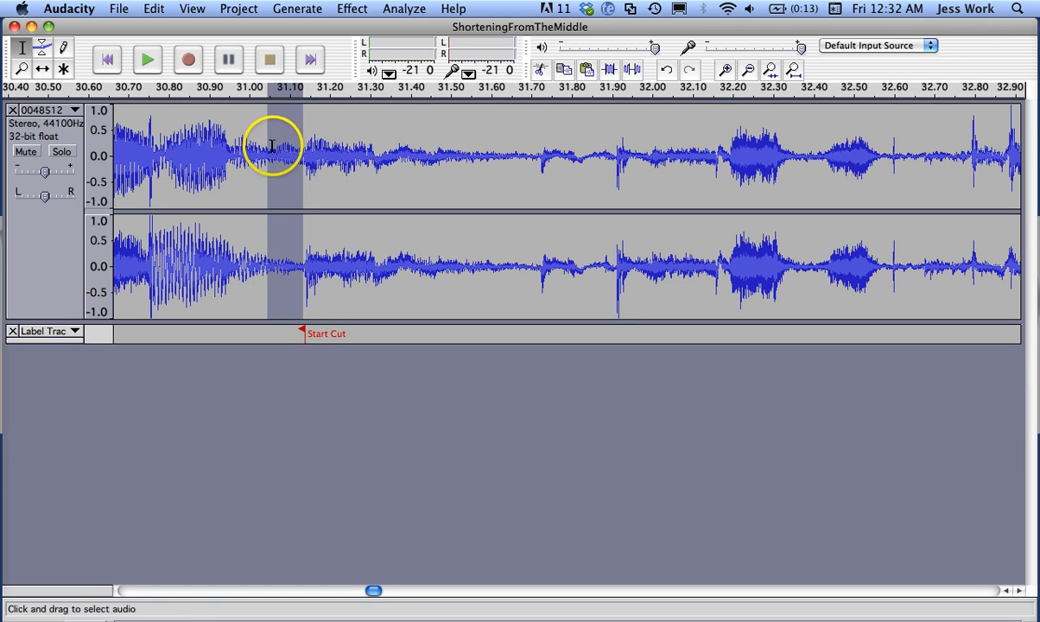
mouse_move(294, 151)
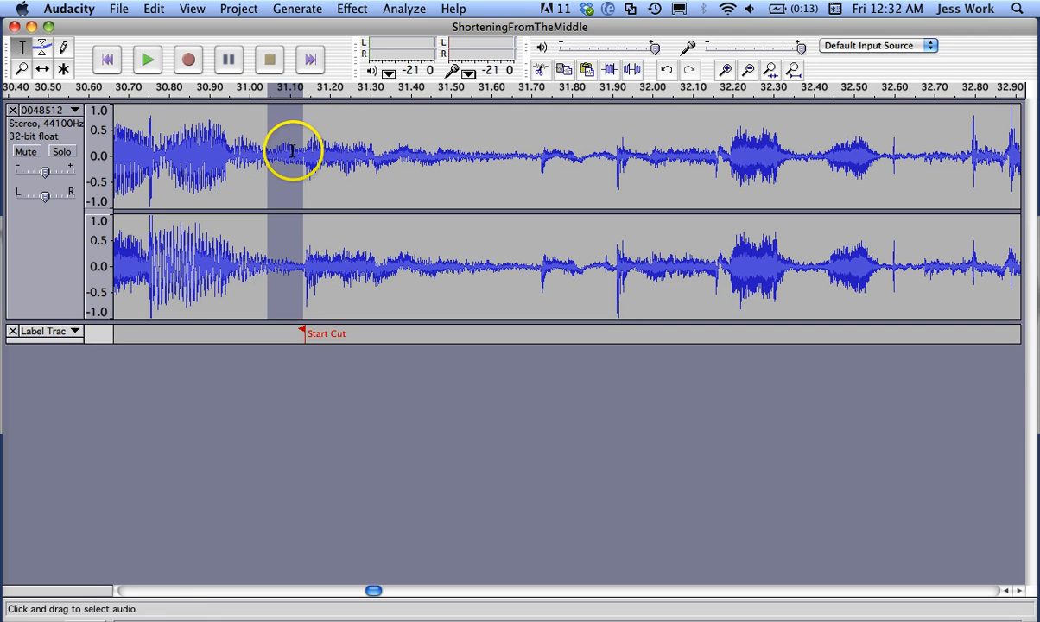
left_click(540, 70)
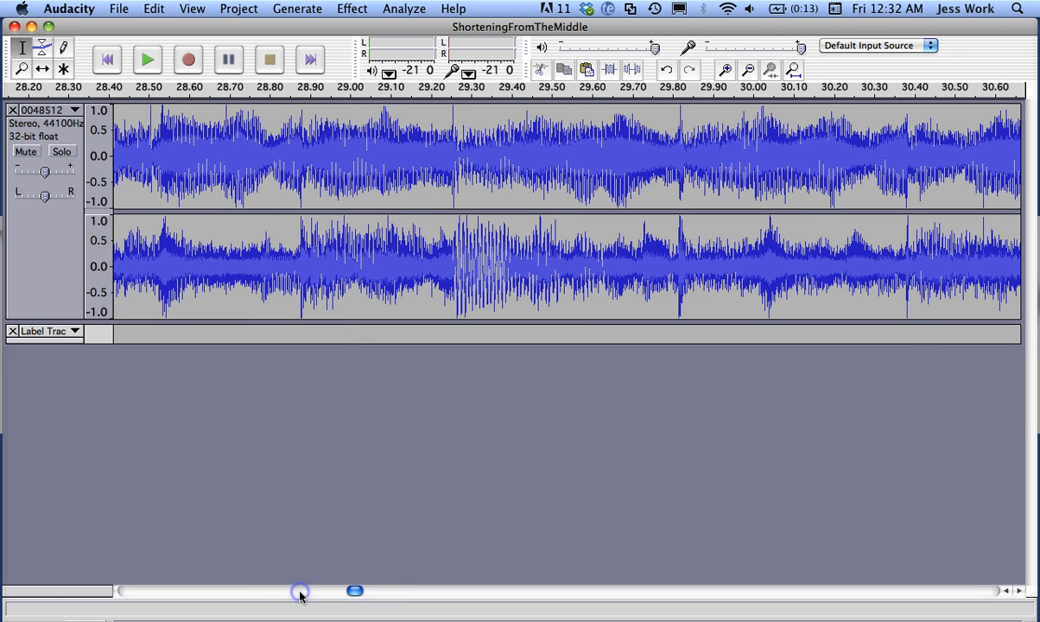
left_click(747, 70)
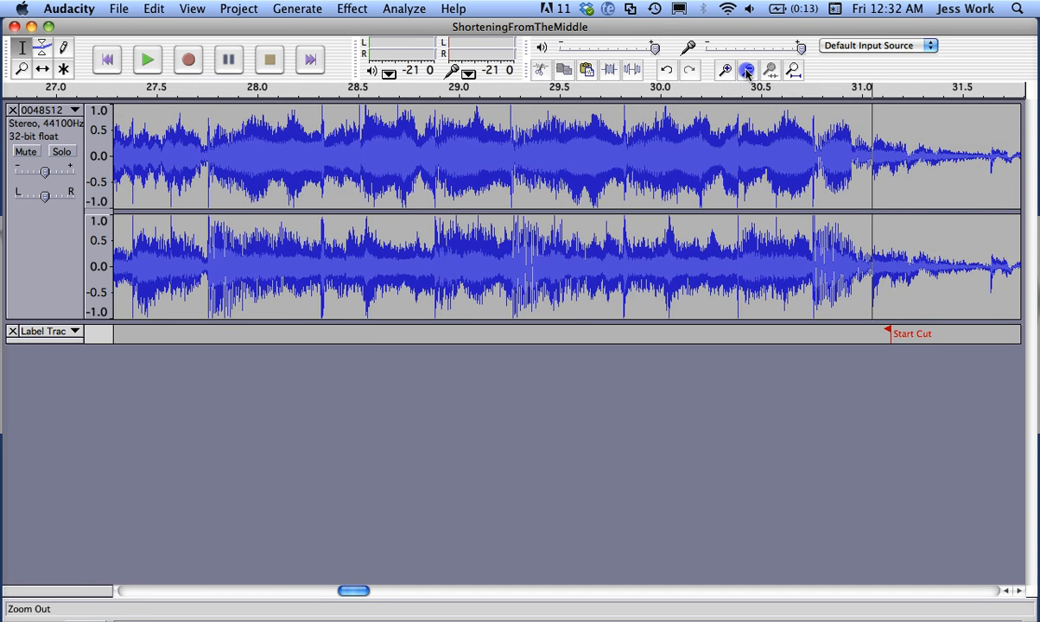
left_click(747, 70)
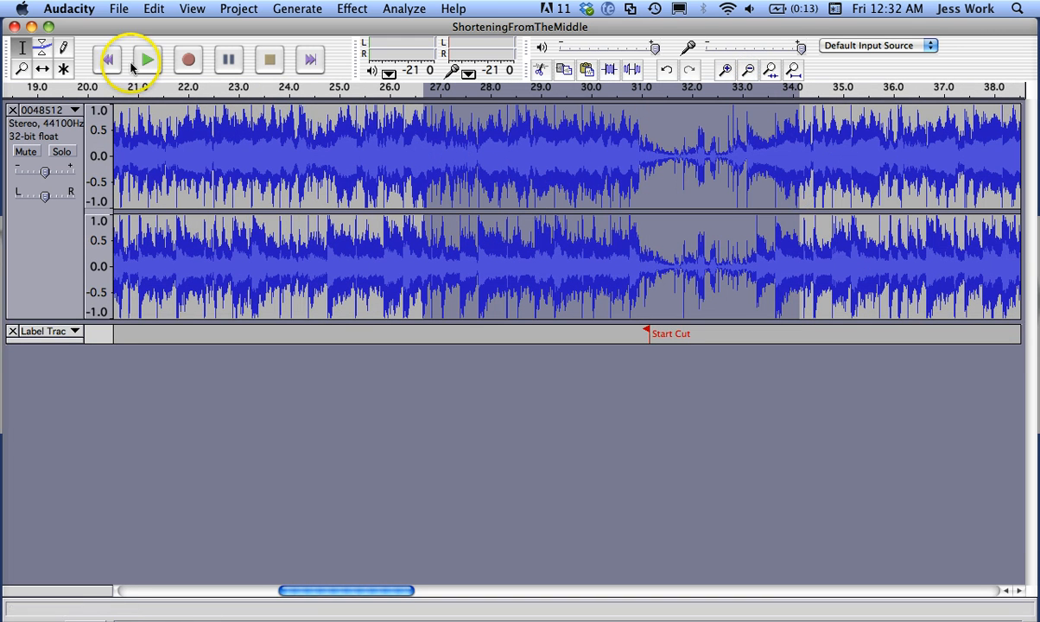
left_click(147, 59)
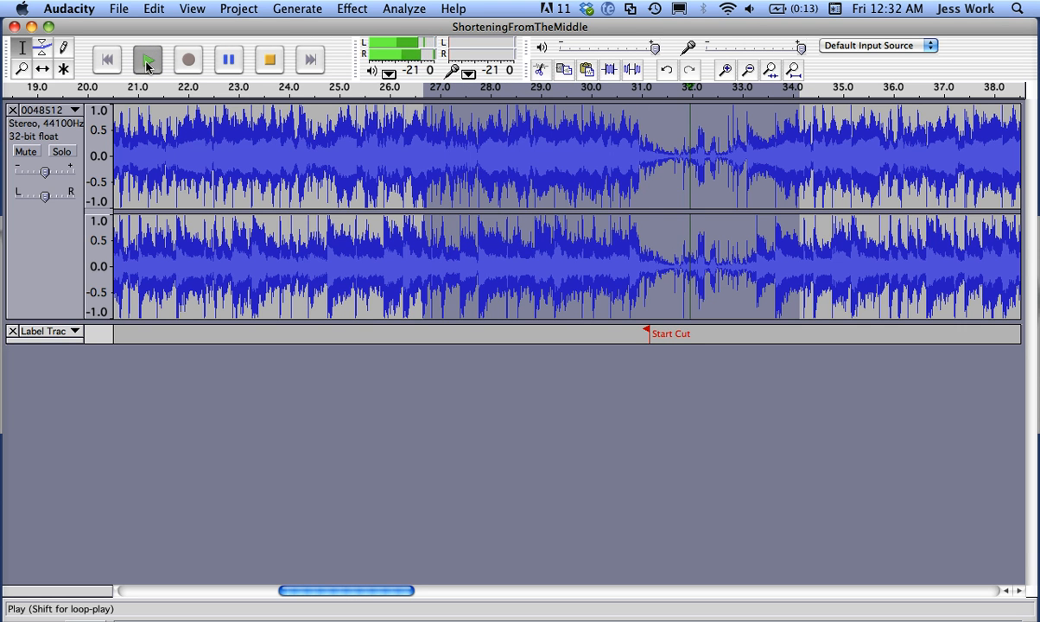
left_click(147, 59)
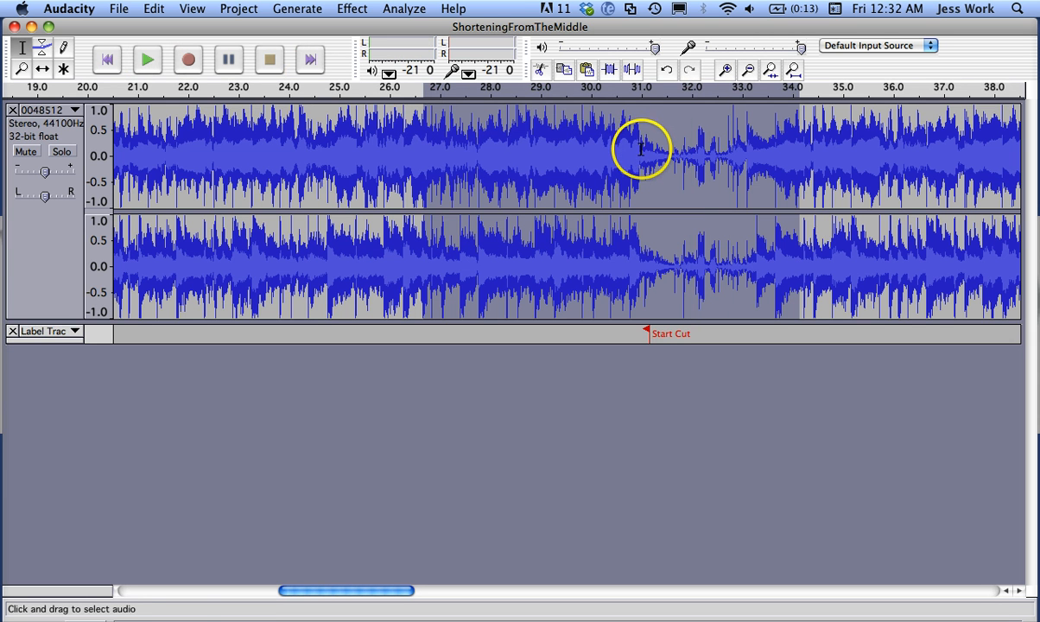
left_click(727, 70)
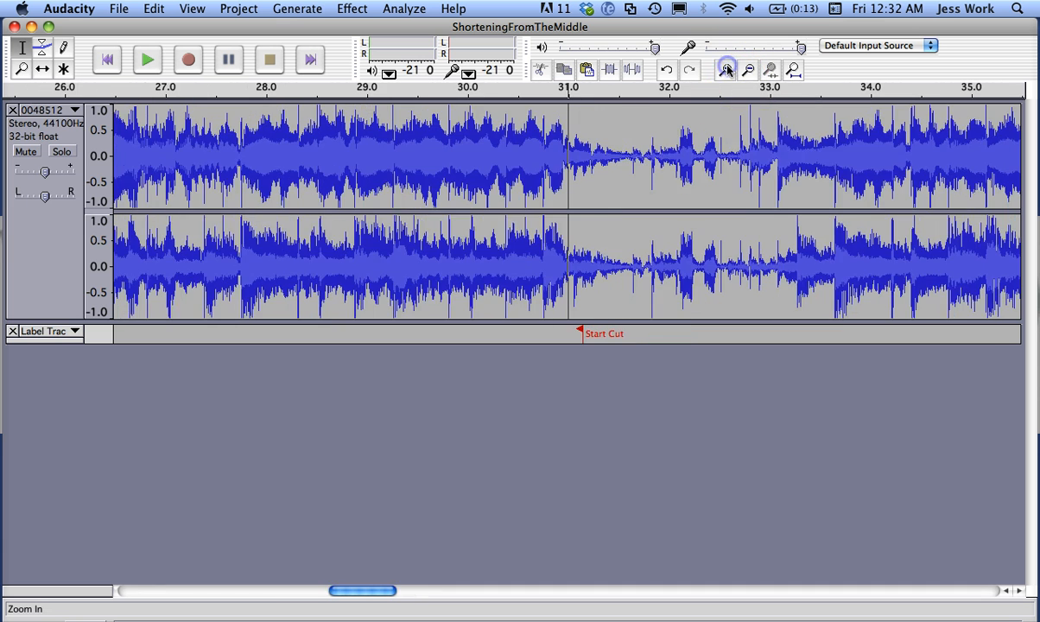
- Zoom around the 31-second join, cut a sub-tenth-second slice before Start Cut, then zoom out
left_click(726, 70)
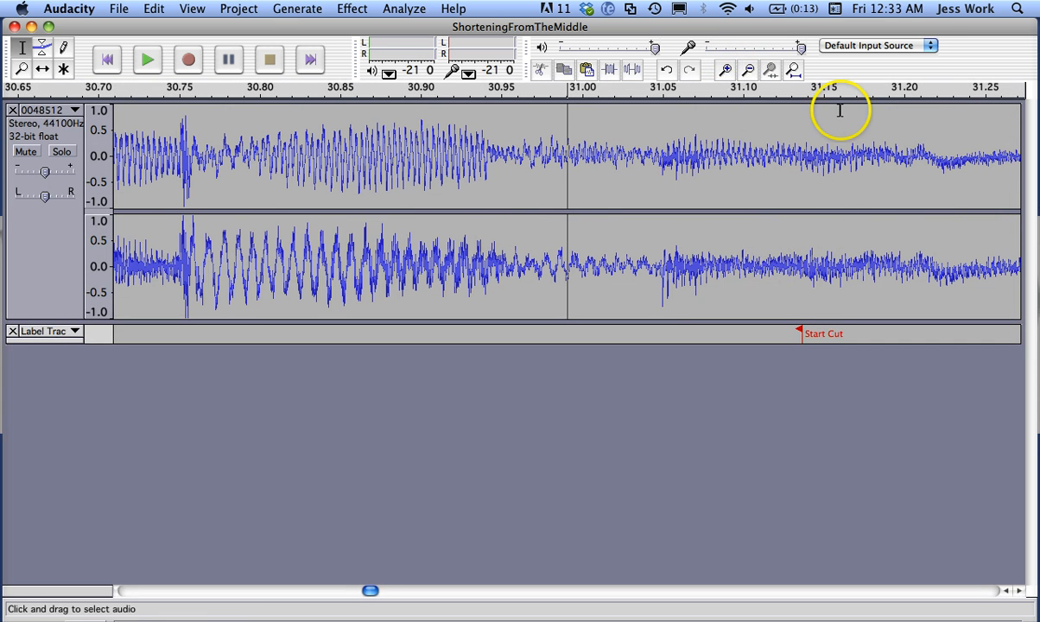
left_click(748, 70)
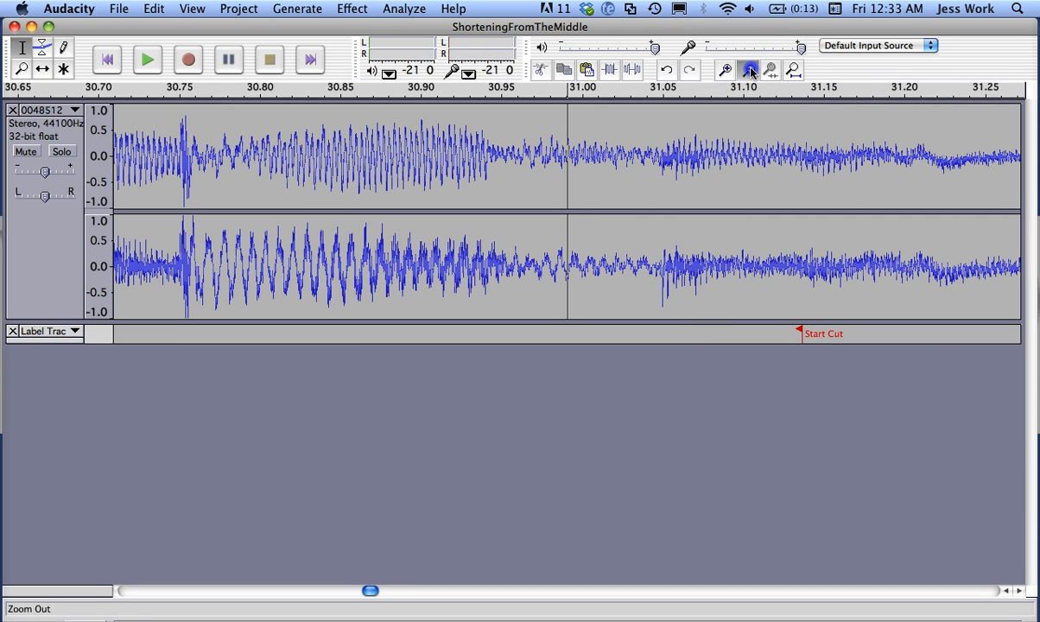
left_click(747, 70)
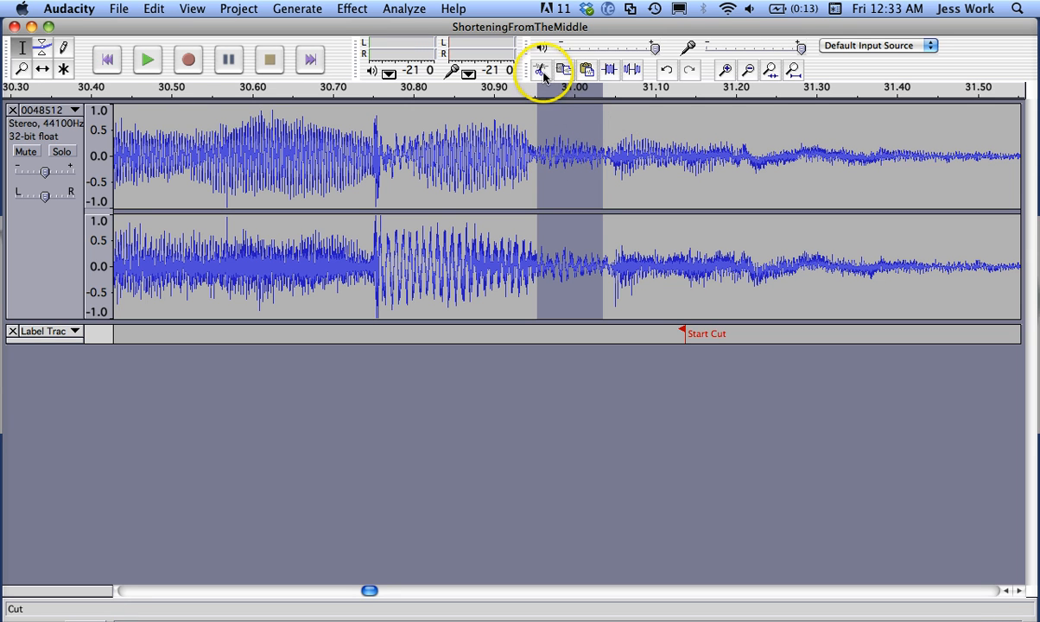
left_click(747, 70)
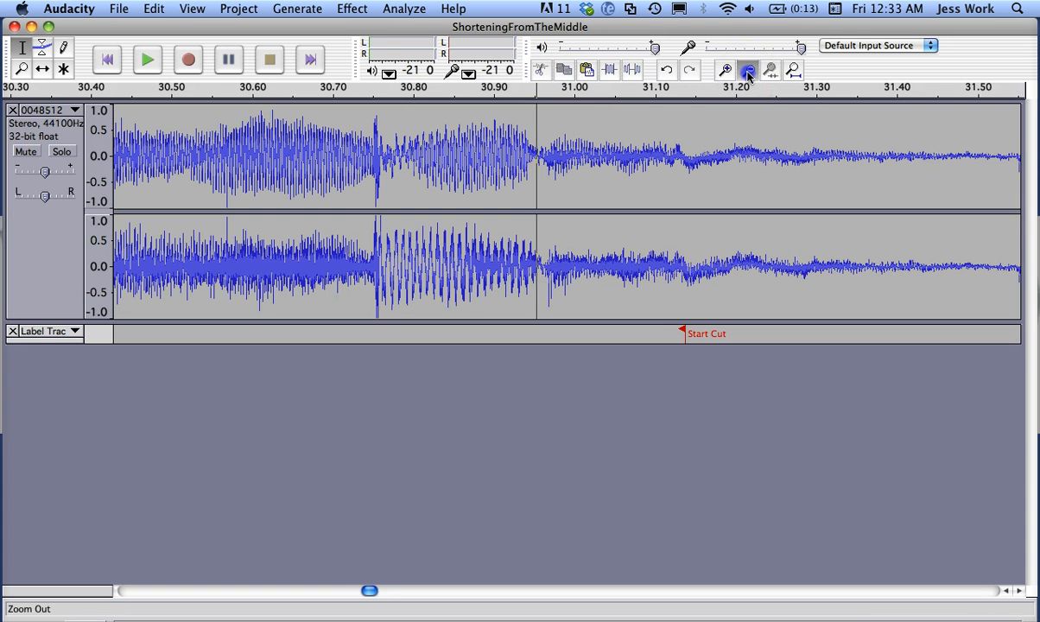
left_click(747, 70)
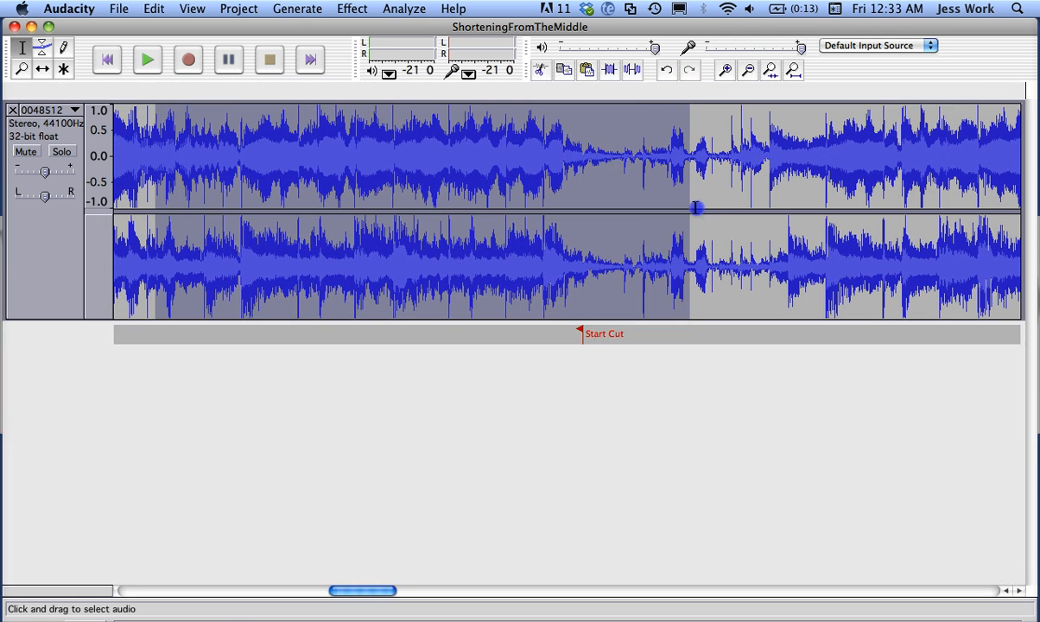
left_click(147, 59)
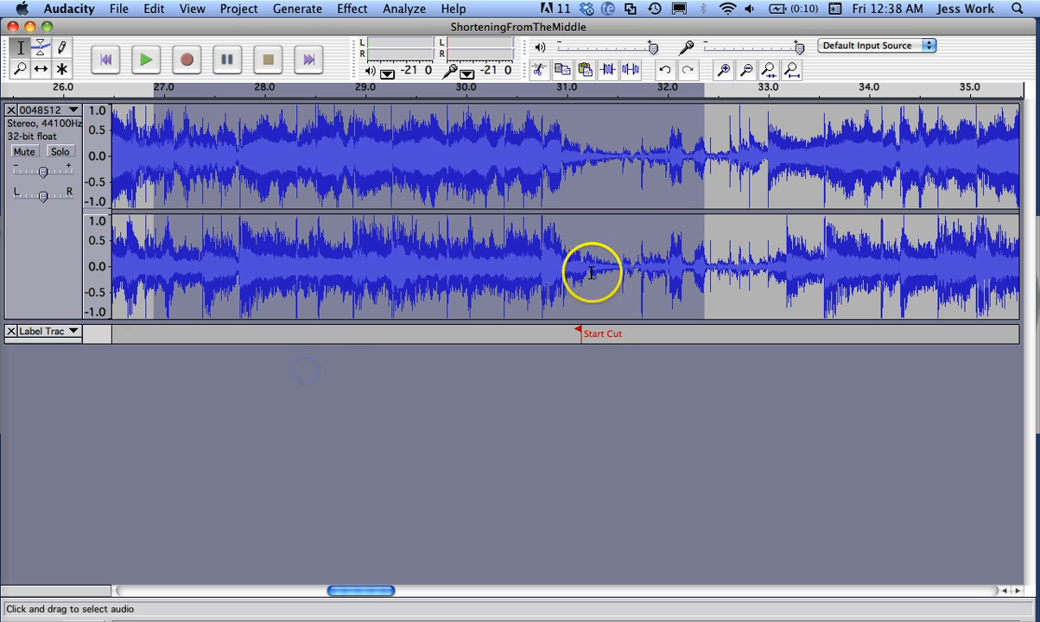
mouse_move(612, 173)
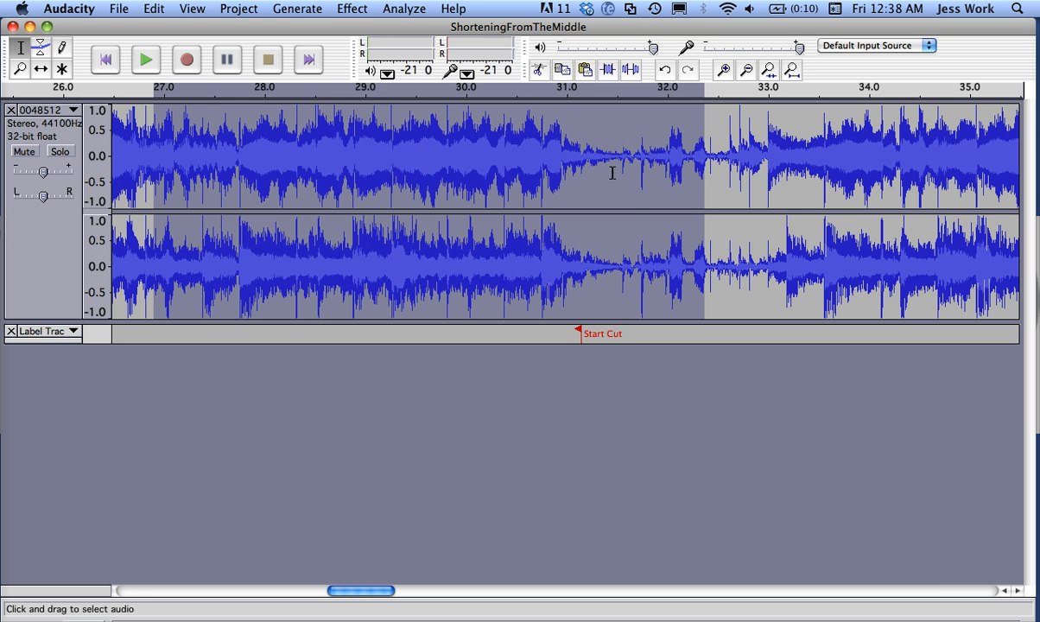
- Undo the tiny slice cut via Edit > Undo Cut and adjust the selection
left_click(153, 9)
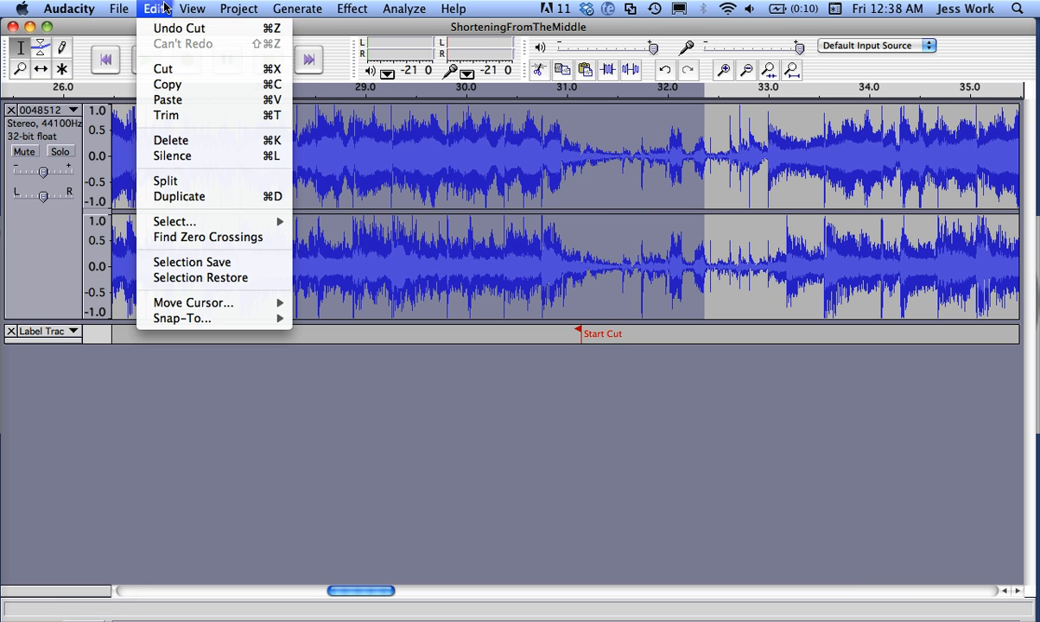
mouse_move(179, 27)
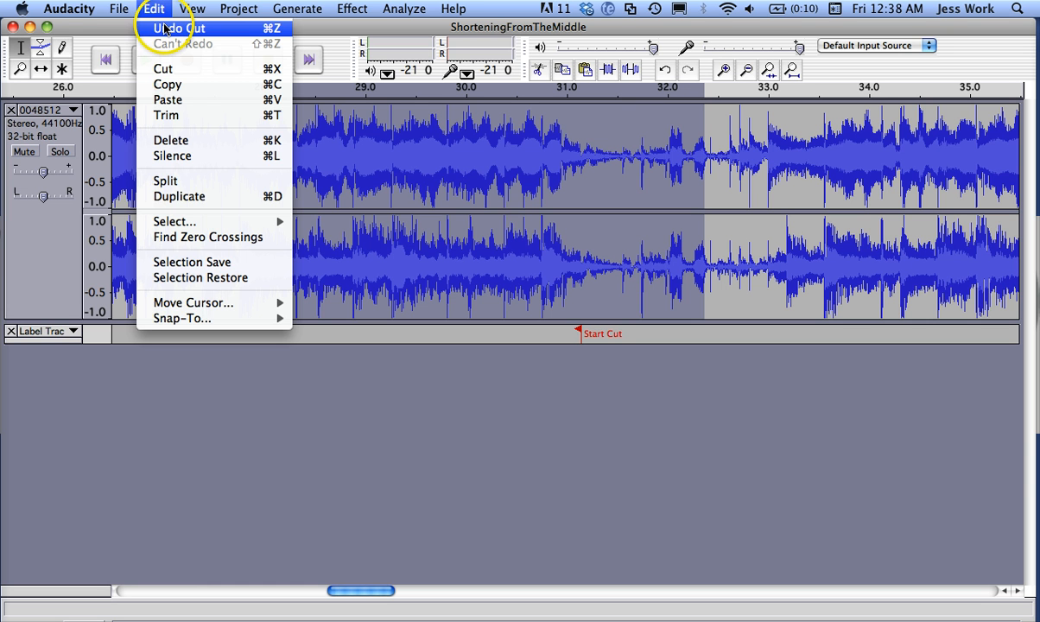
left_click(180, 28)
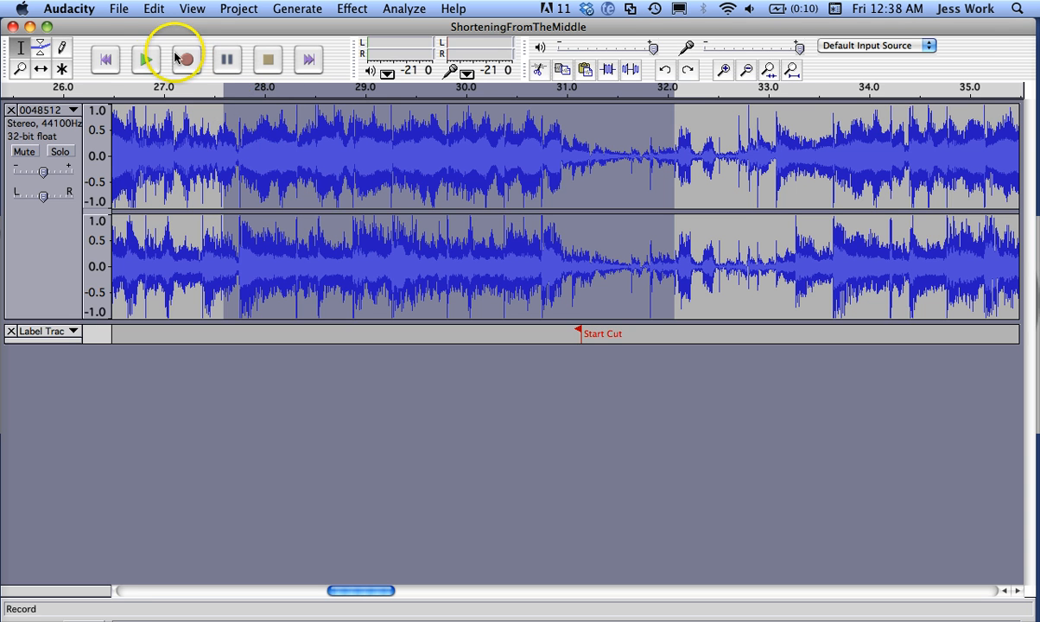
left_click(145, 58)
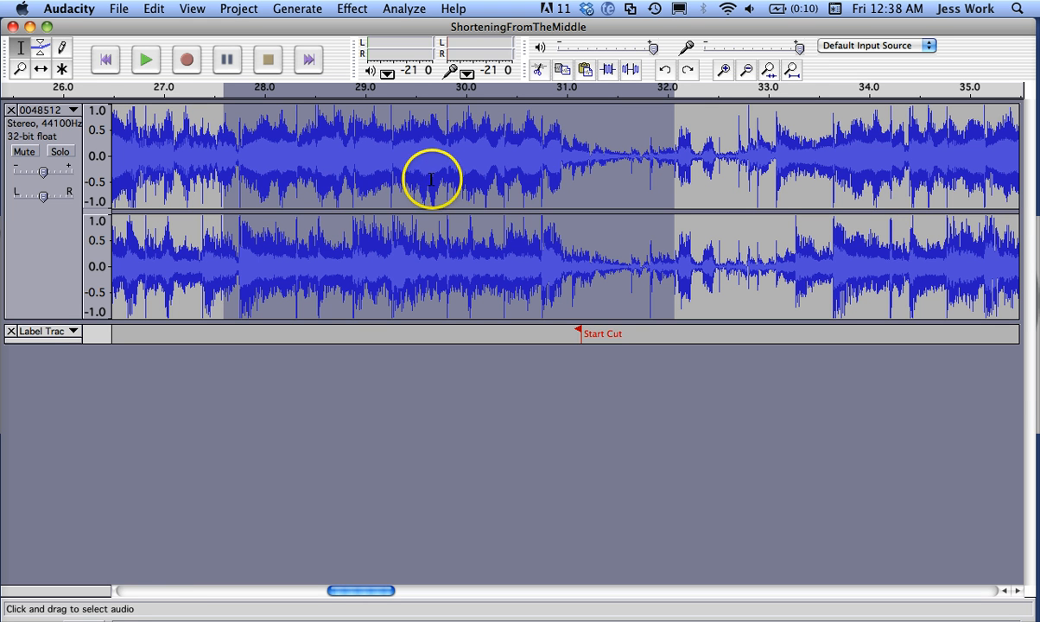
- Export the song as ShorteningFromTheMiddle.wav to the Desktop
left_click(118, 9)
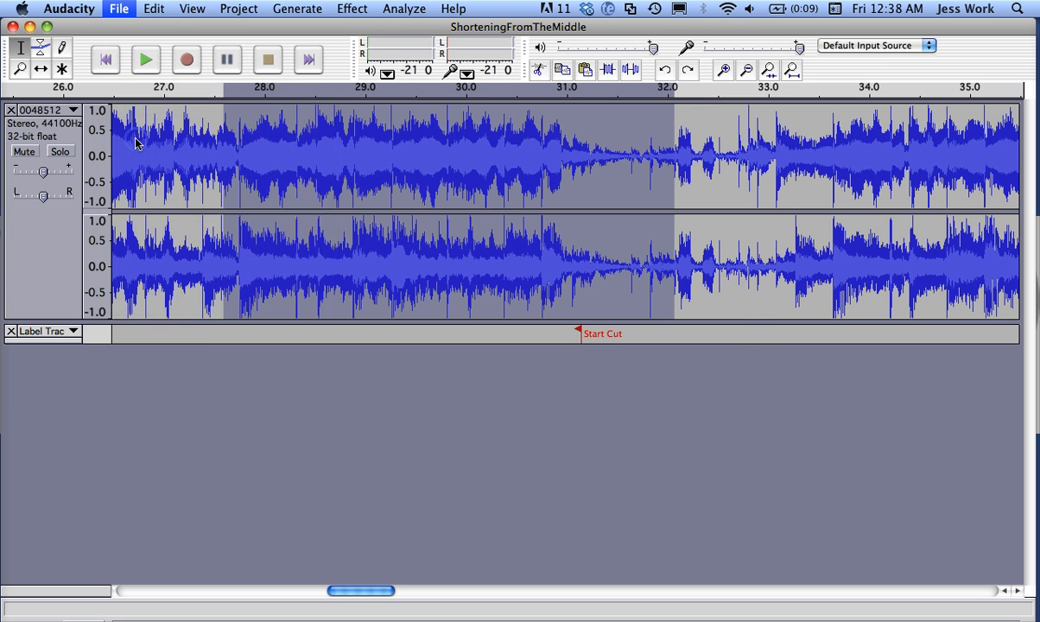
left_click(119, 9)
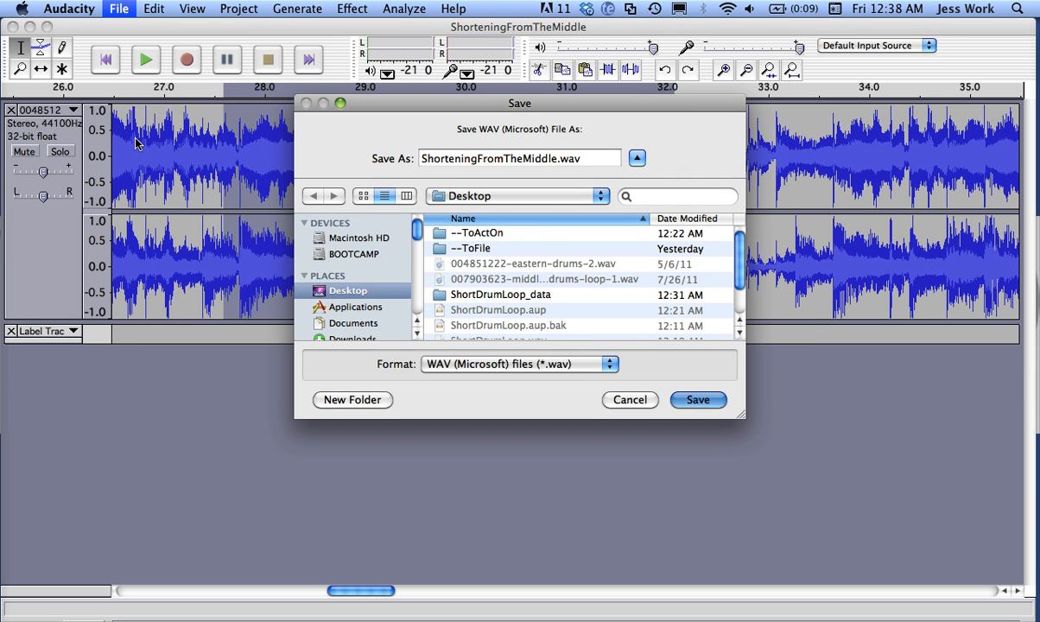
left_click(698, 399)
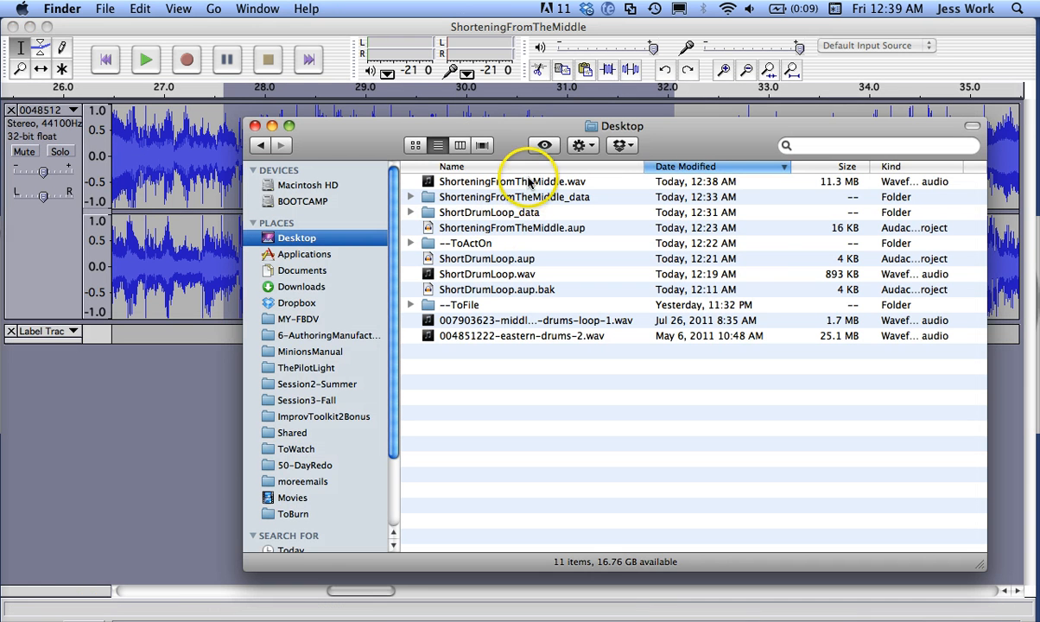
- Use Open With on the Desktop's ShorteningFromTheMiddle.wav to launch it in VLC
left_click(519, 181)
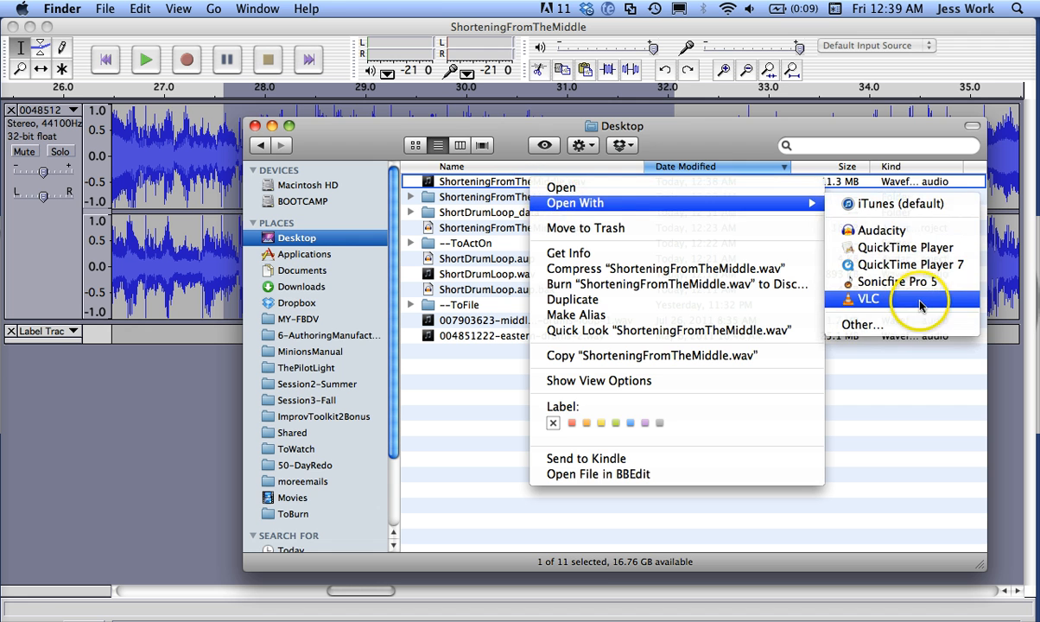
left_click(860, 298)
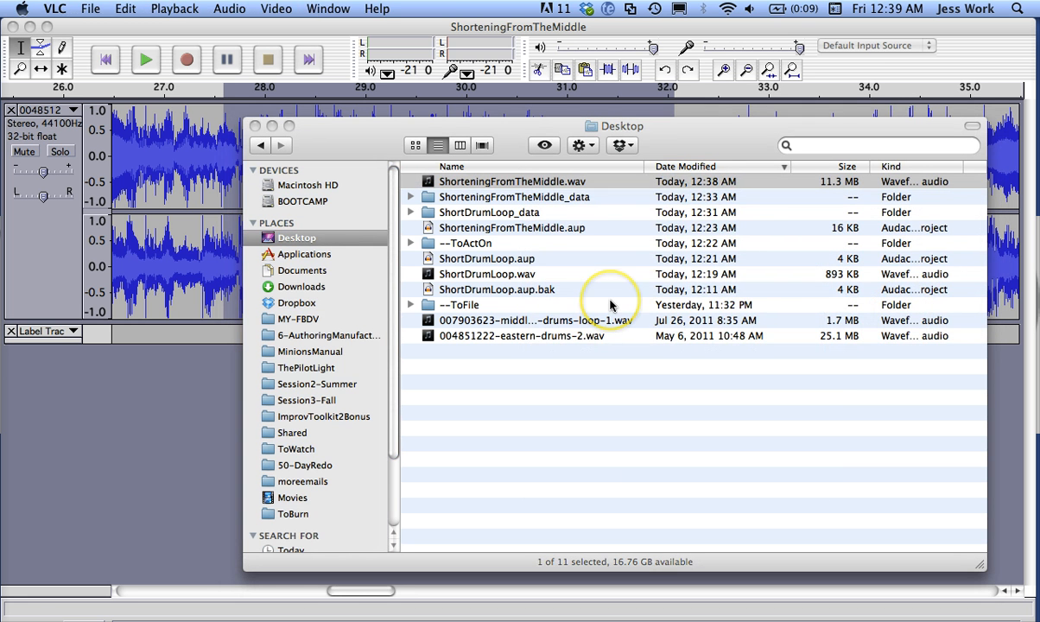